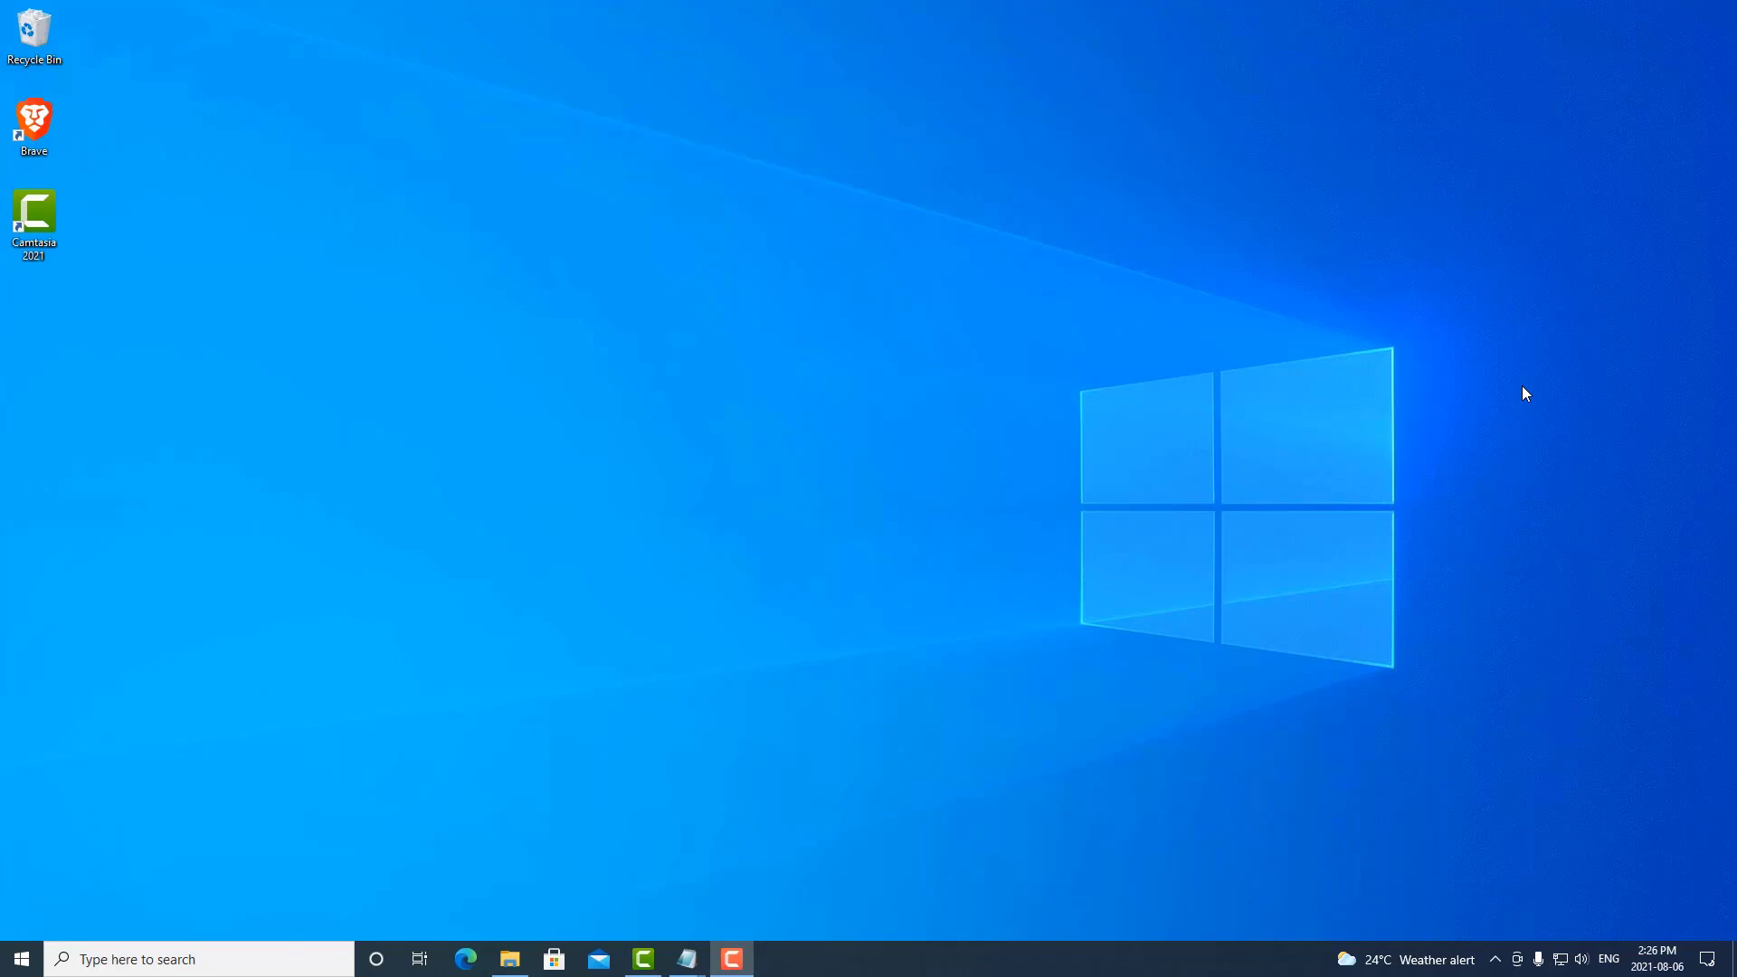
Step: Launch Brave from the desktop shortcut
left_click(34, 122)
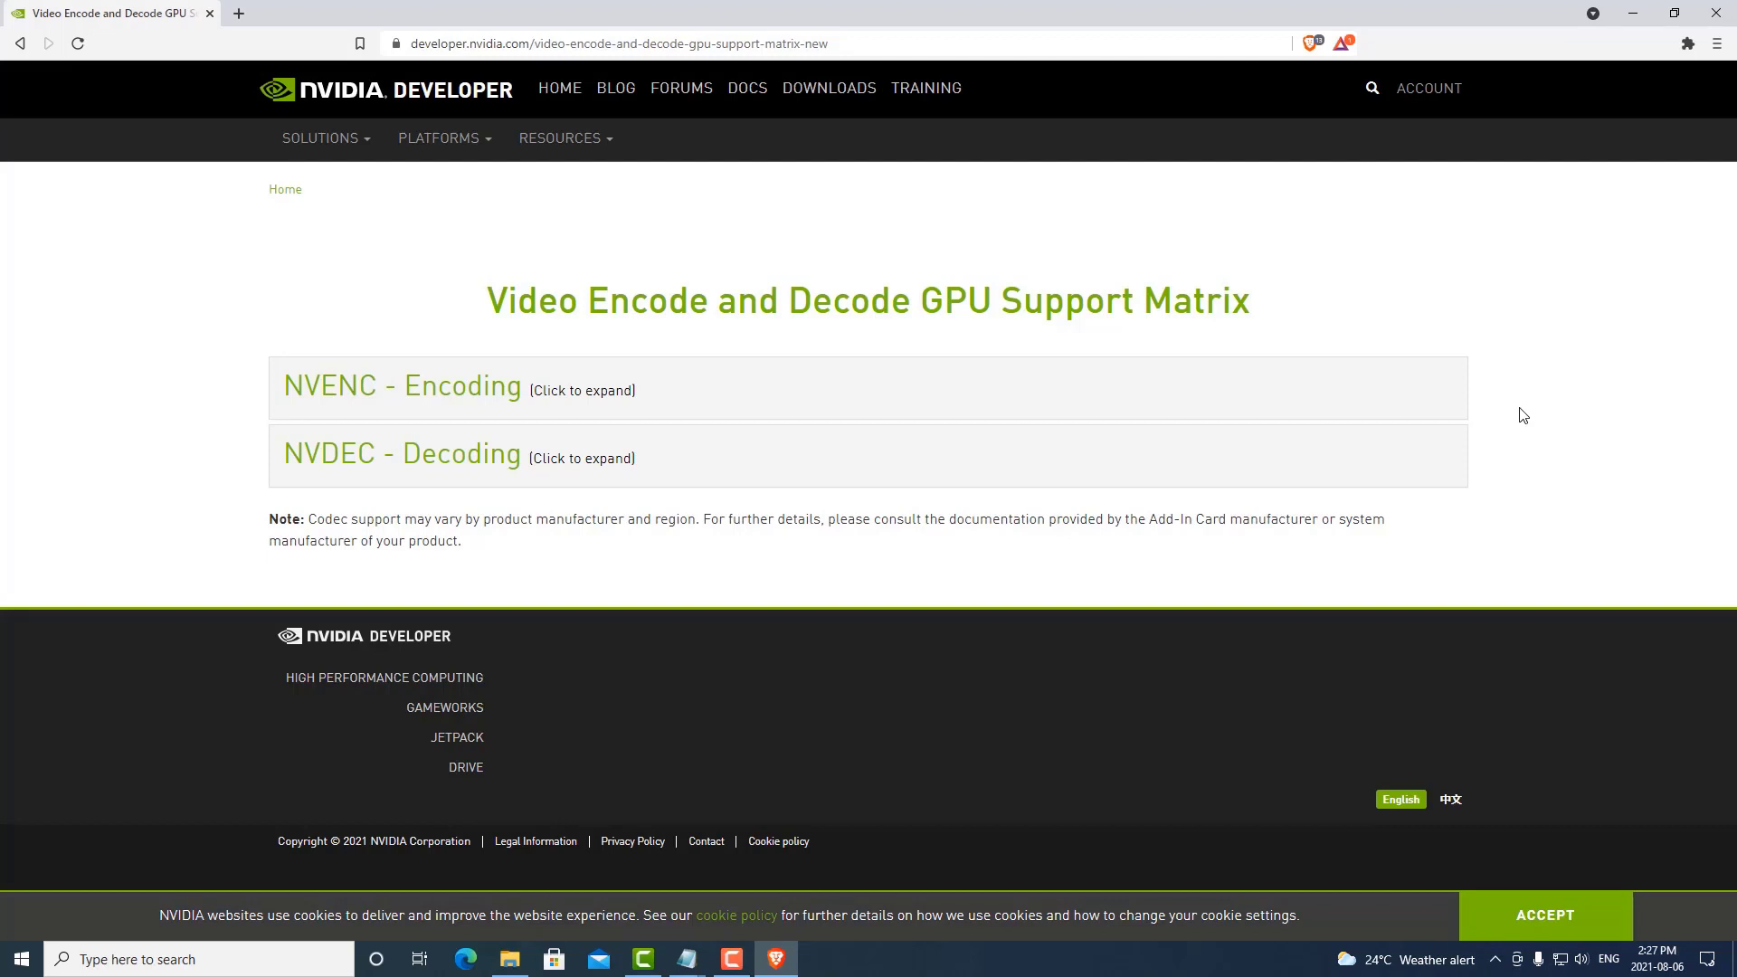
mouse_move(550, 404)
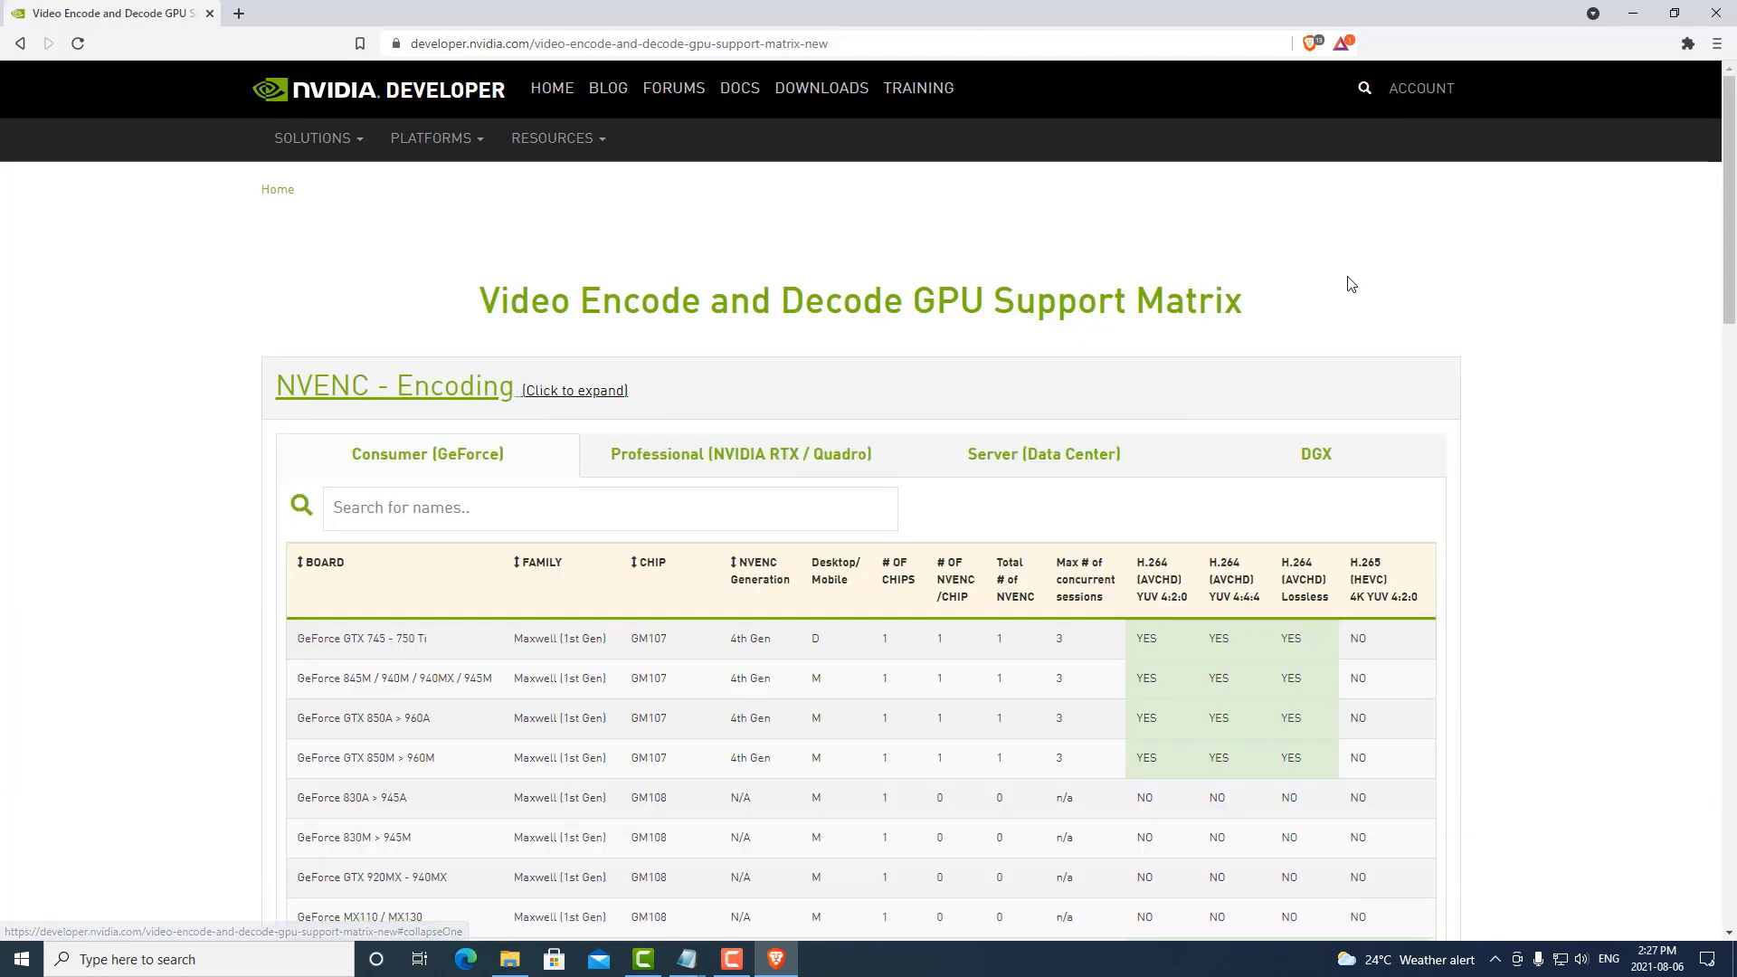
Step: Scroll the expanded NVENC encoding table to the 'Max # of concurrent sessions' column
scroll("down", 3)
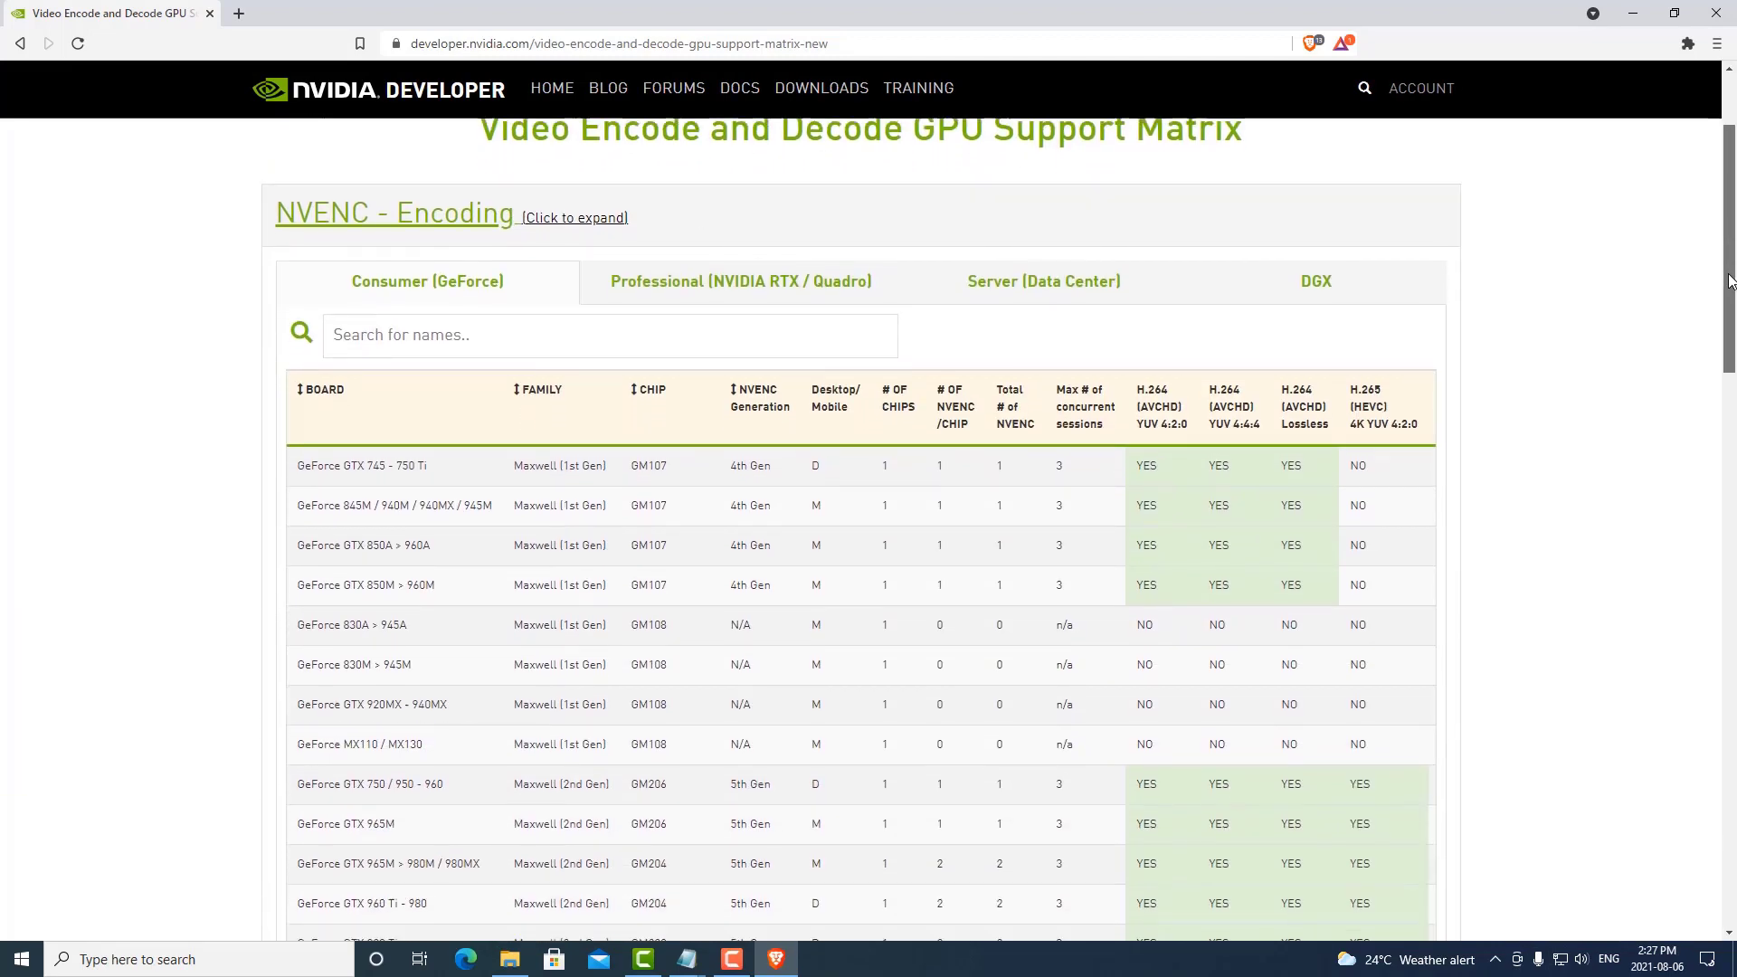
scroll("down", 3)
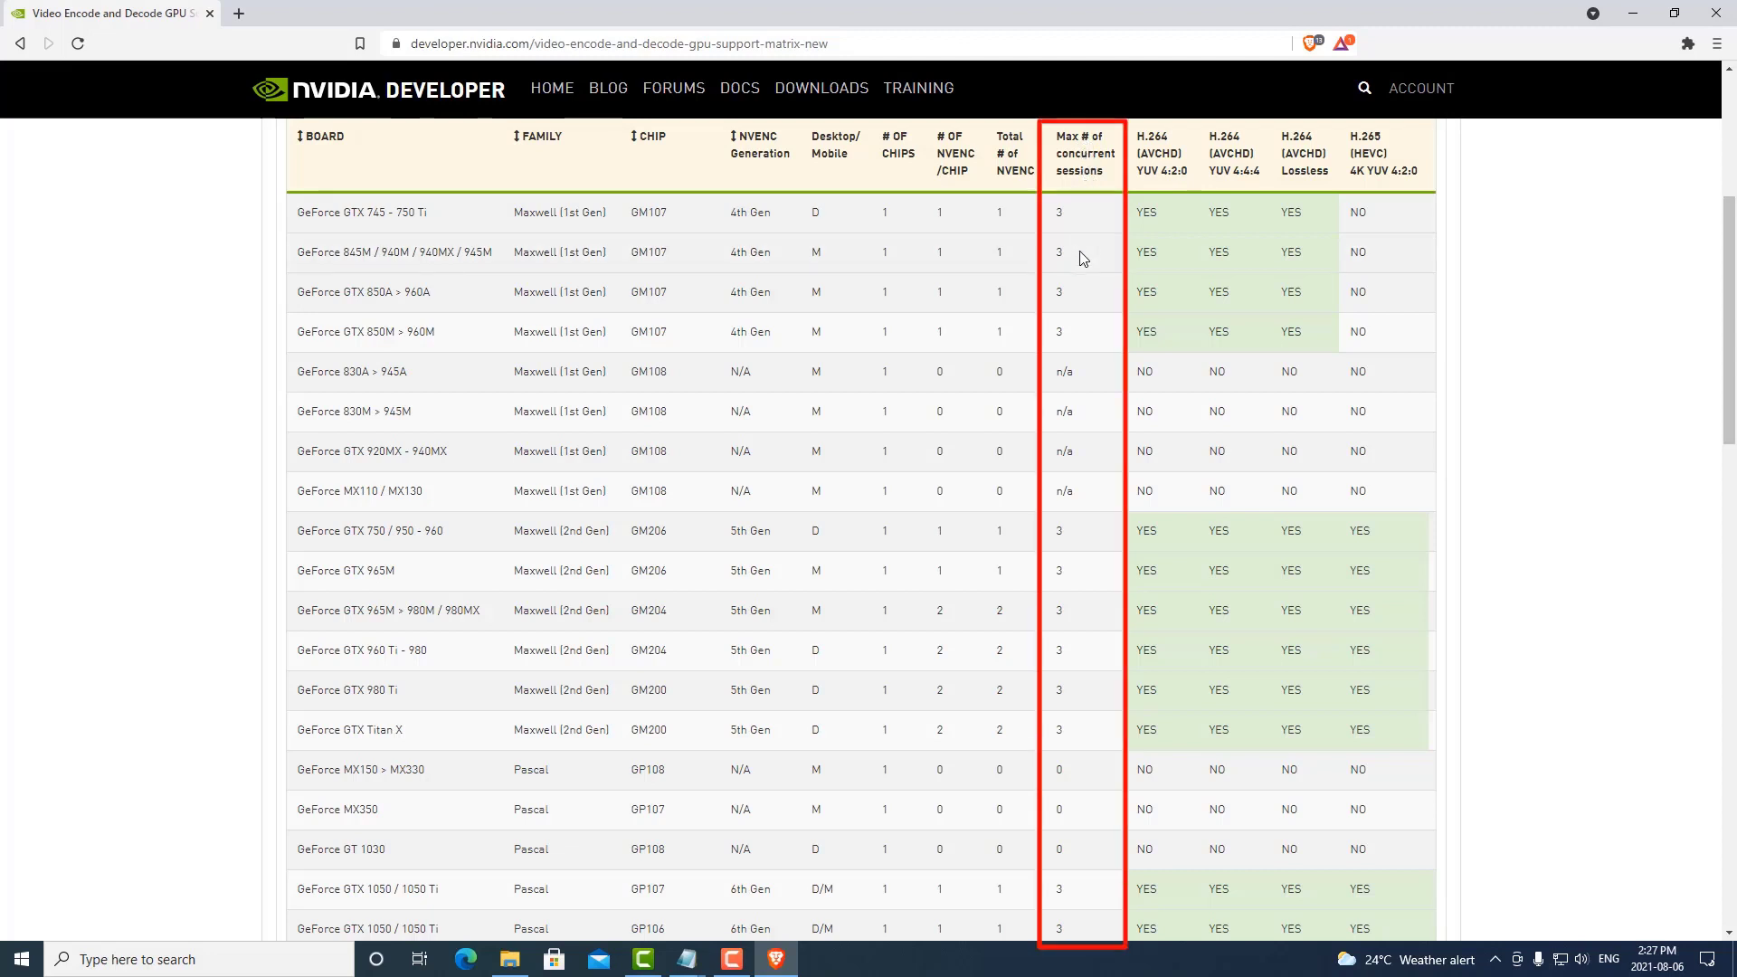
mouse_move(1083, 305)
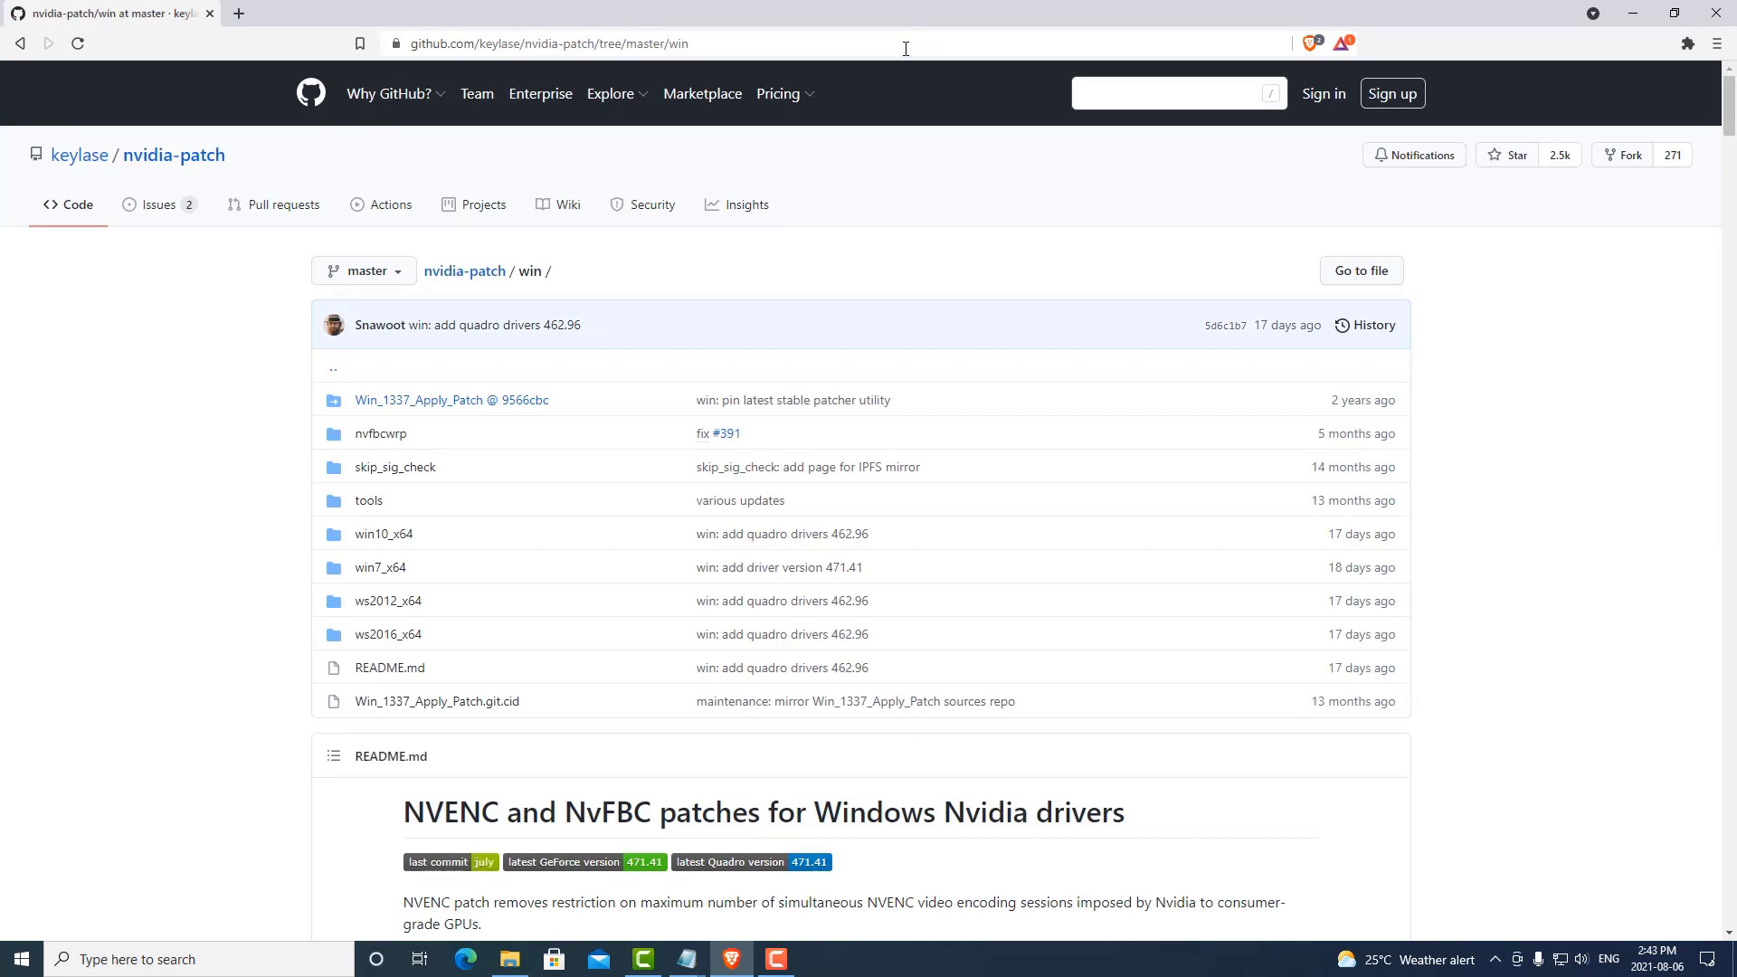
Step: Download Win_1337_Apply_Patch v1.9 .rar from its GitHub release page to the desktop
scroll("down", 3)
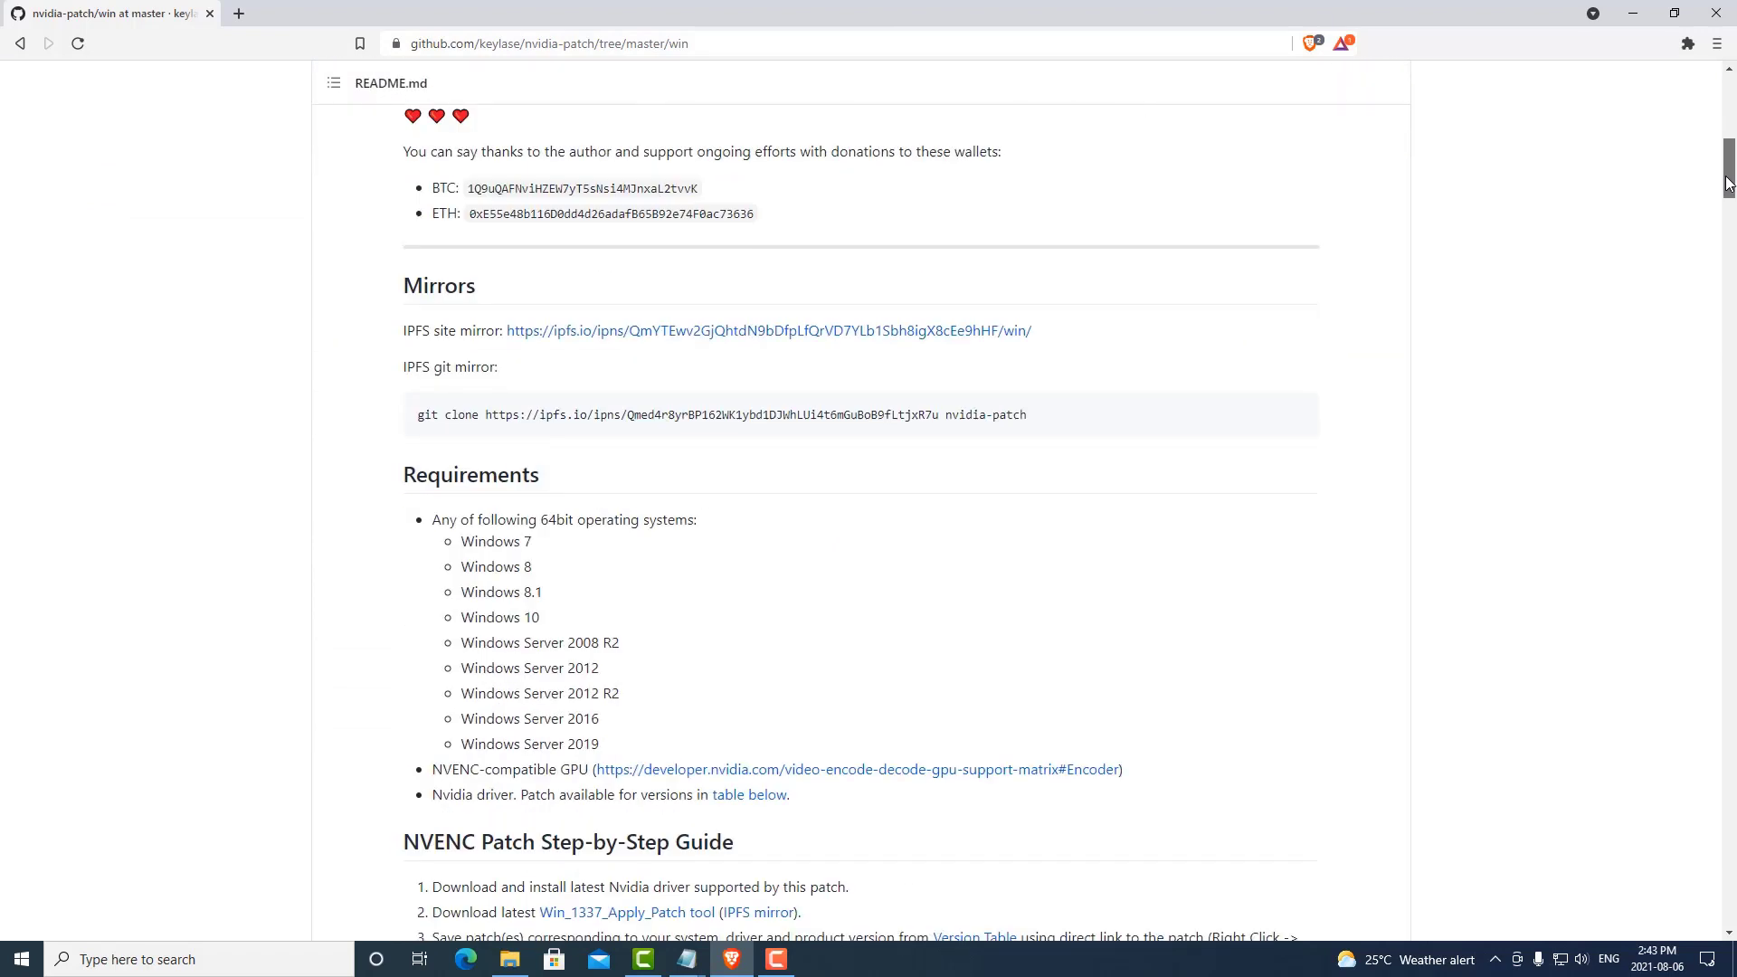
scroll("down", 3)
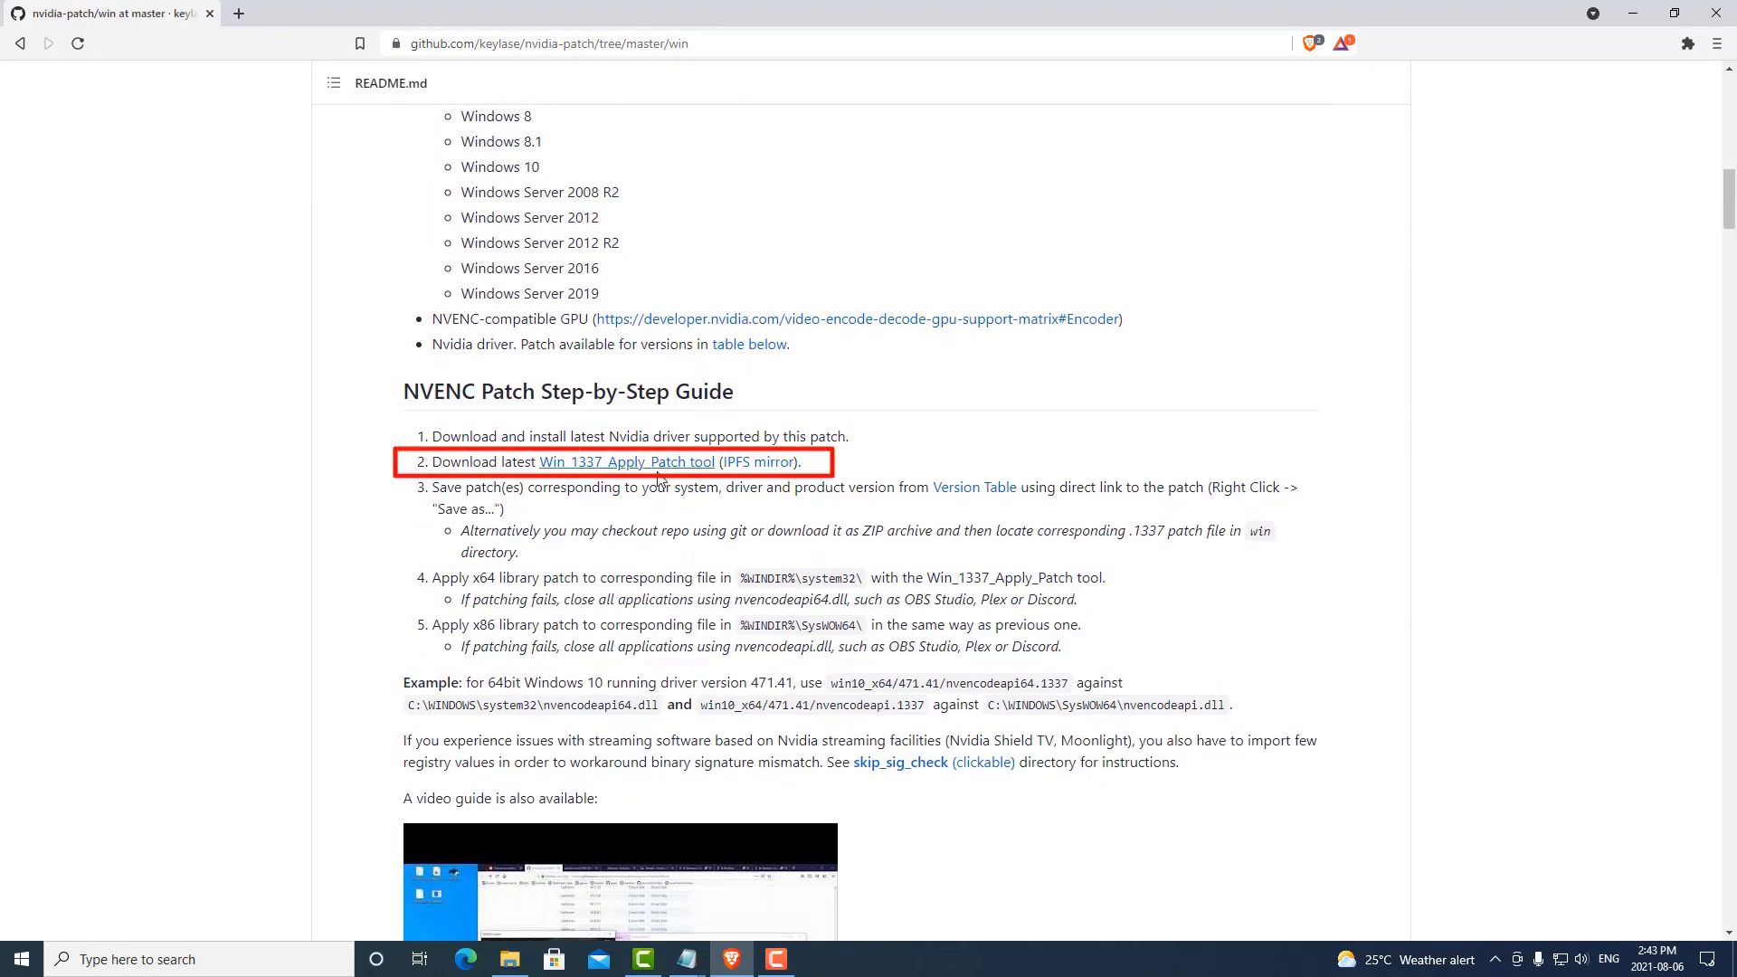
left_click(626, 461)
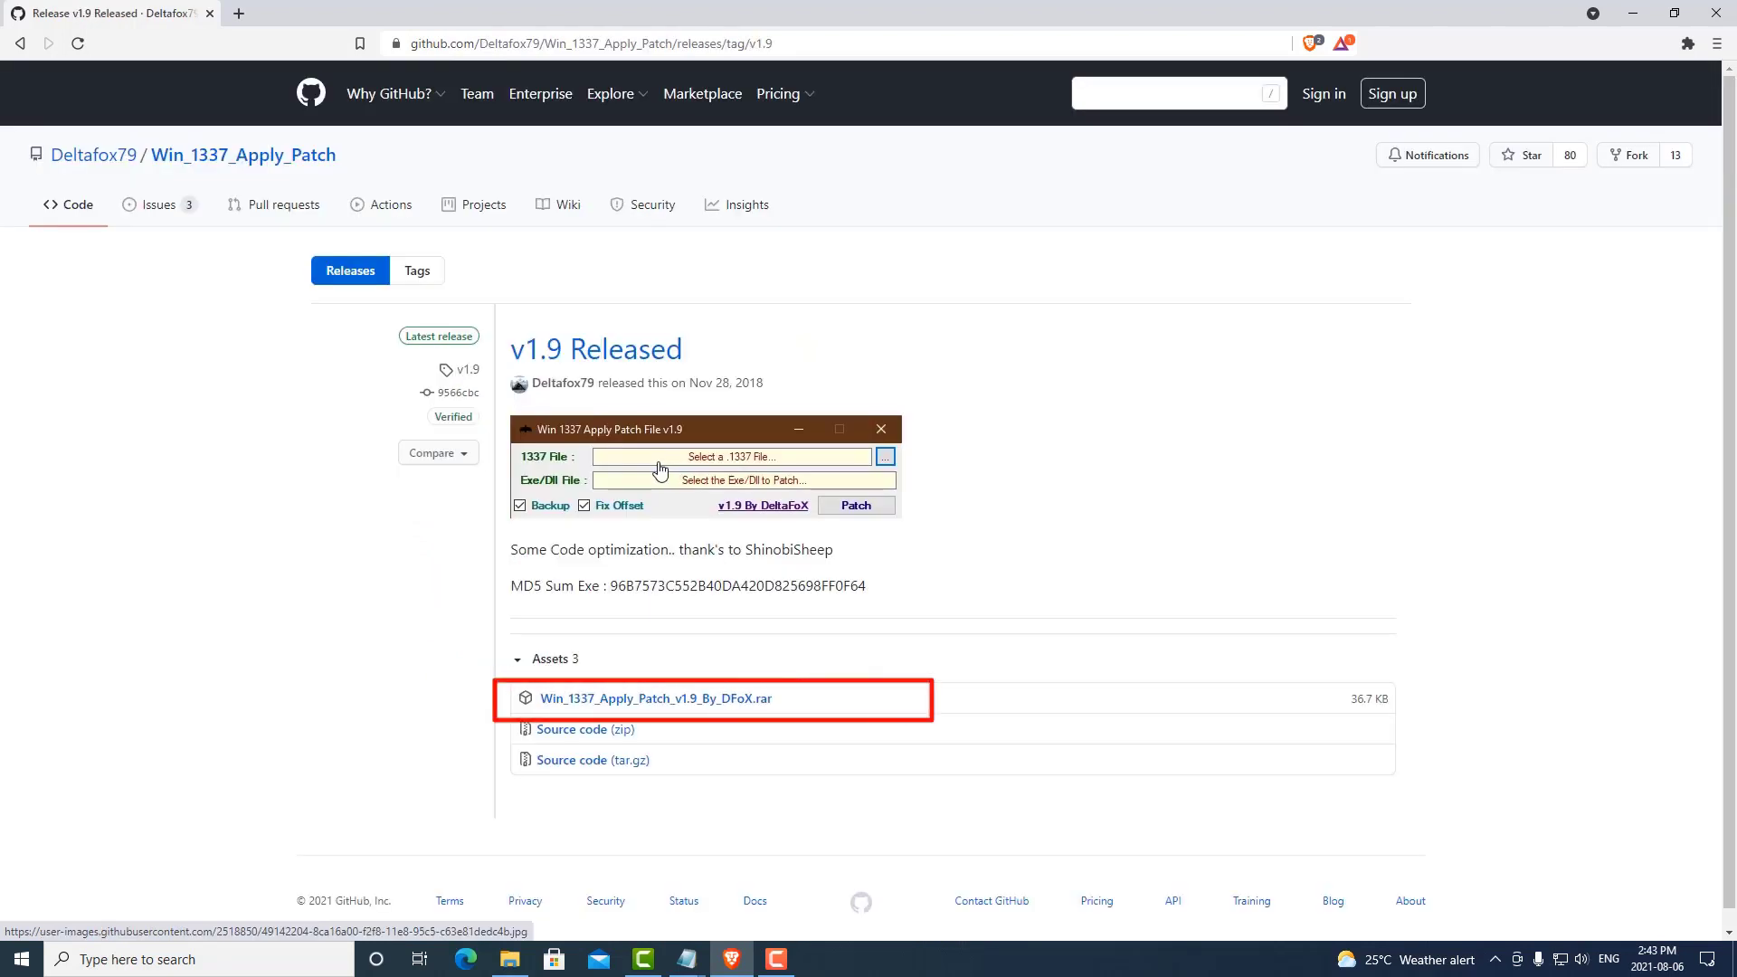
left_click(652, 698)
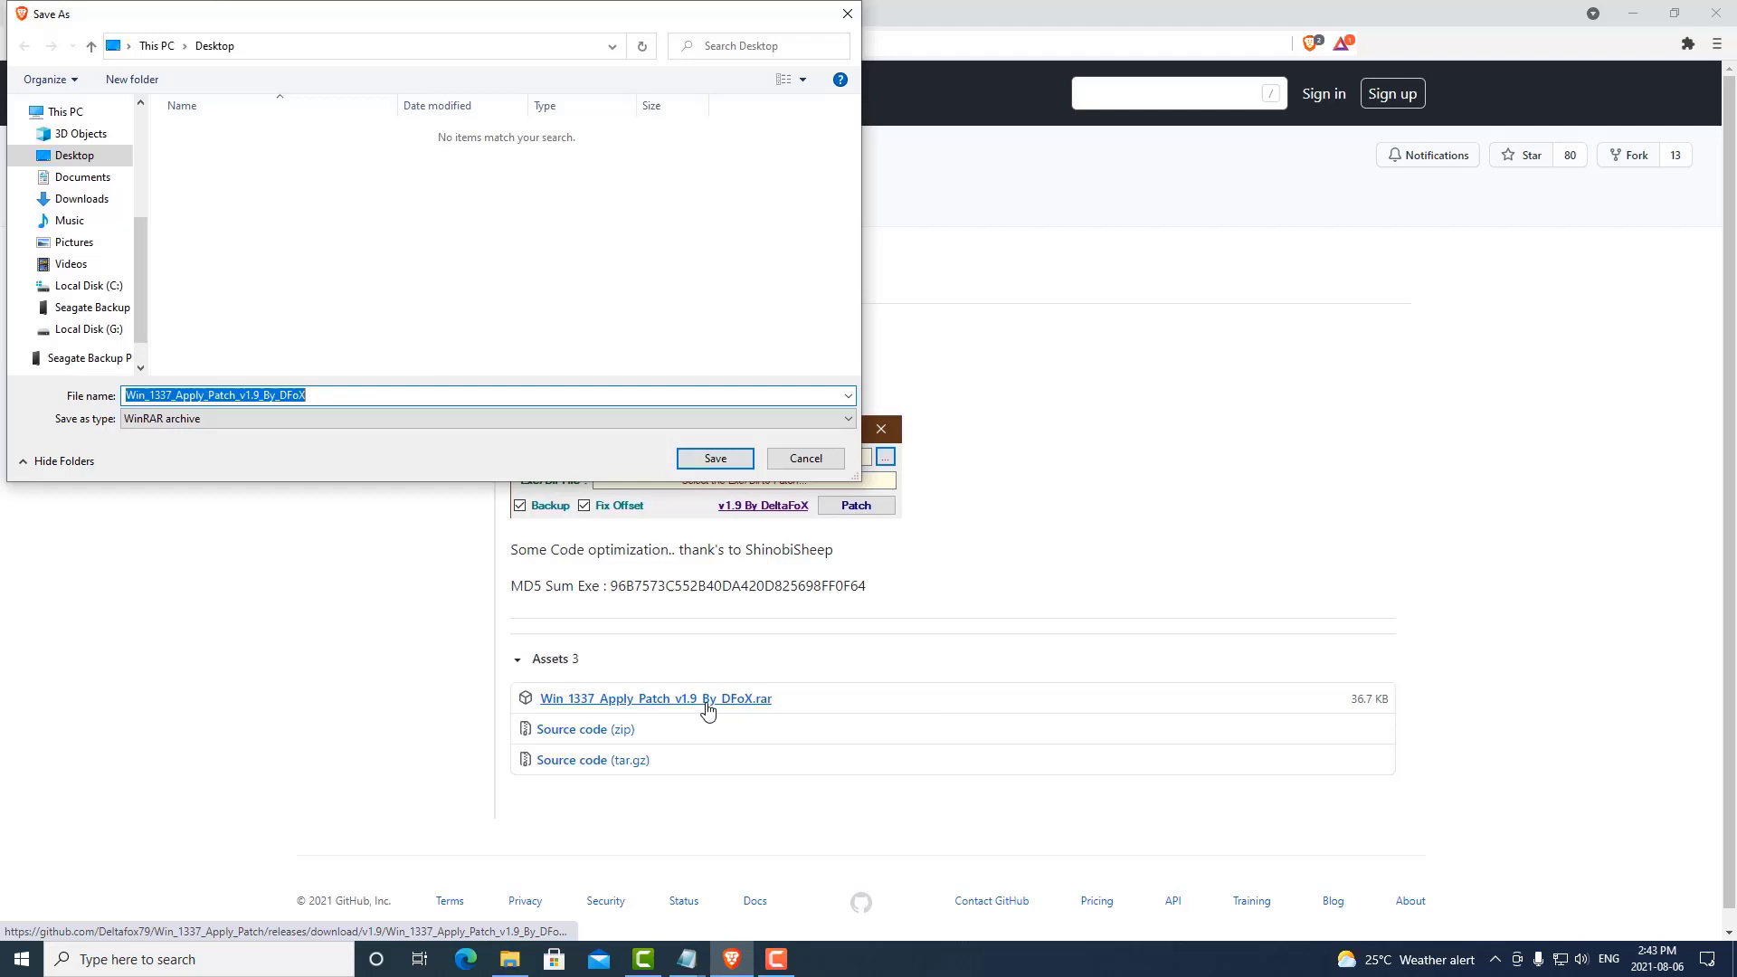
left_click(715, 458)
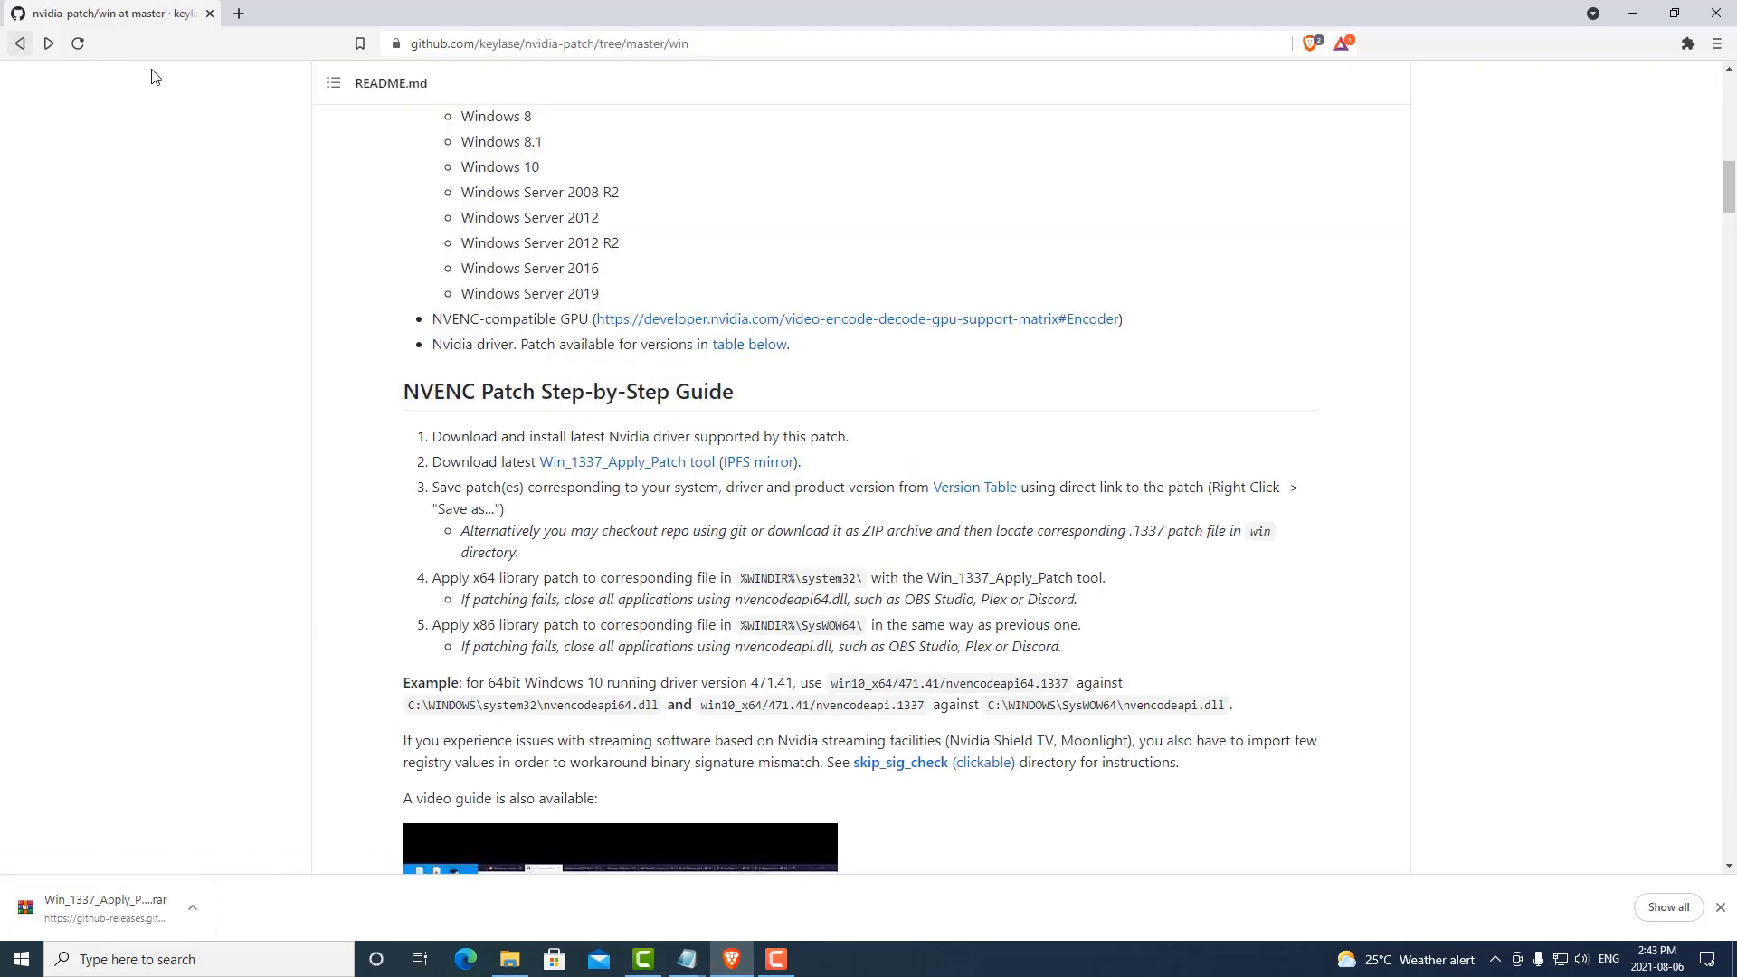
mouse_move(1433, 244)
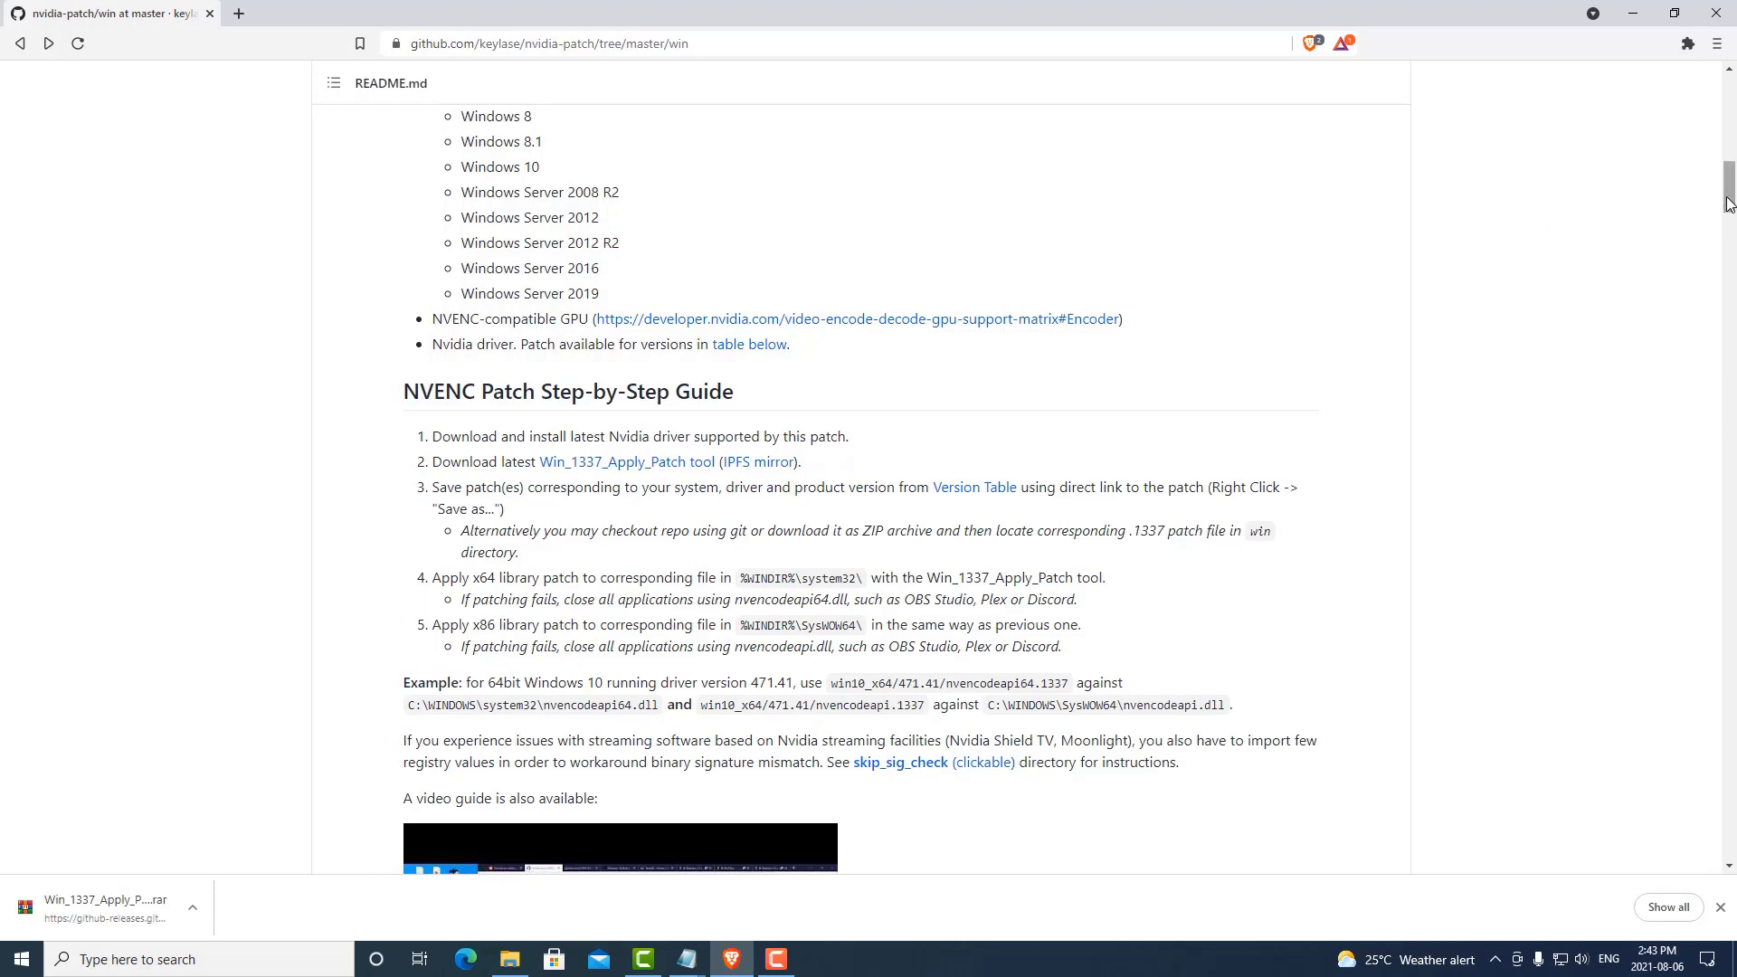
Step: Scroll the nvidia-patch guide down to the Version Table's Windows 10 GeForce drivers
scroll("down", 3)
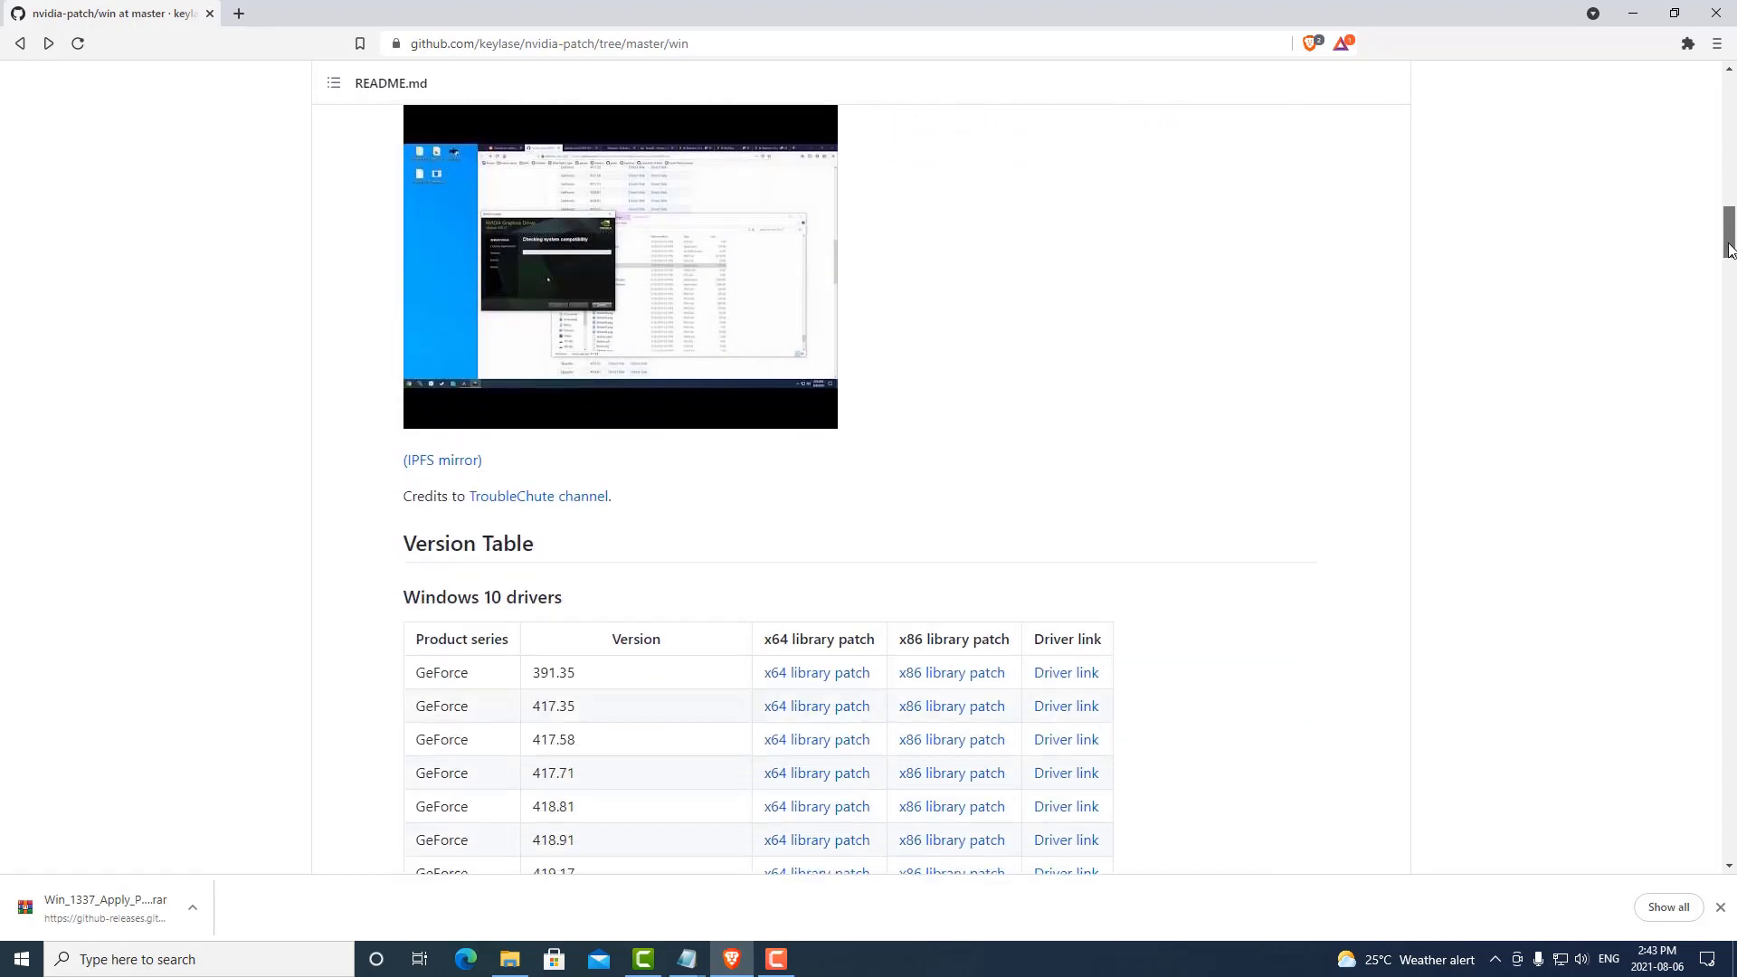
scroll("down", 3)
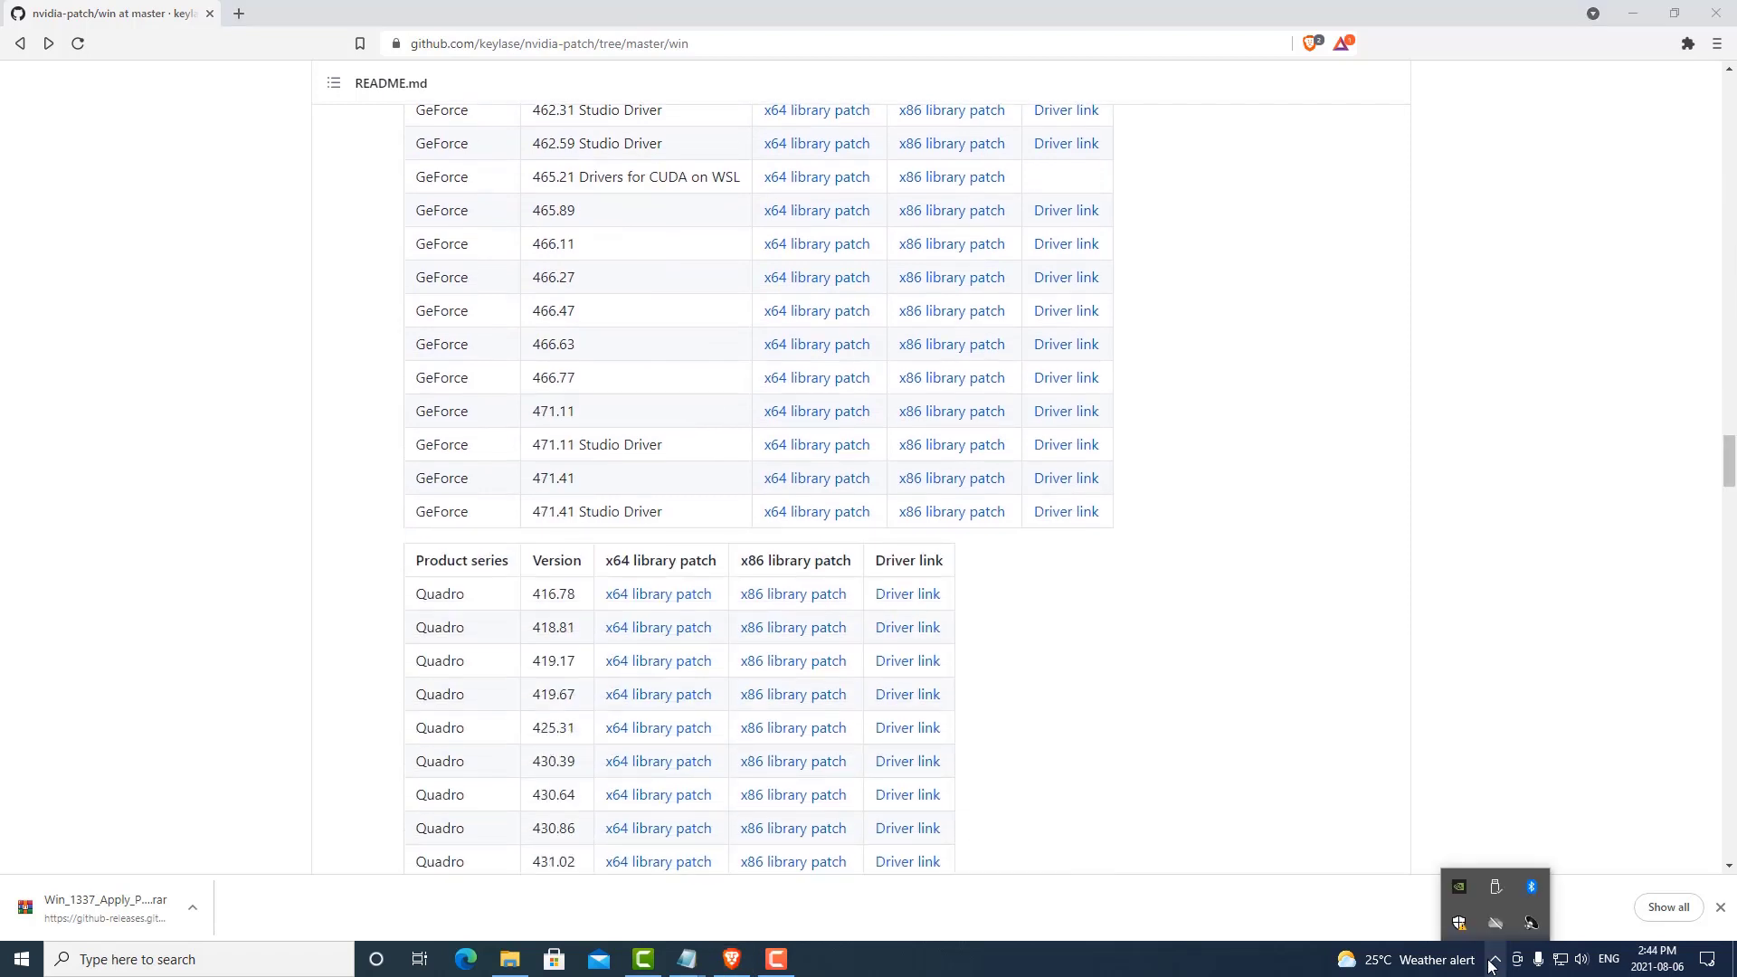
mouse_move(1458, 887)
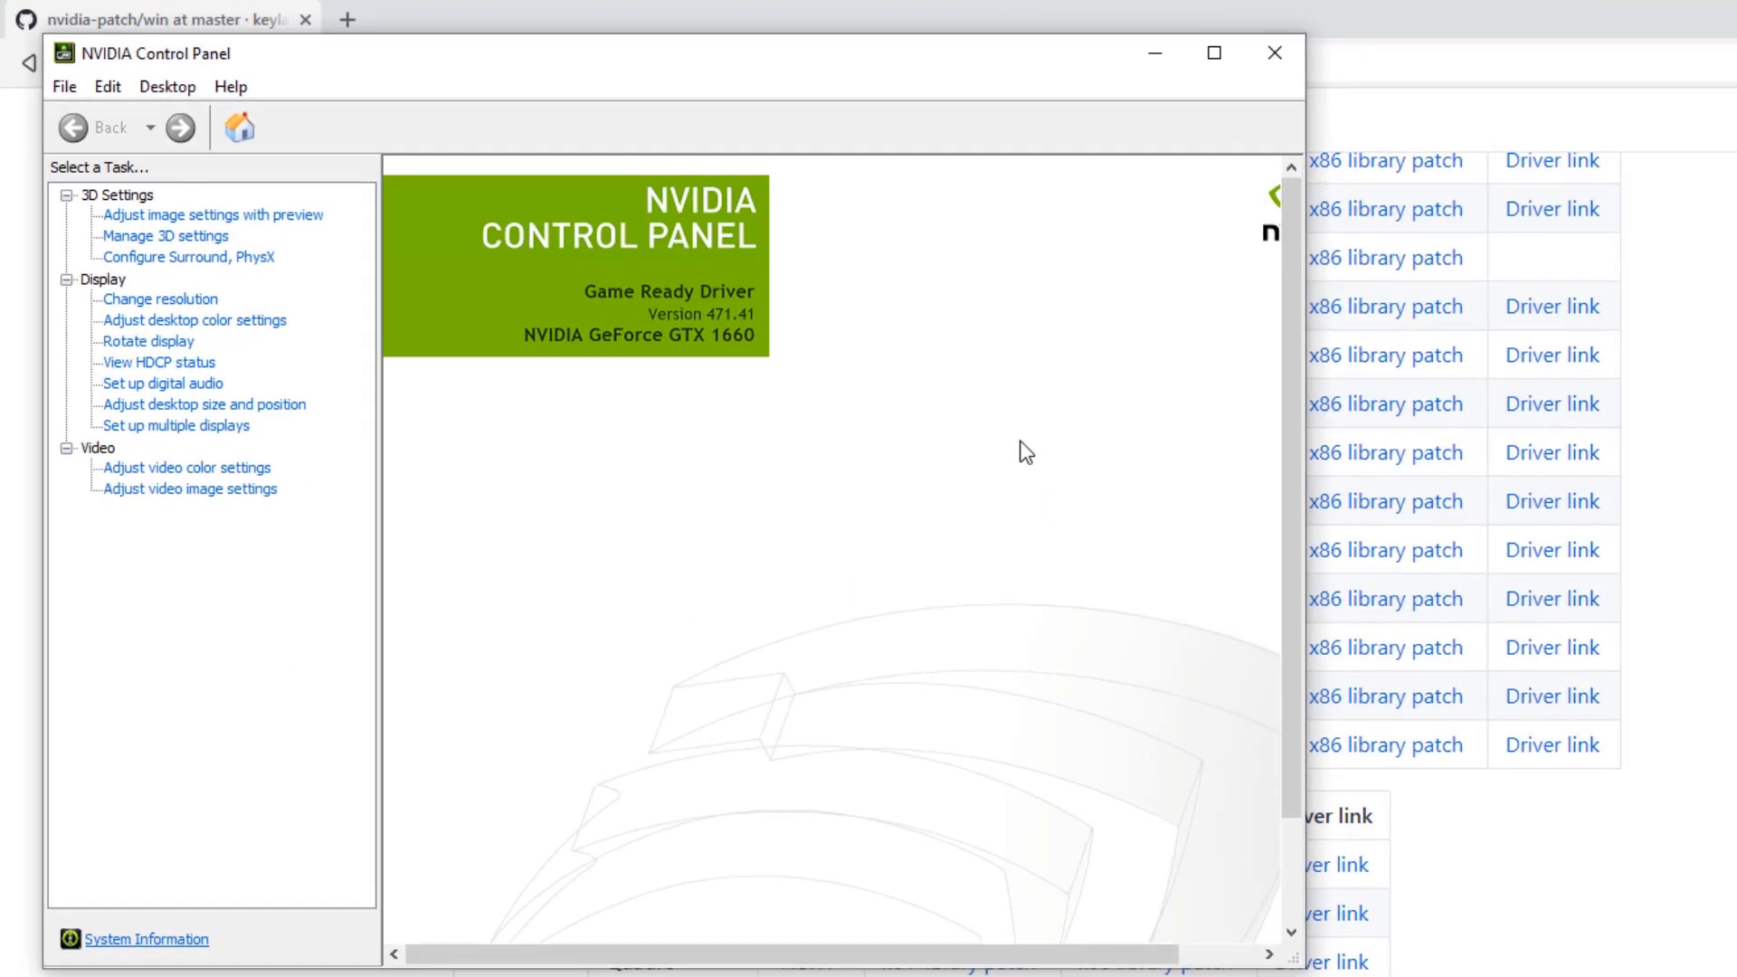
mouse_move(950, 322)
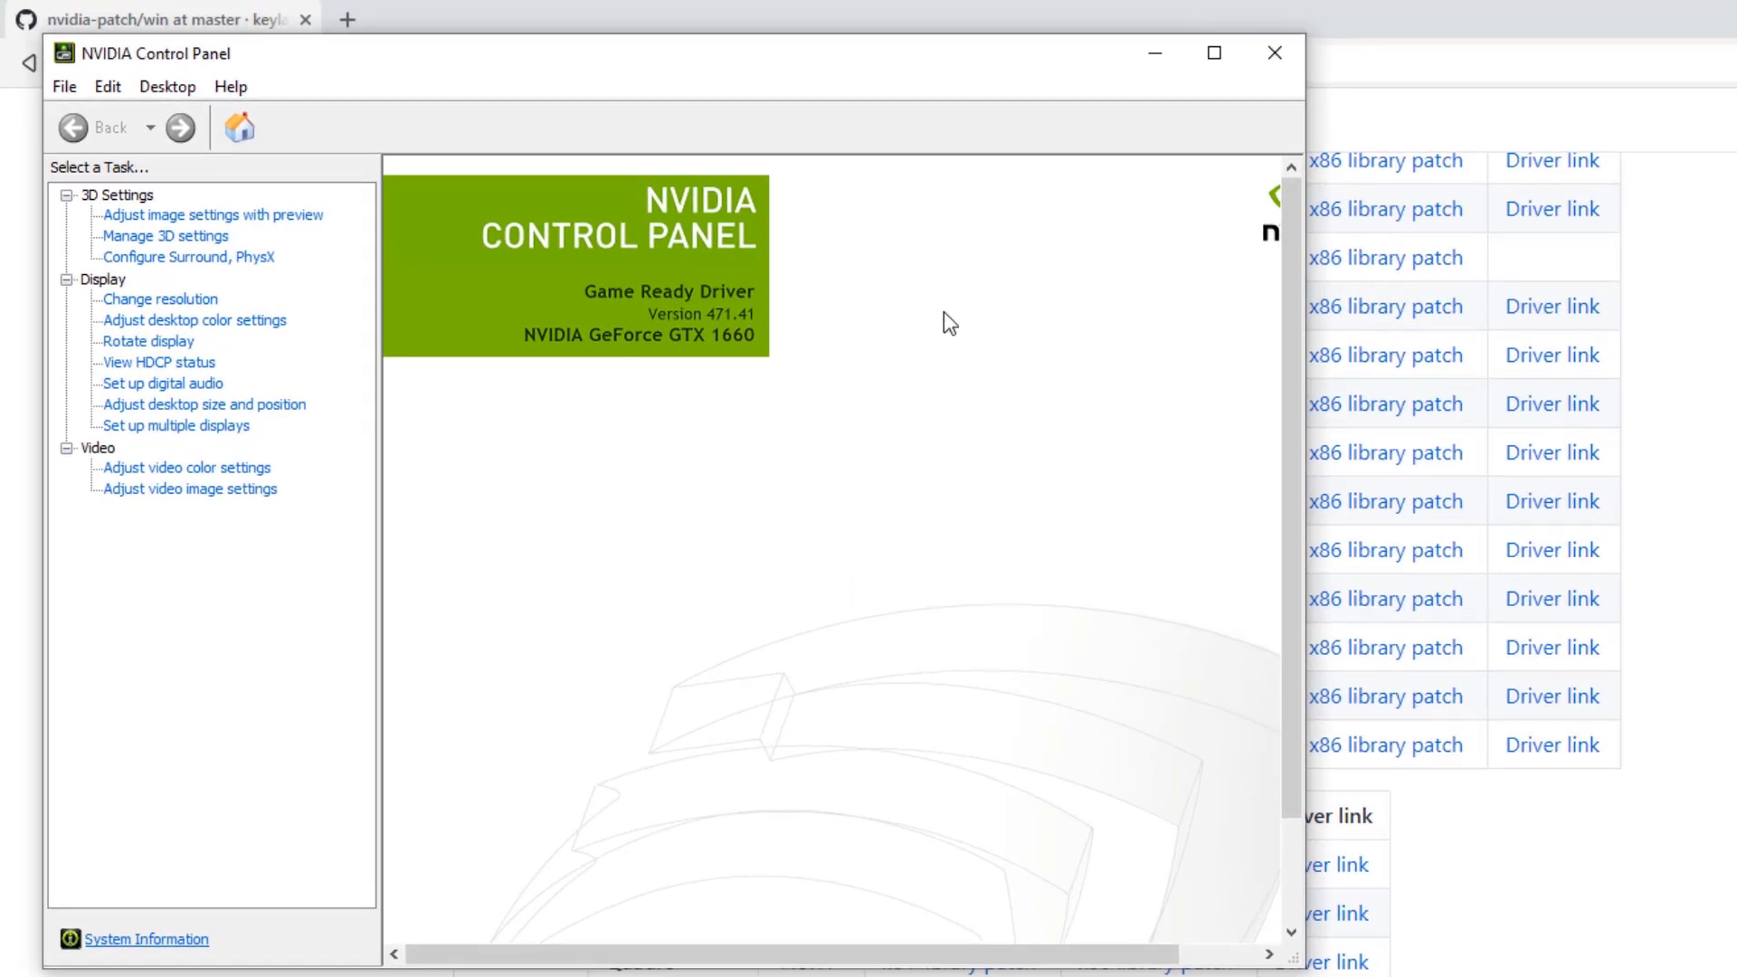
mouse_move(861, 327)
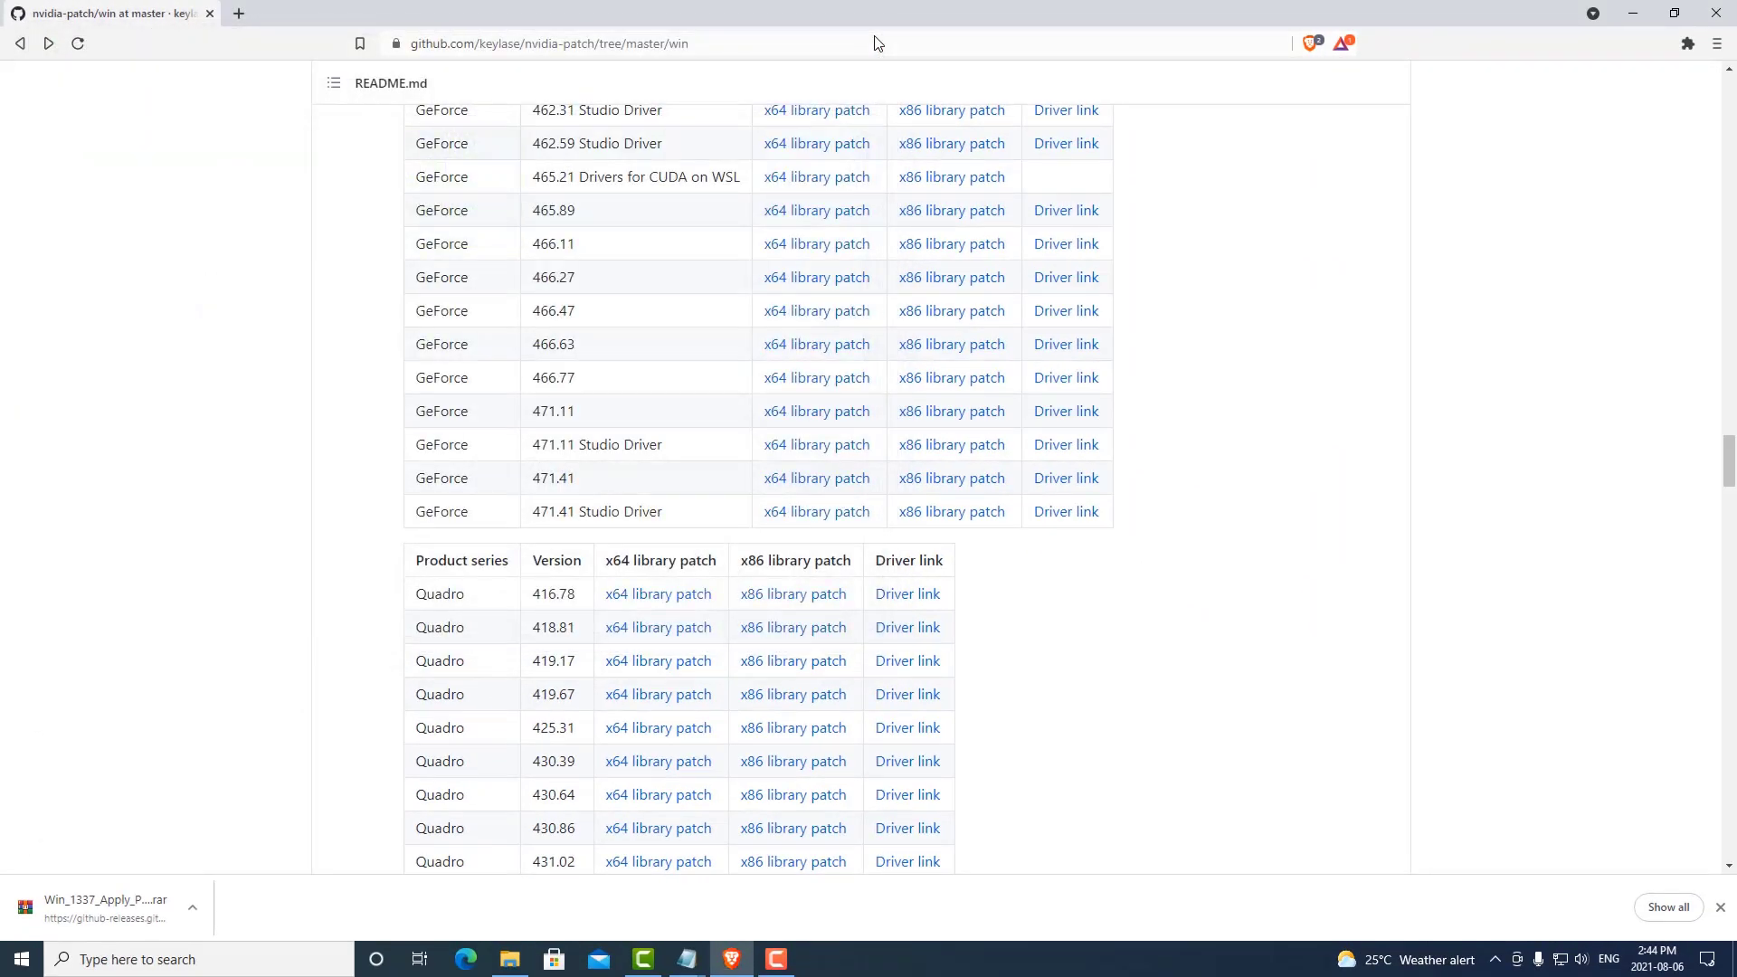
mouse_move(816, 477)
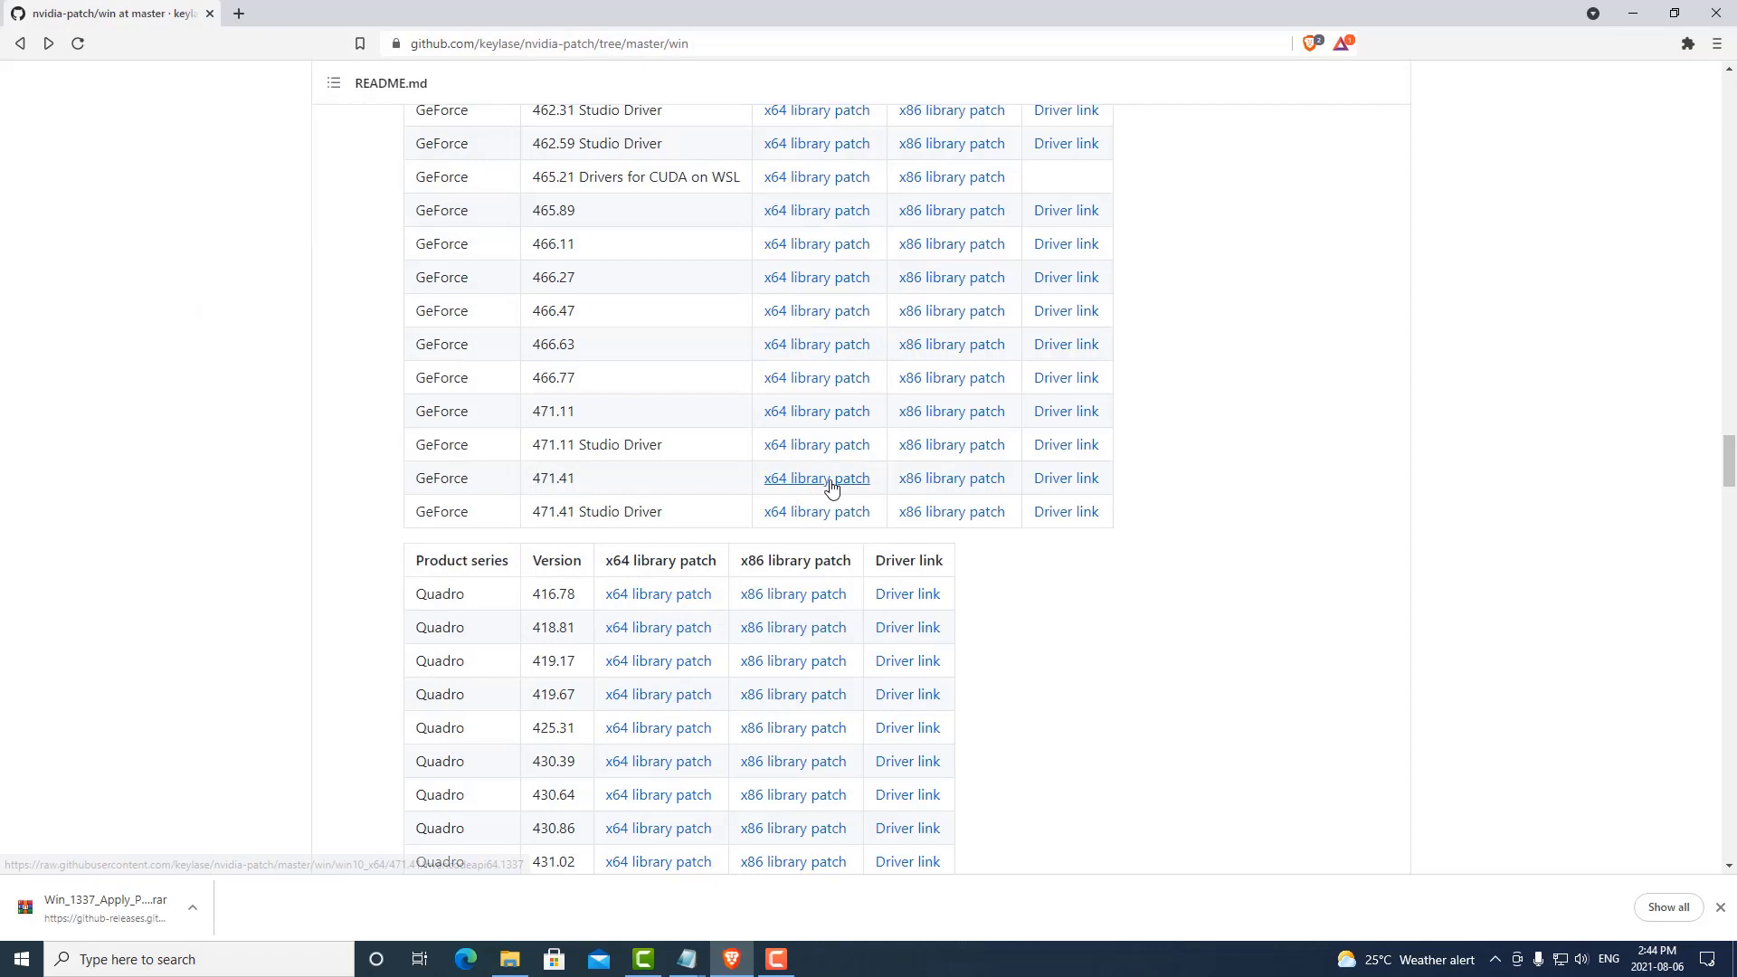
Step: Save the GeForce 471.41 x64 library patch link (nvencodeapi64.1337) to the desktop
right_click(816, 478)
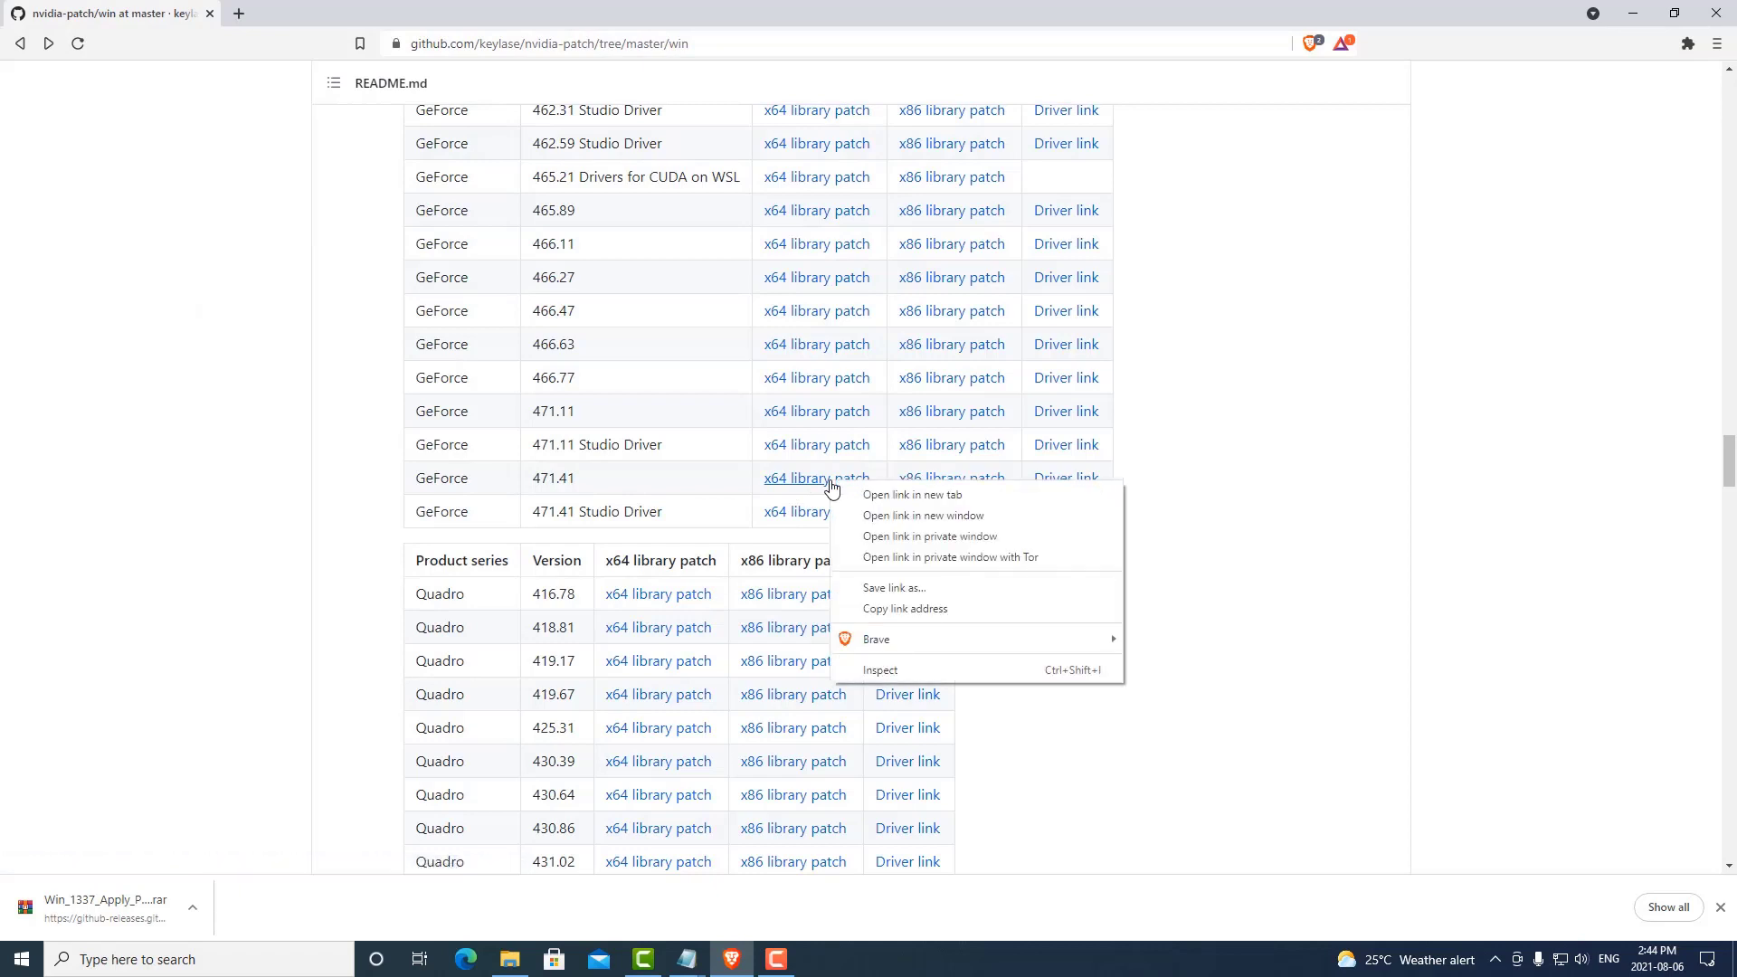
mouse_move(894, 587)
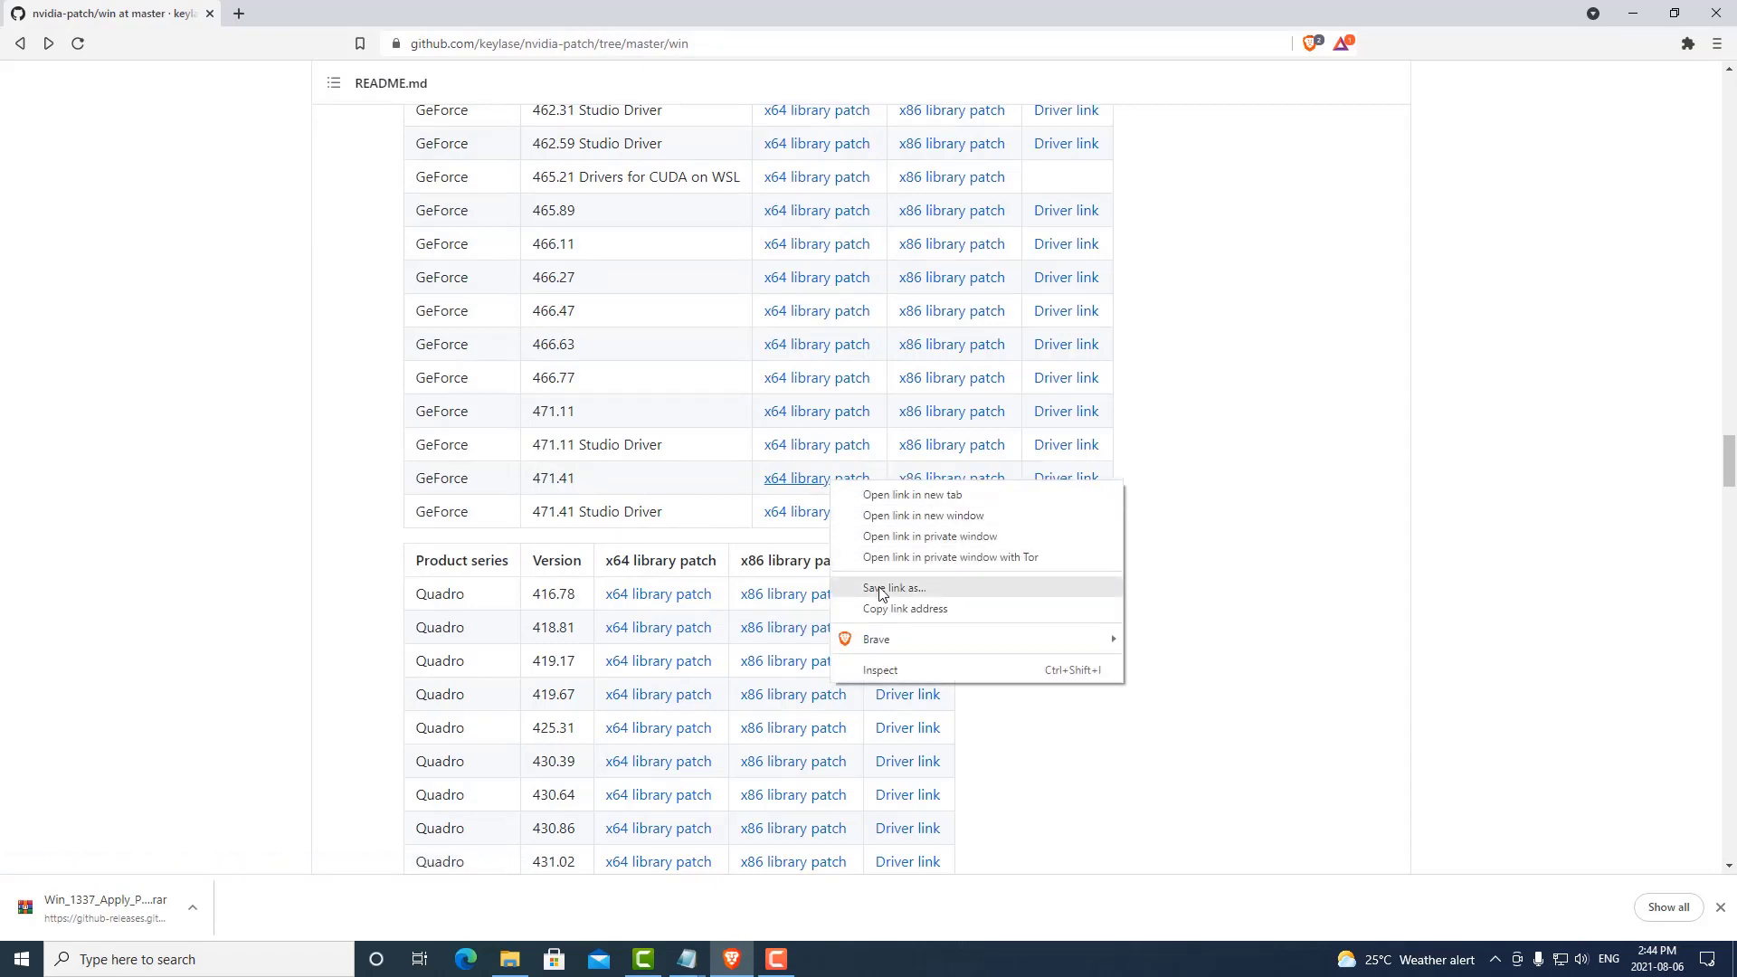
left_click(889, 588)
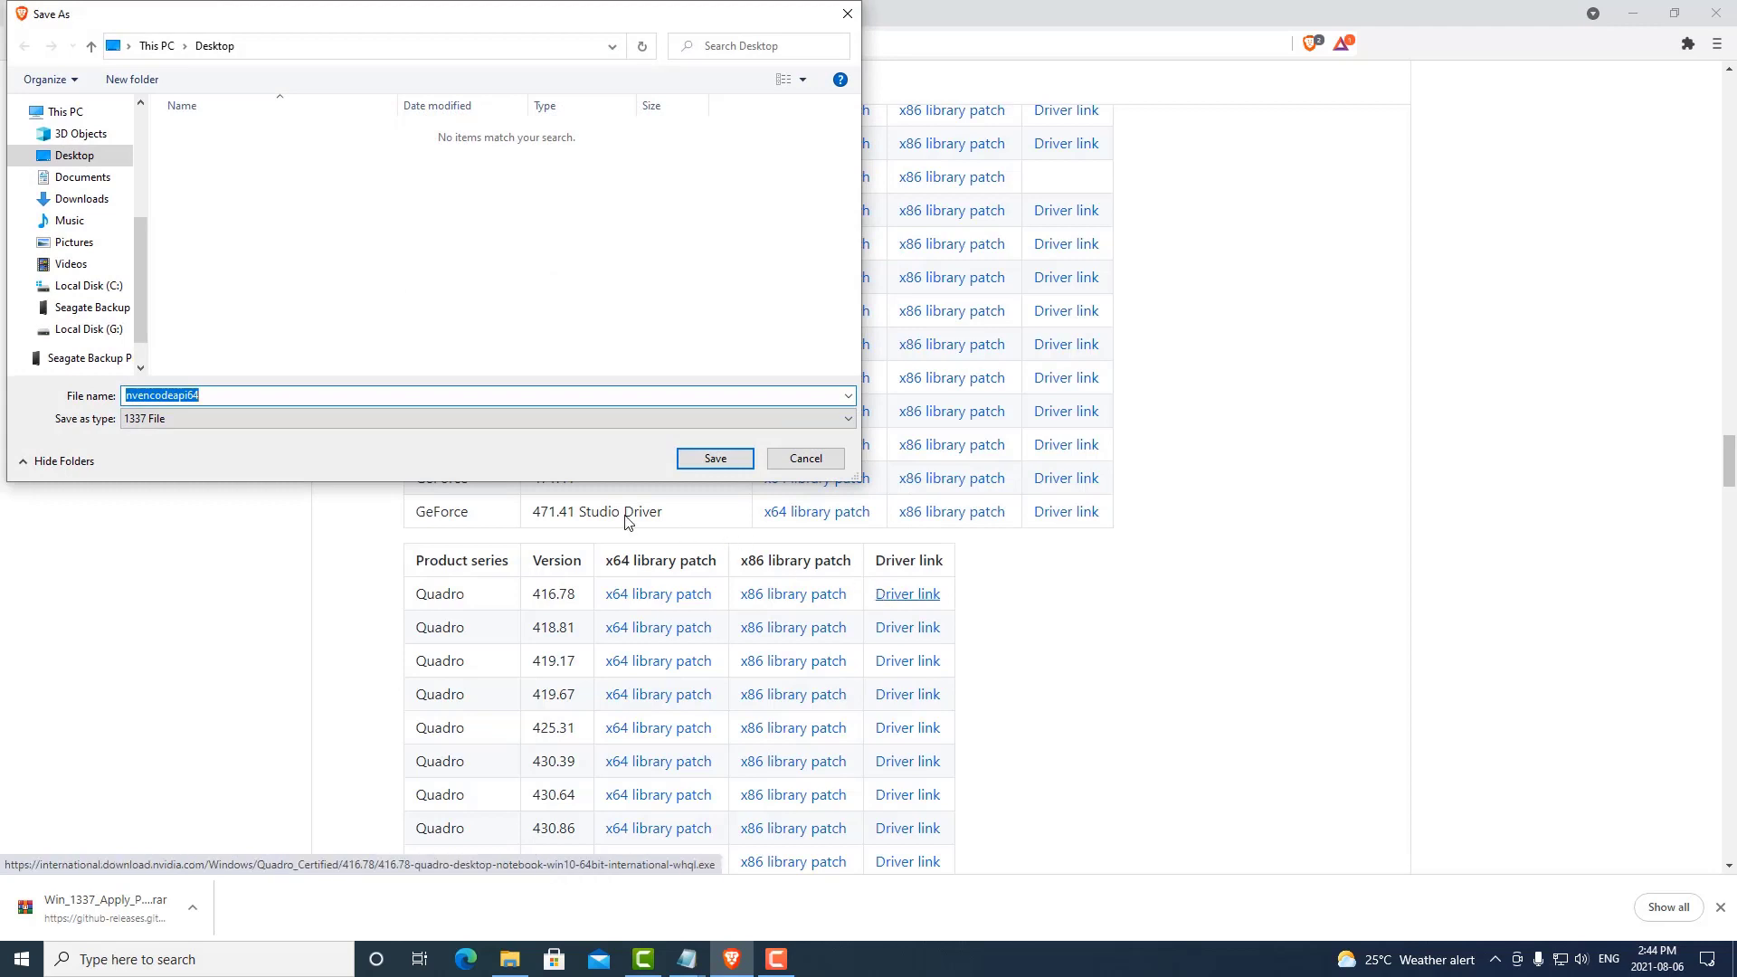
mouse_move(245, 459)
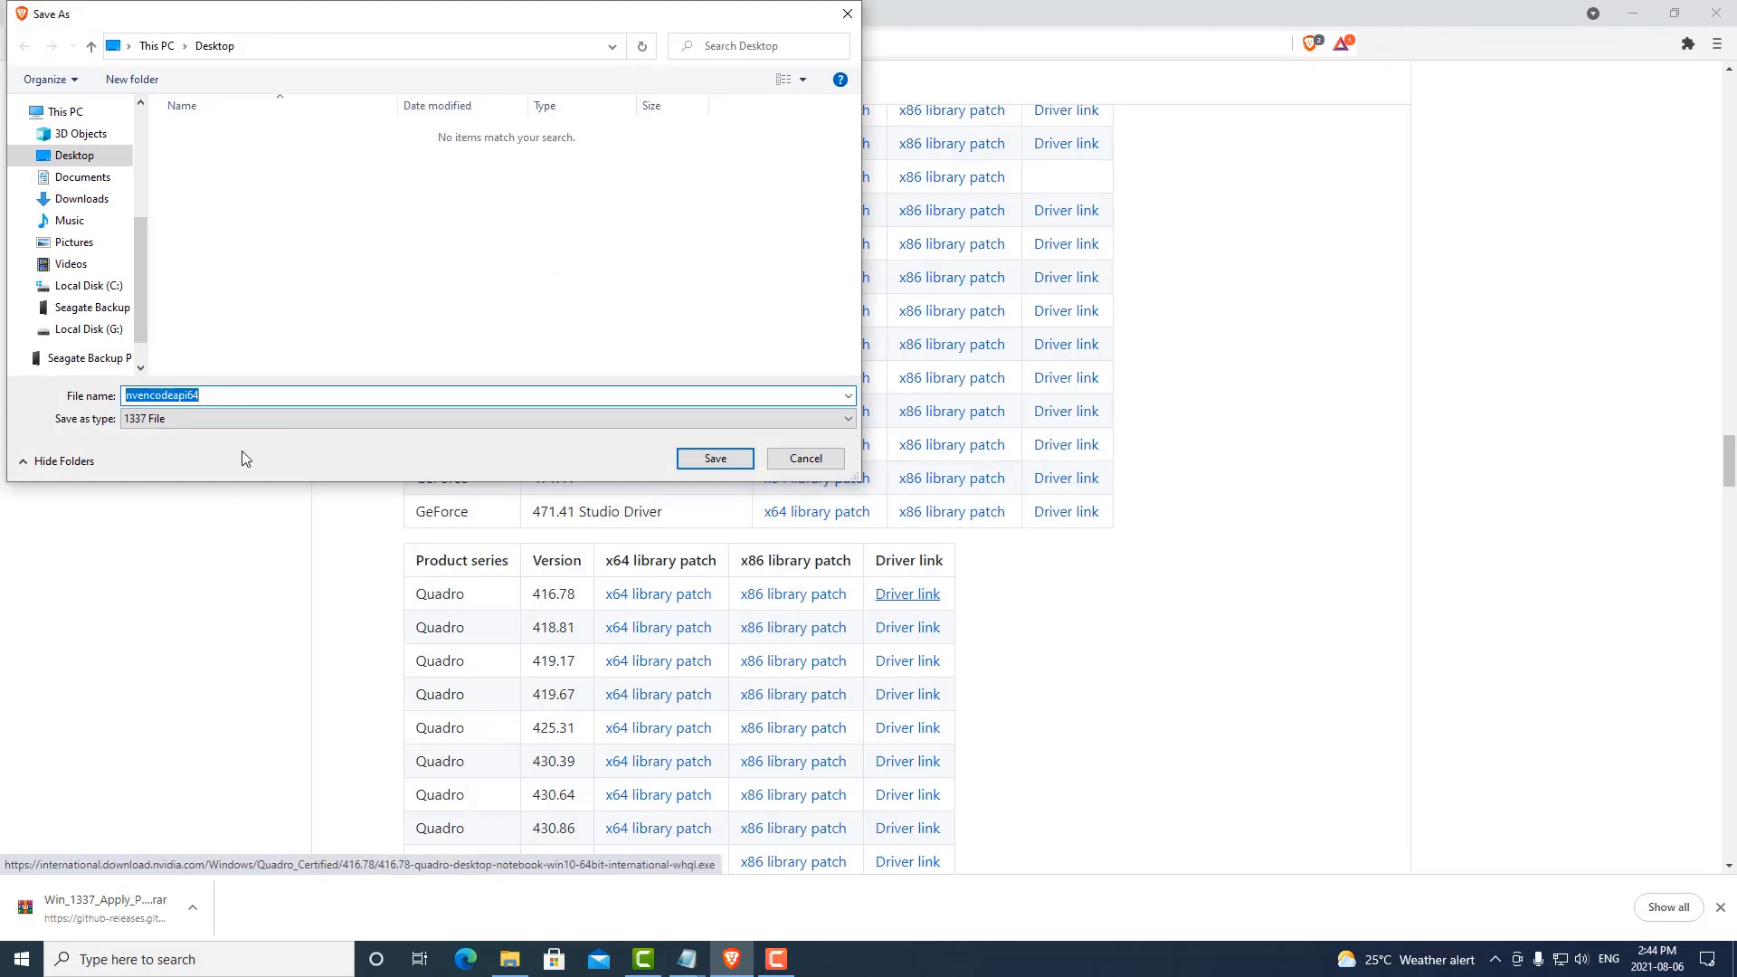
left_click(715, 457)
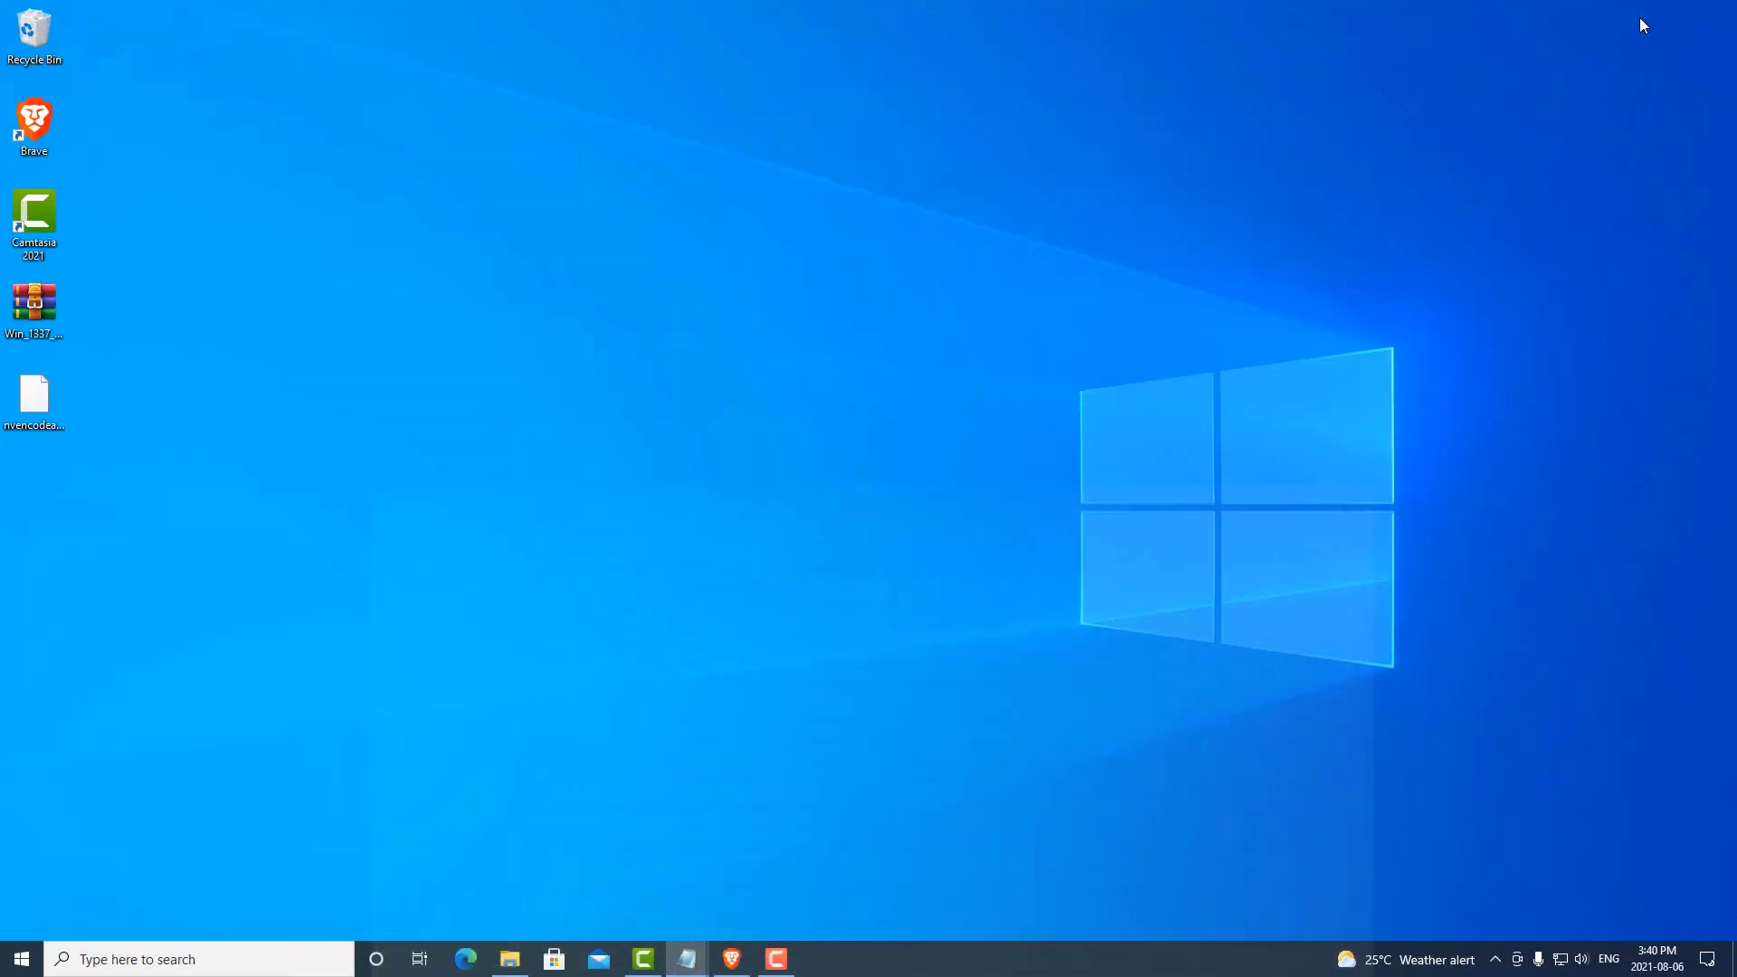
Step: Open the Win_1337_Apply_Patch_v1.9_By_DFoX .rar from the desktop in WinRAR
left_click(33, 303)
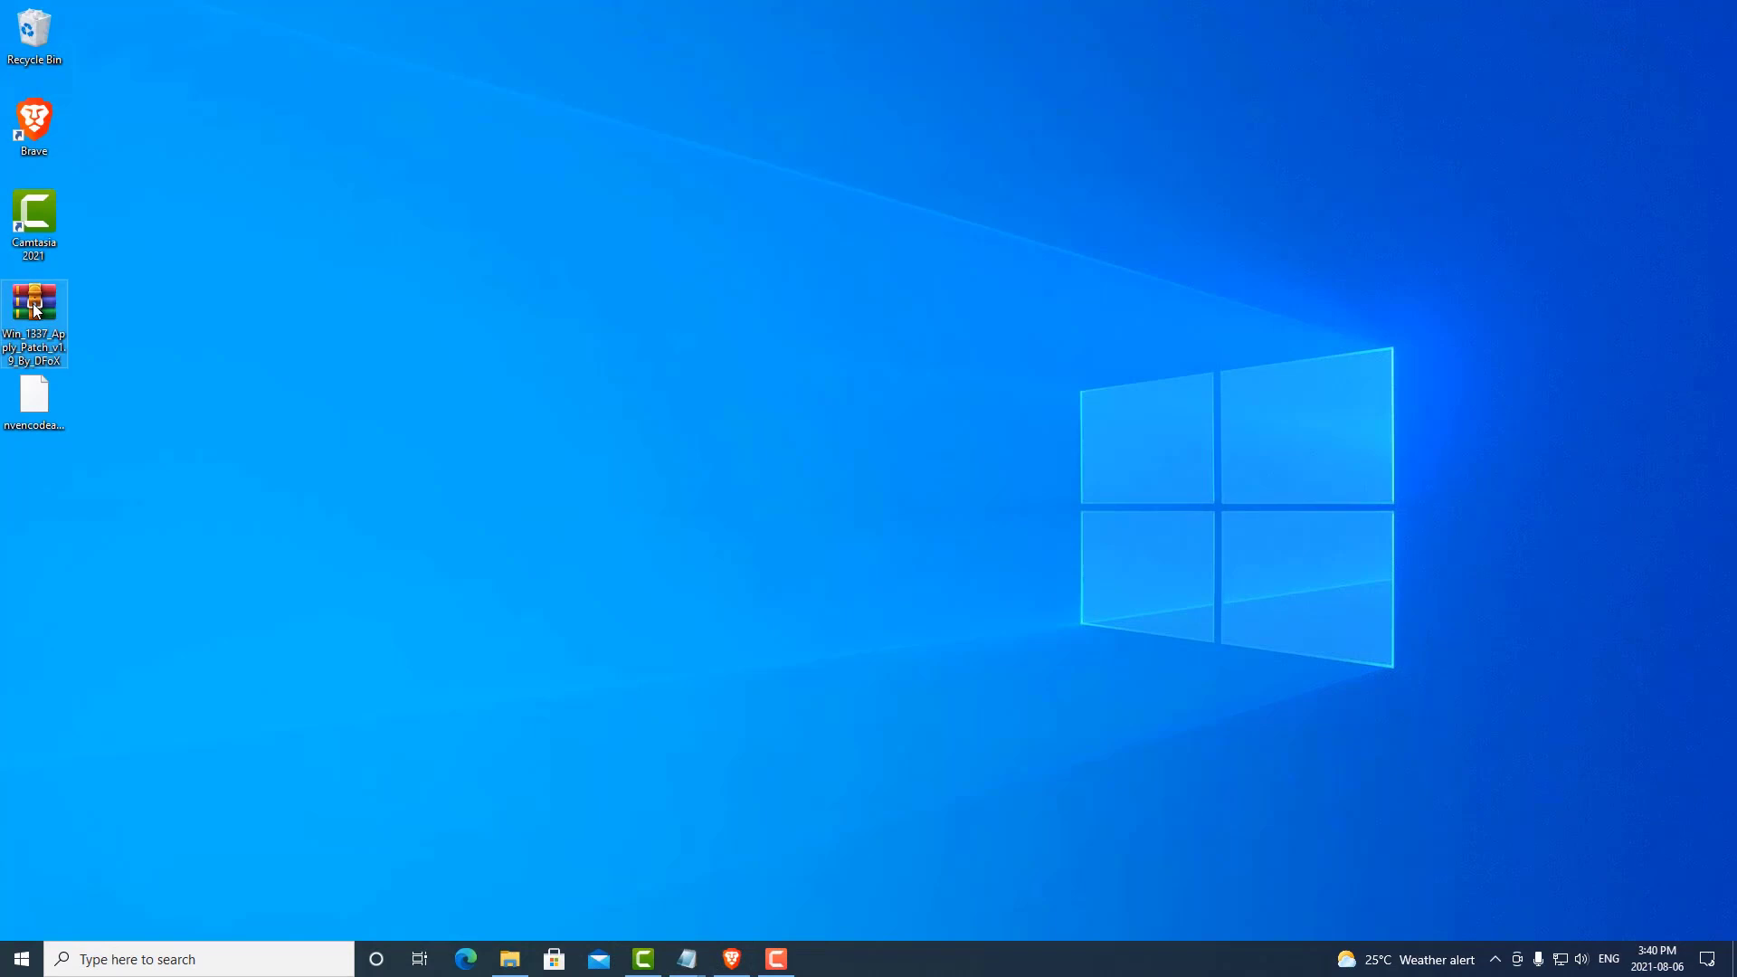
double_click(33, 303)
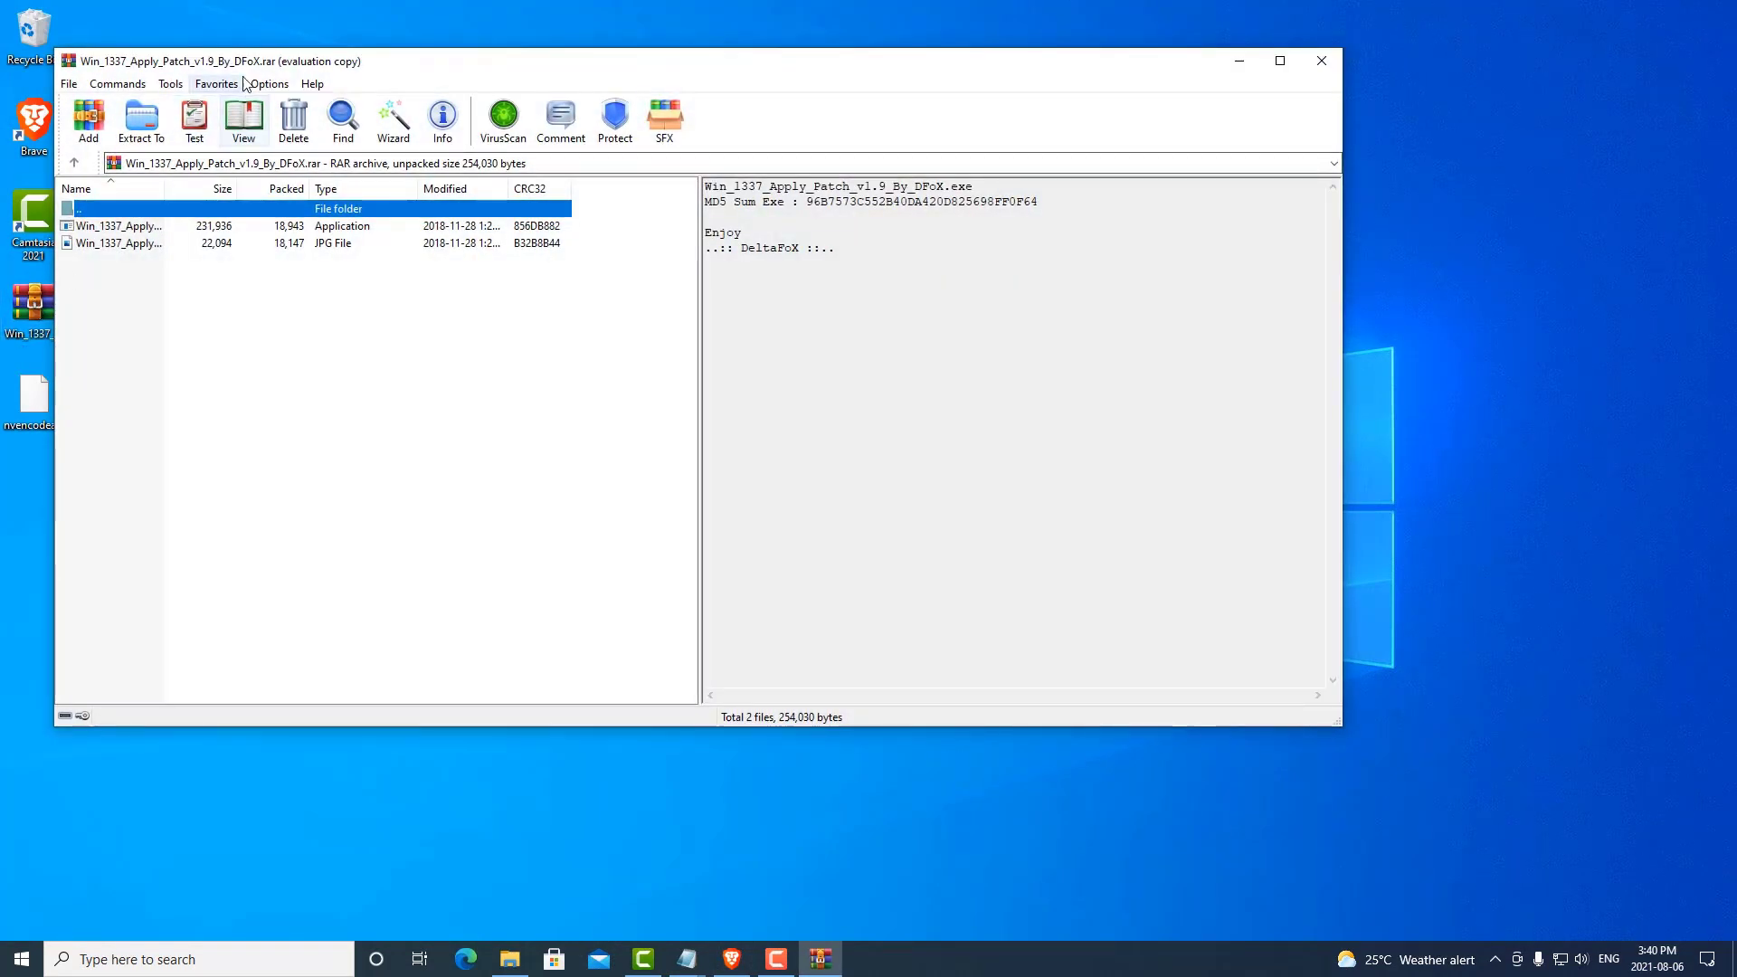
mouse_move(258, 67)
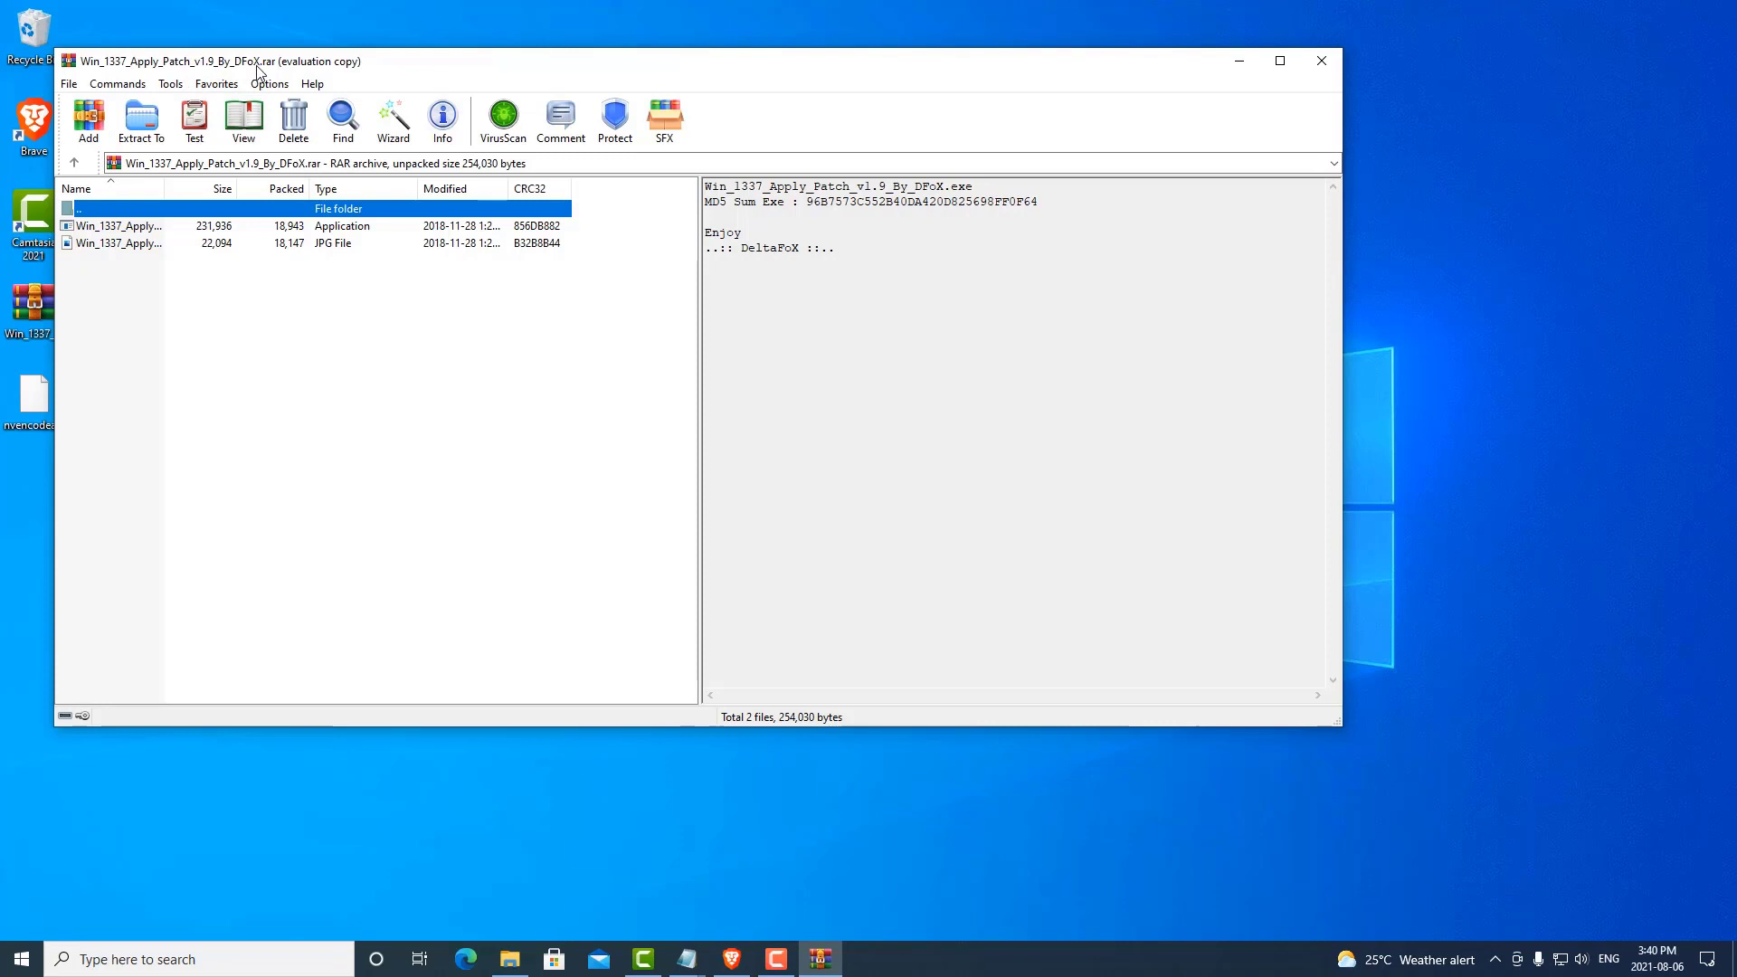
mouse_move(336, 233)
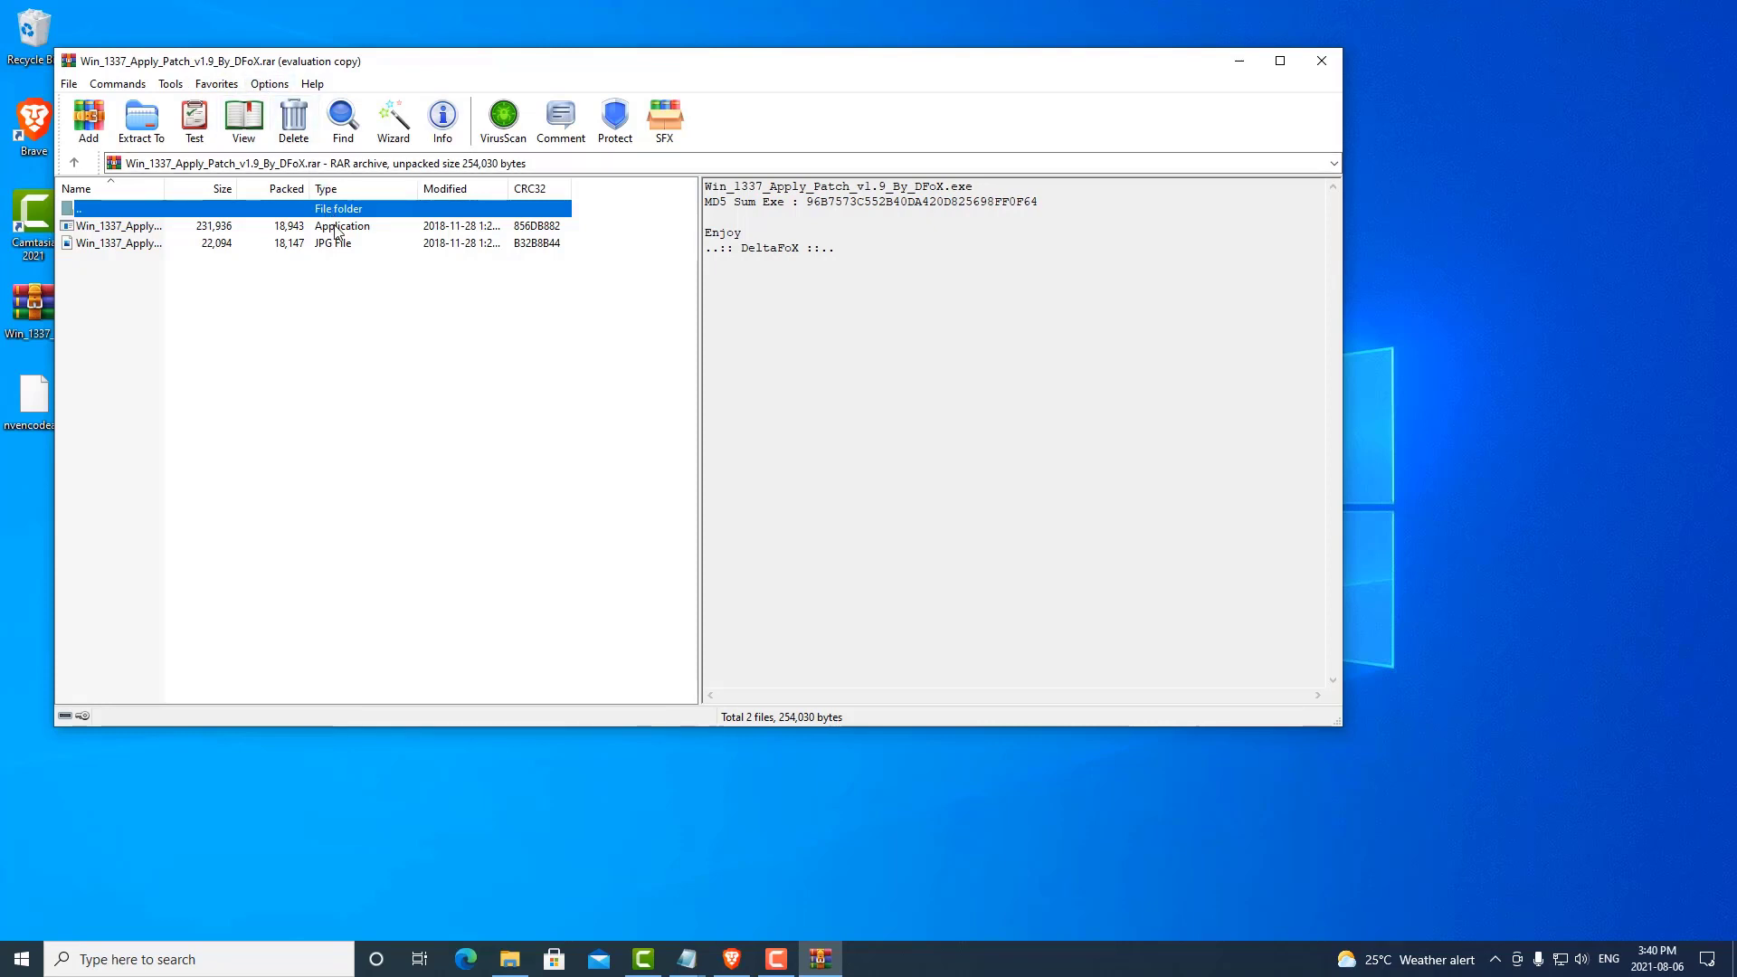
Step: Launch the patcher from the archive and load nvencodeapi64.1337 from the desktop
double_click(118, 226)
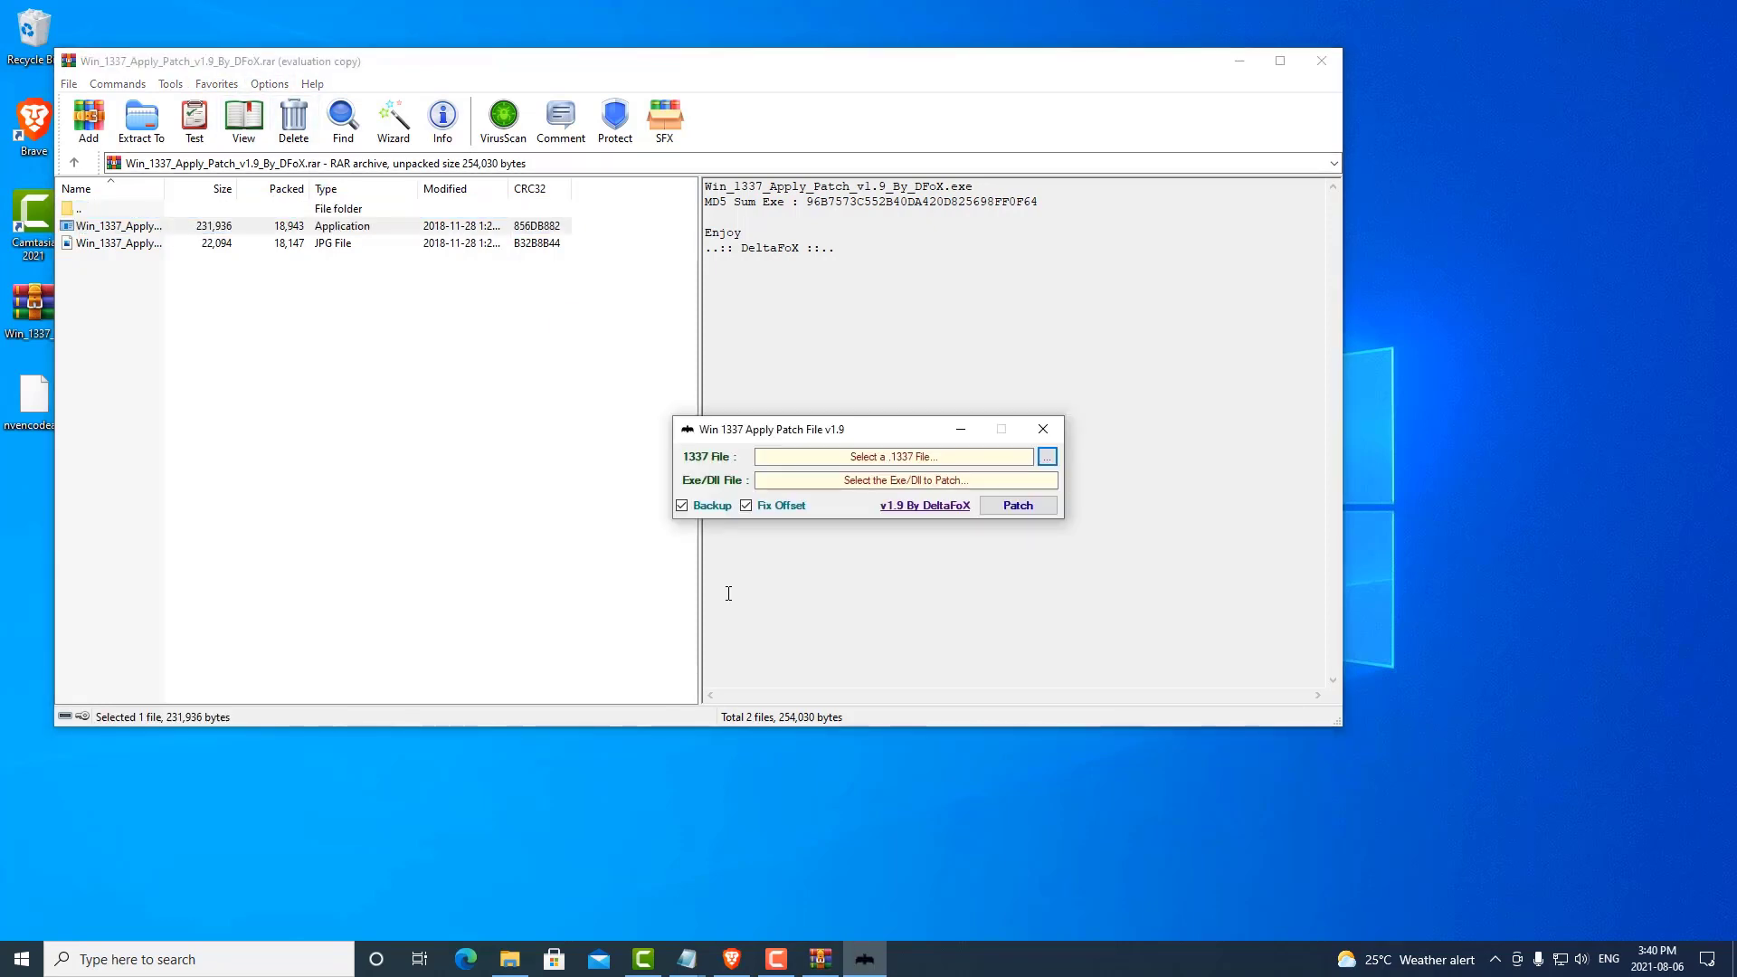
mouse_move(1190, 68)
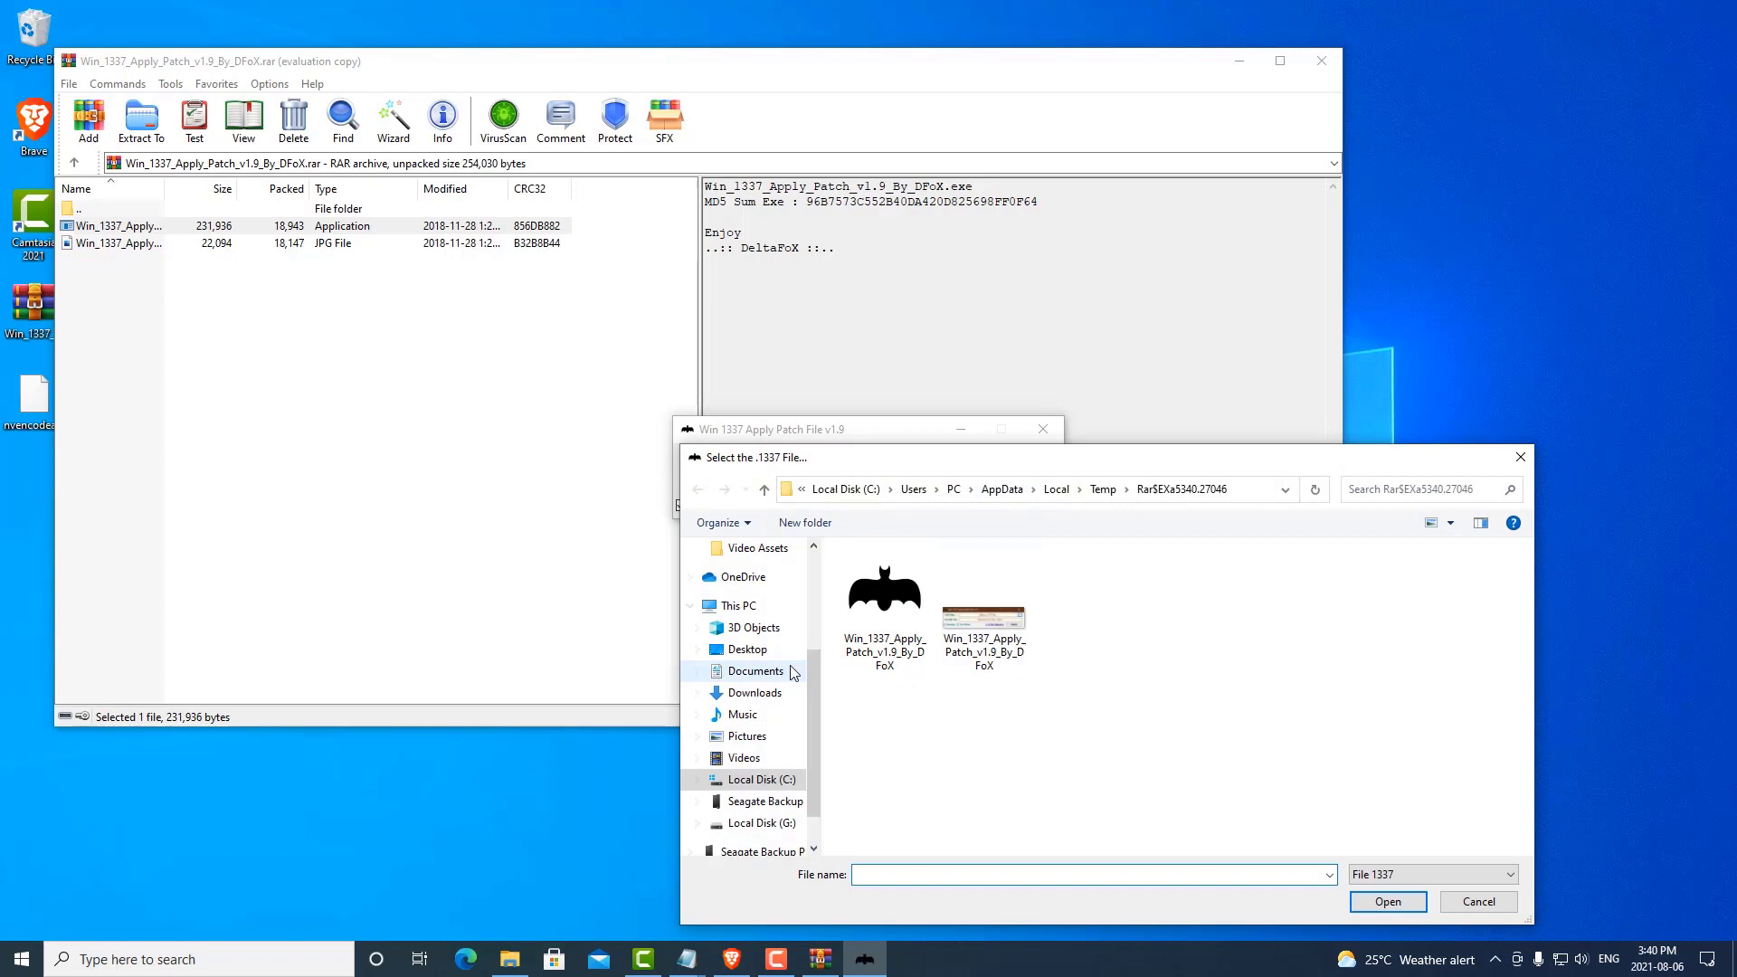
left_click(747, 584)
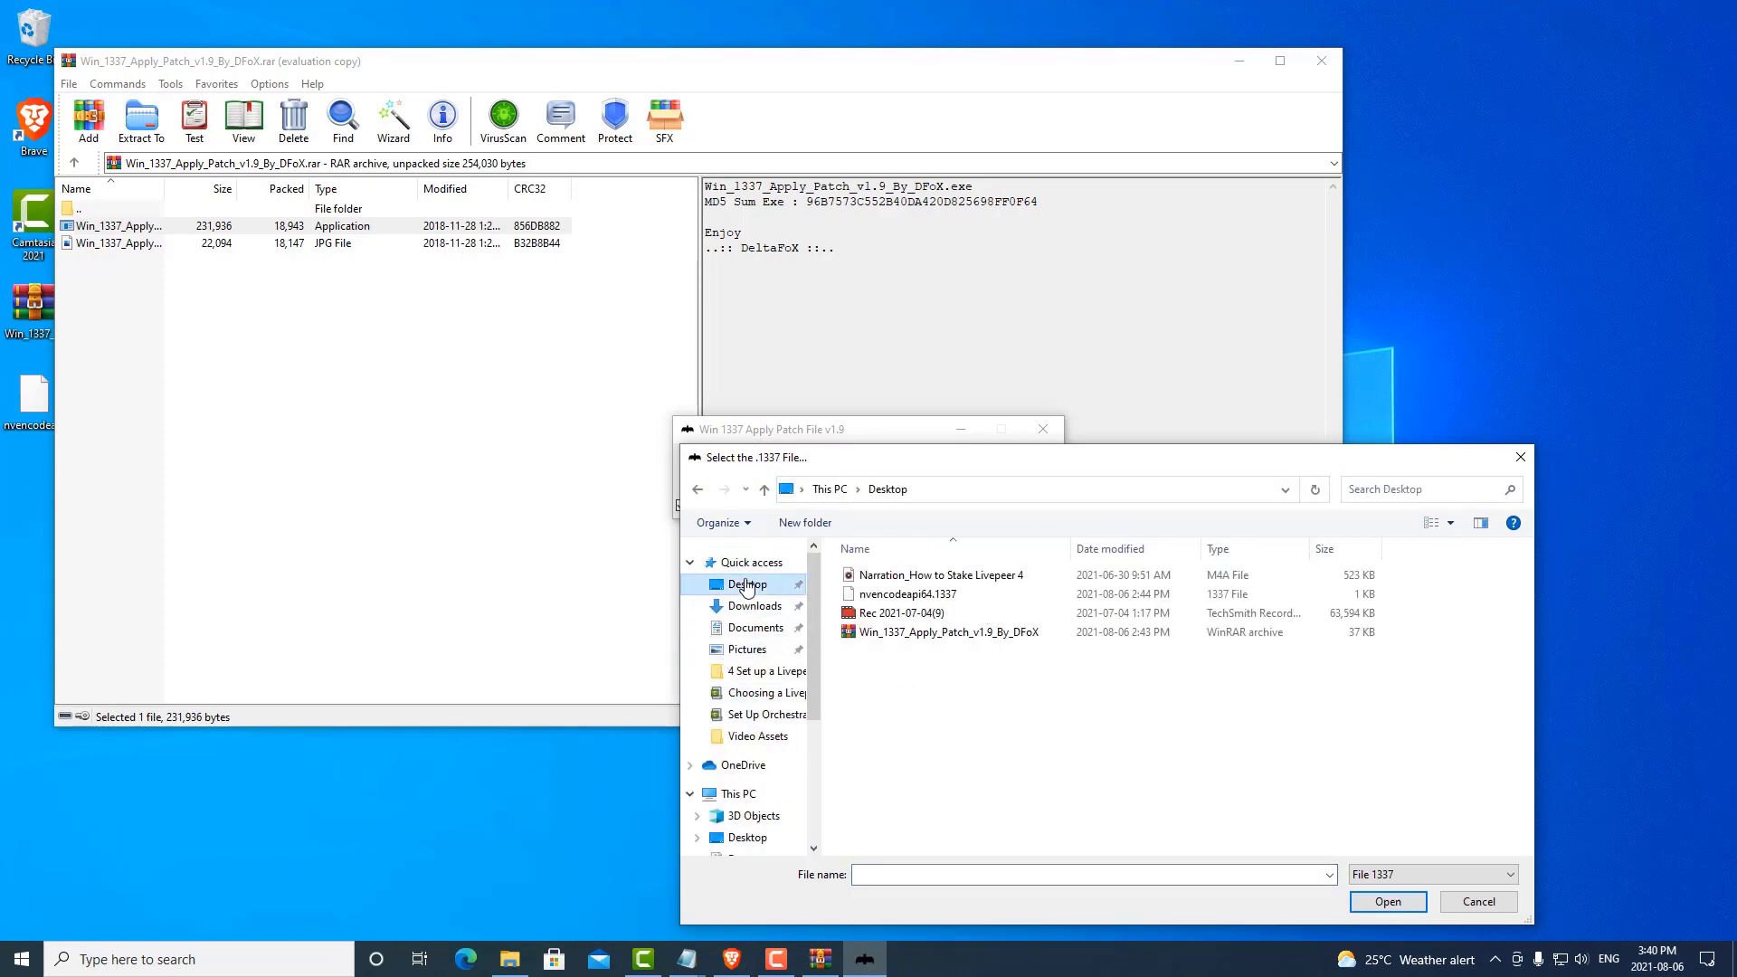
left_click(907, 594)
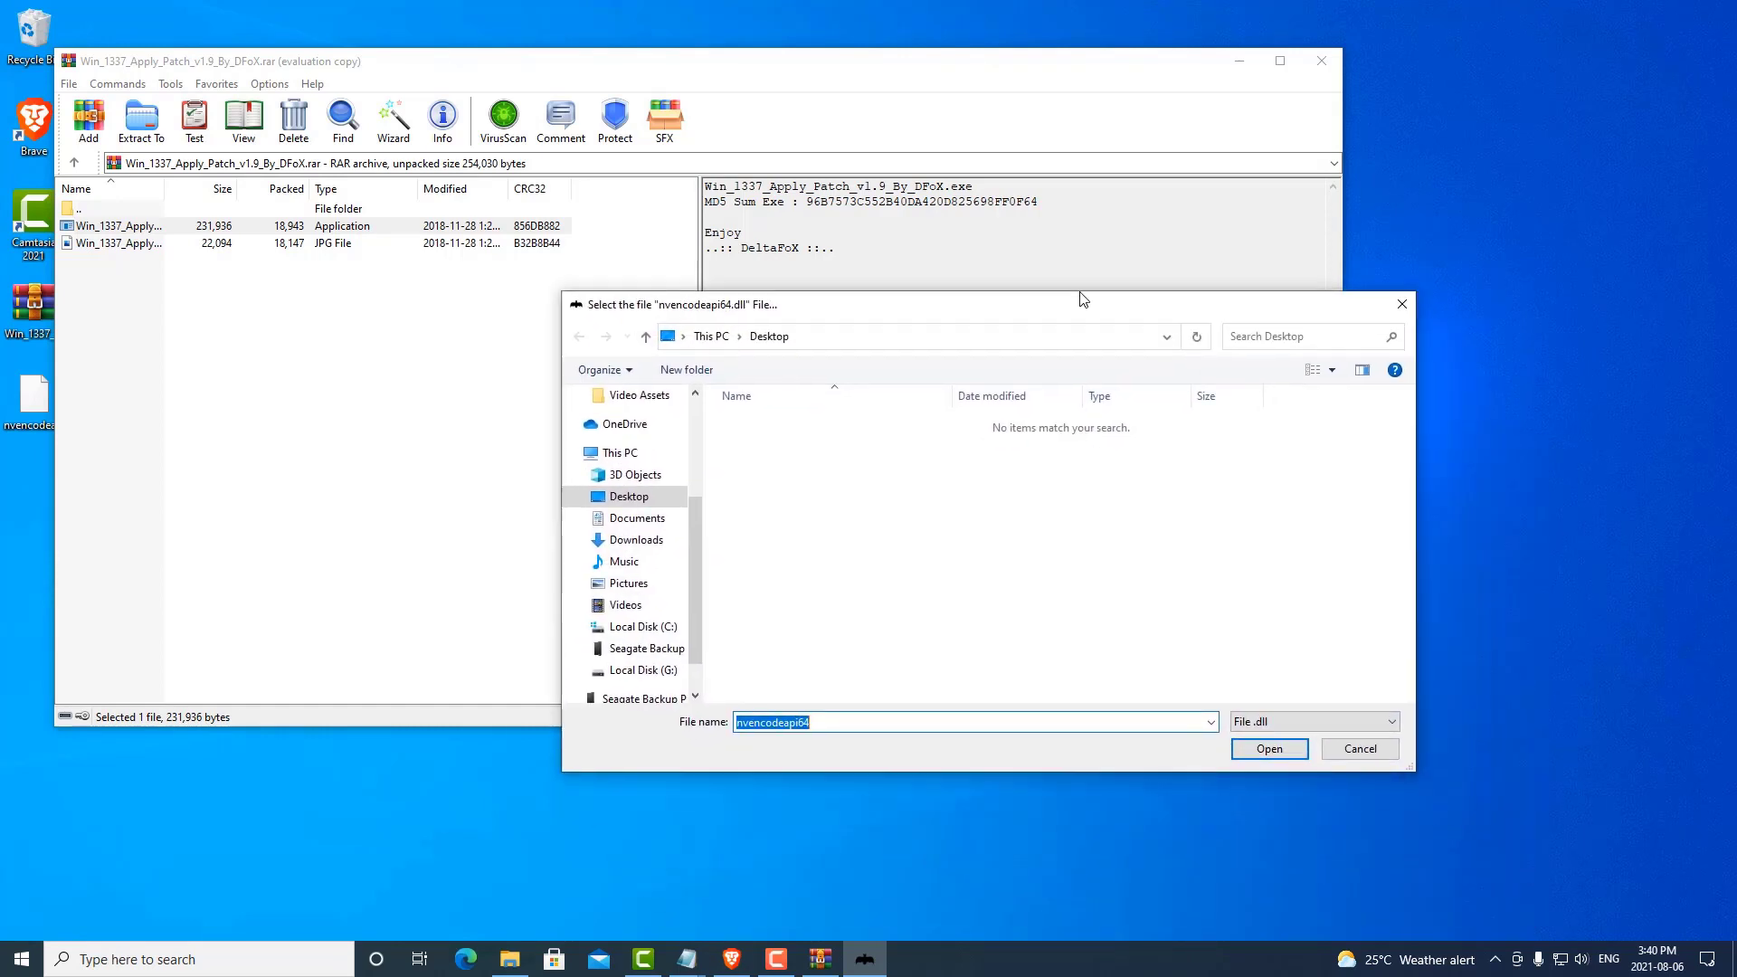
Step: Choose C:\Windows\System32\nvEncodeAPI64.dll as the target file to patch
left_click_drag(1084, 299, 1064, 281)
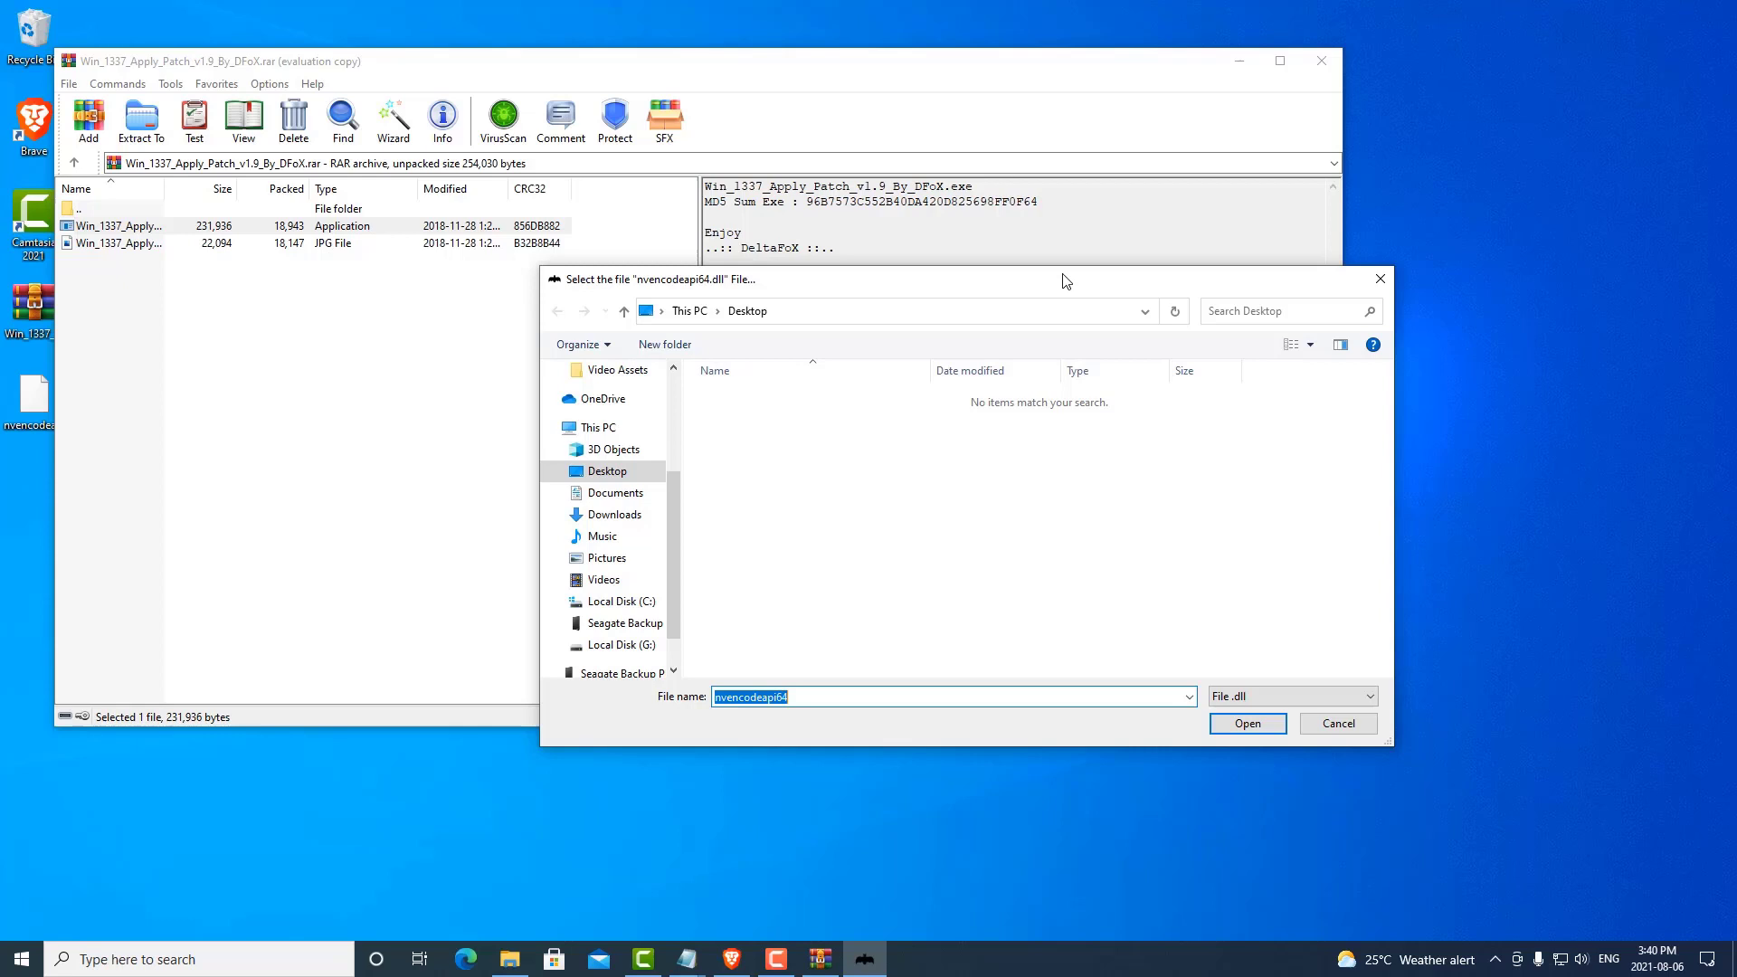
left_click(597, 427)
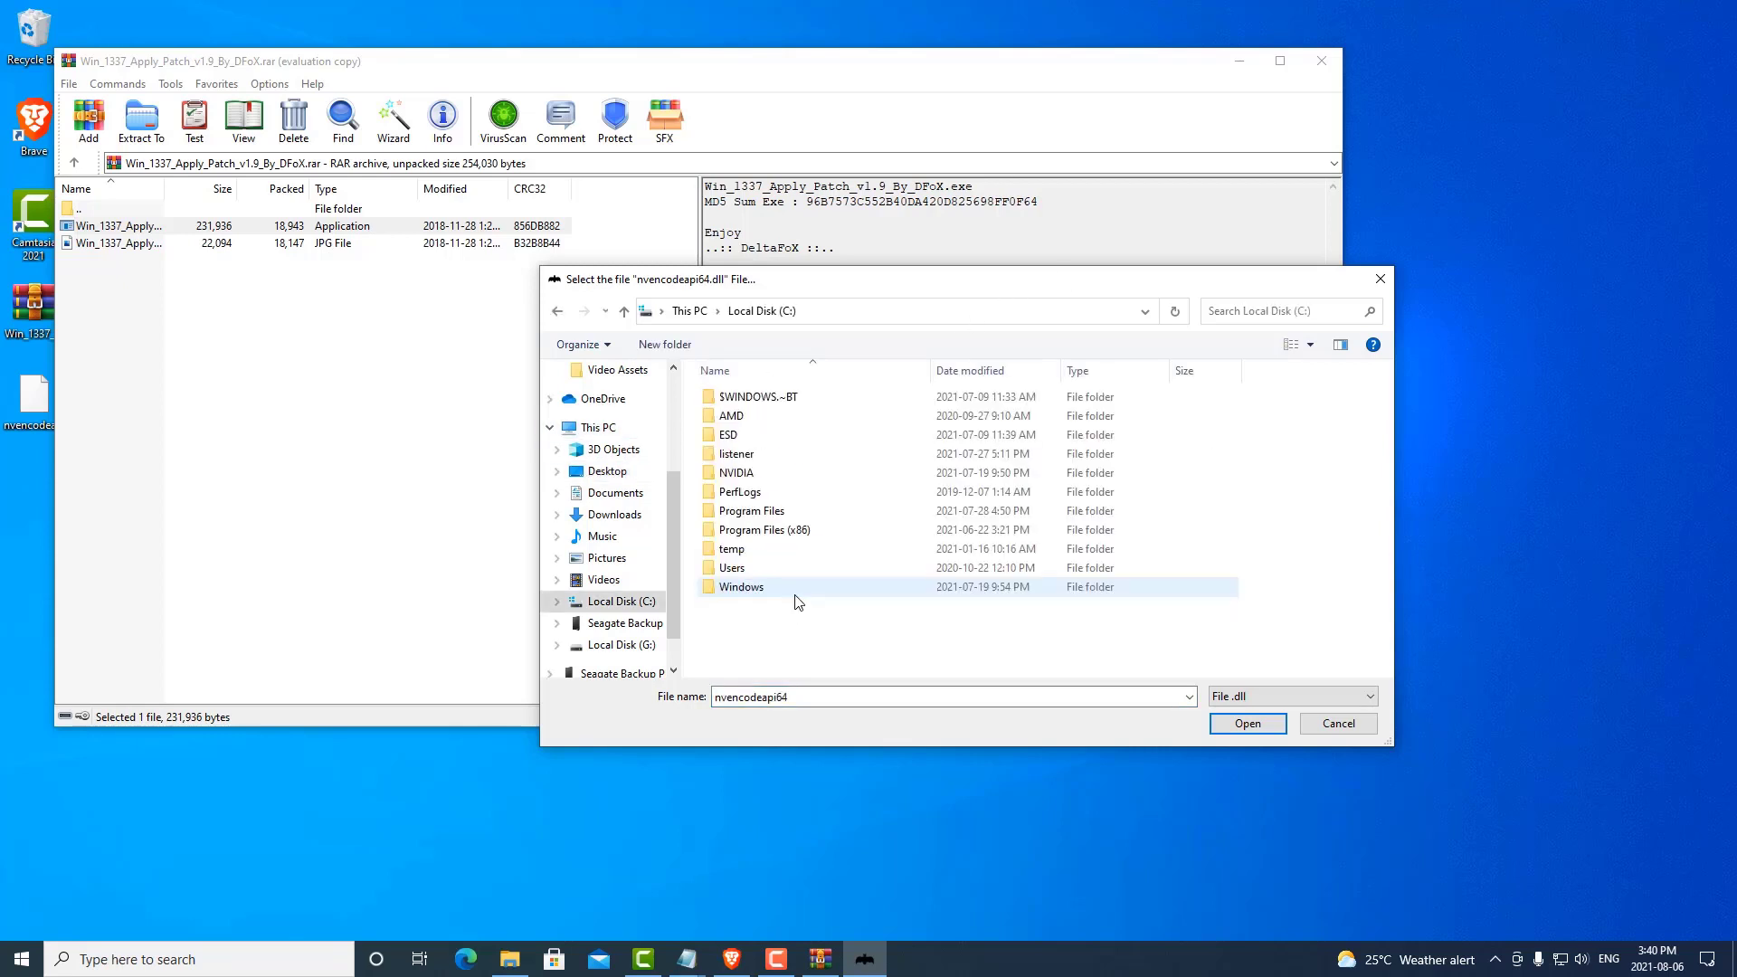
double_click(740, 587)
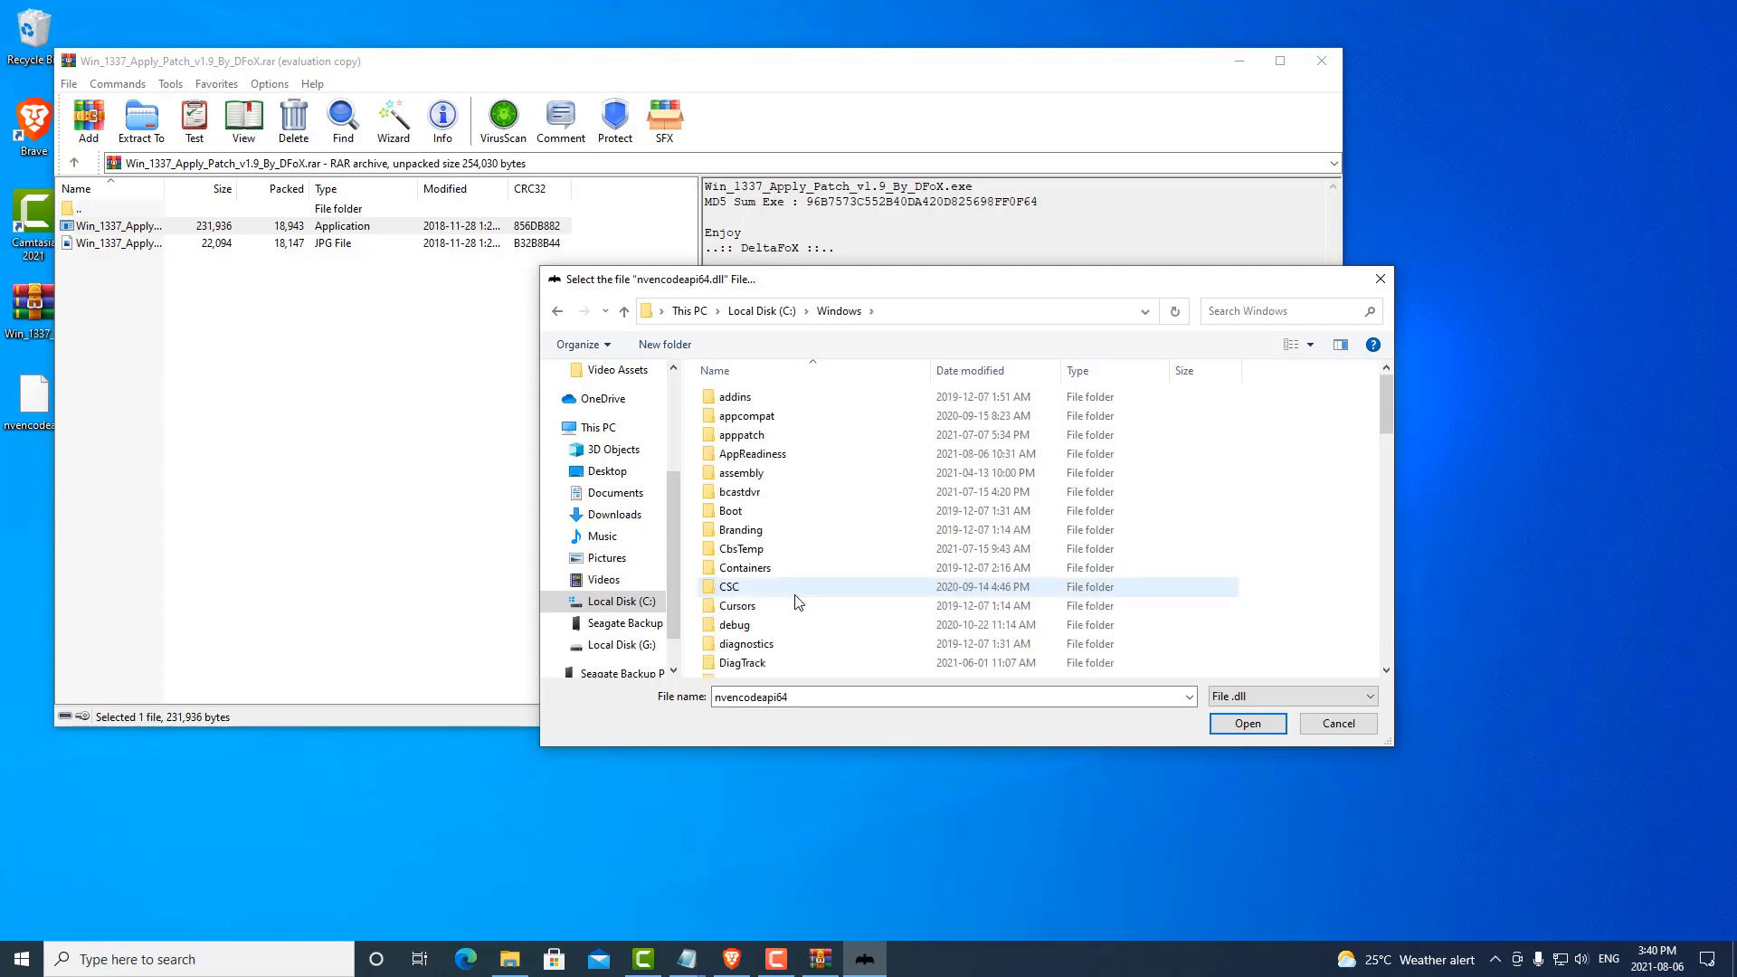
scroll("down", 3)
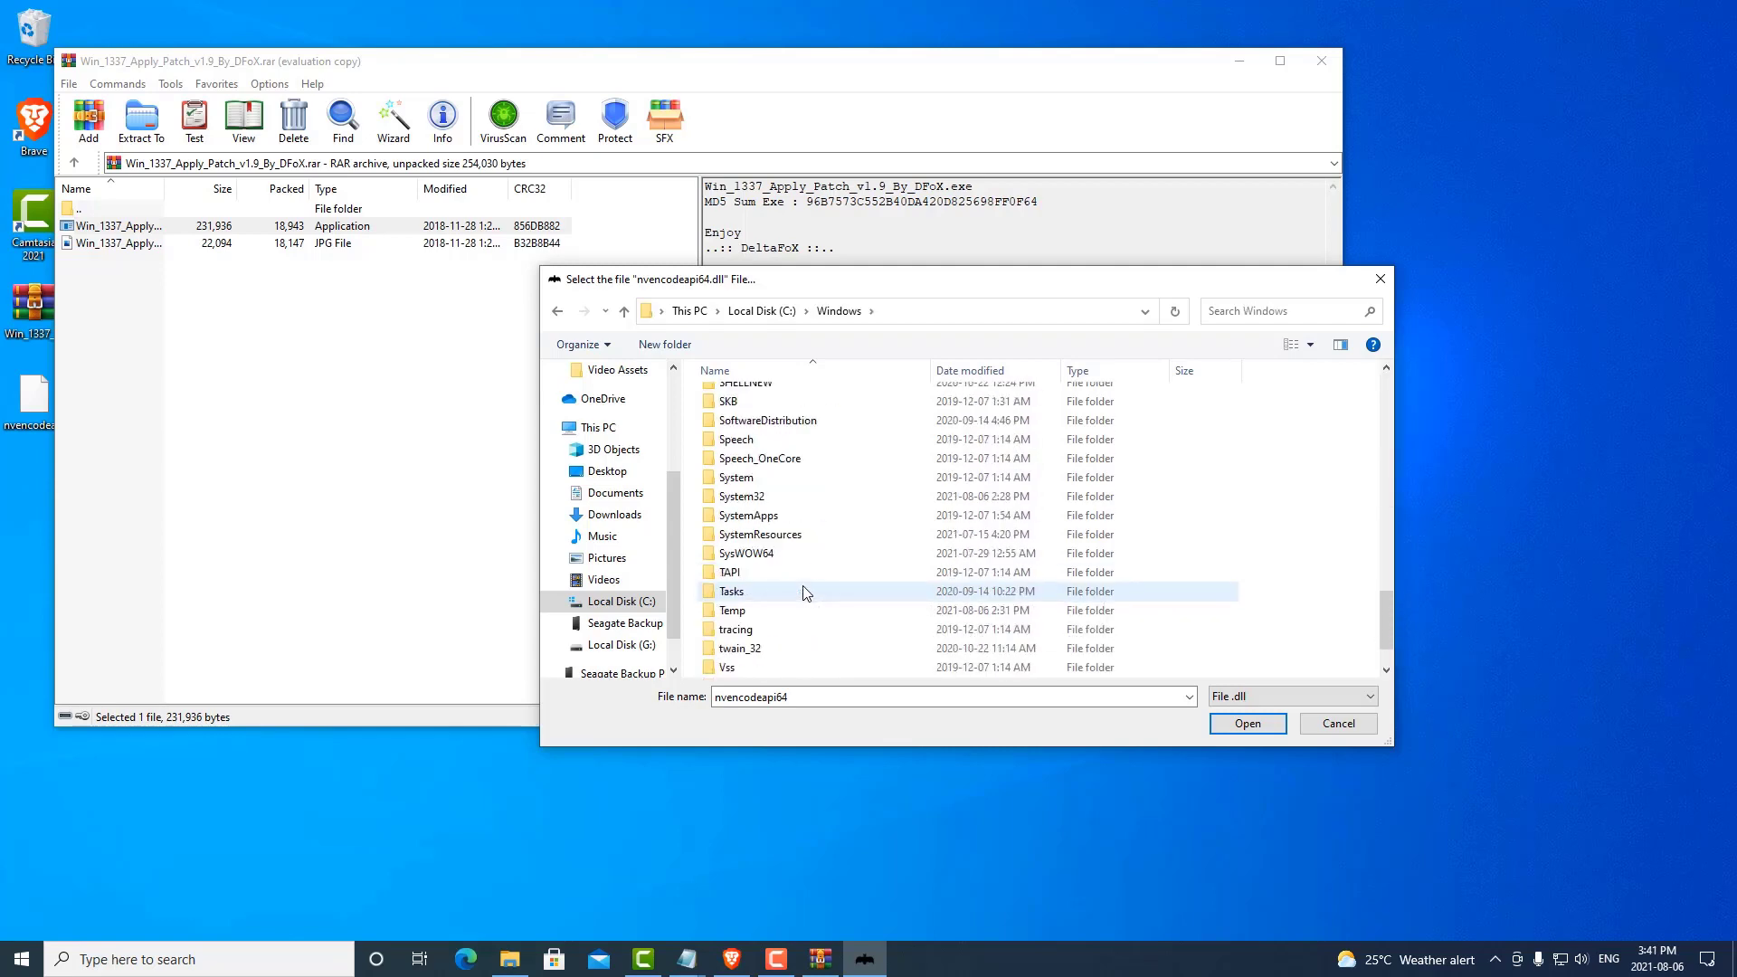
double_click(740, 496)
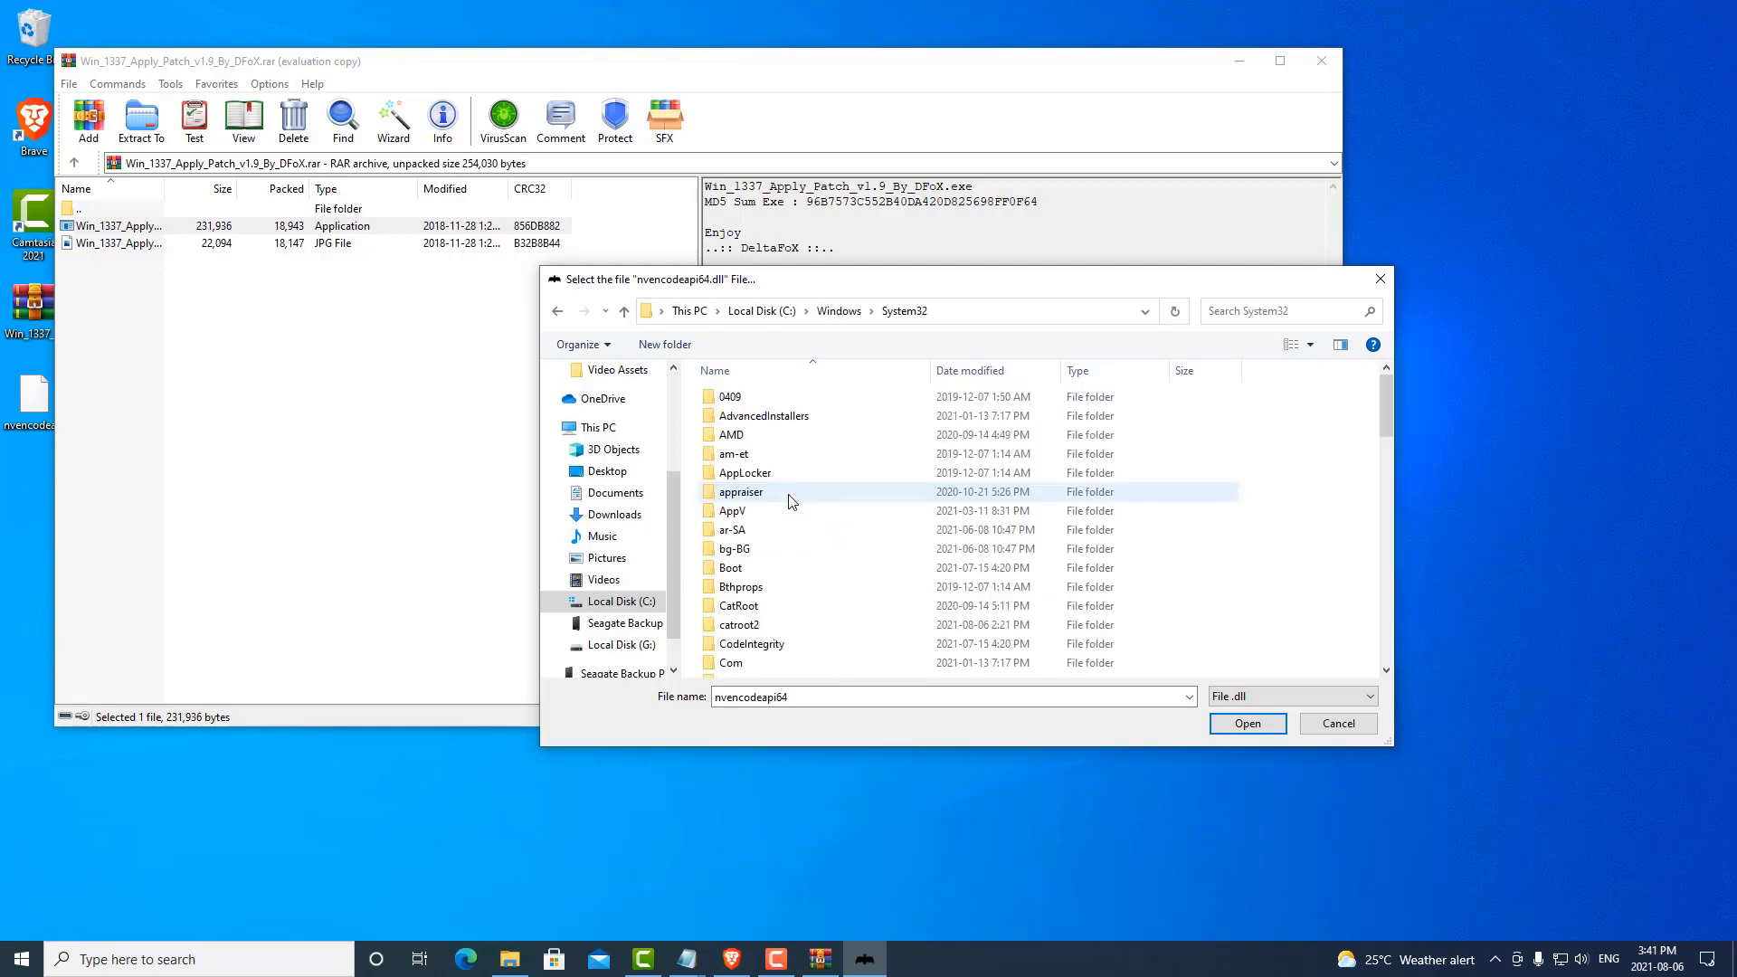
scroll("down", 3)
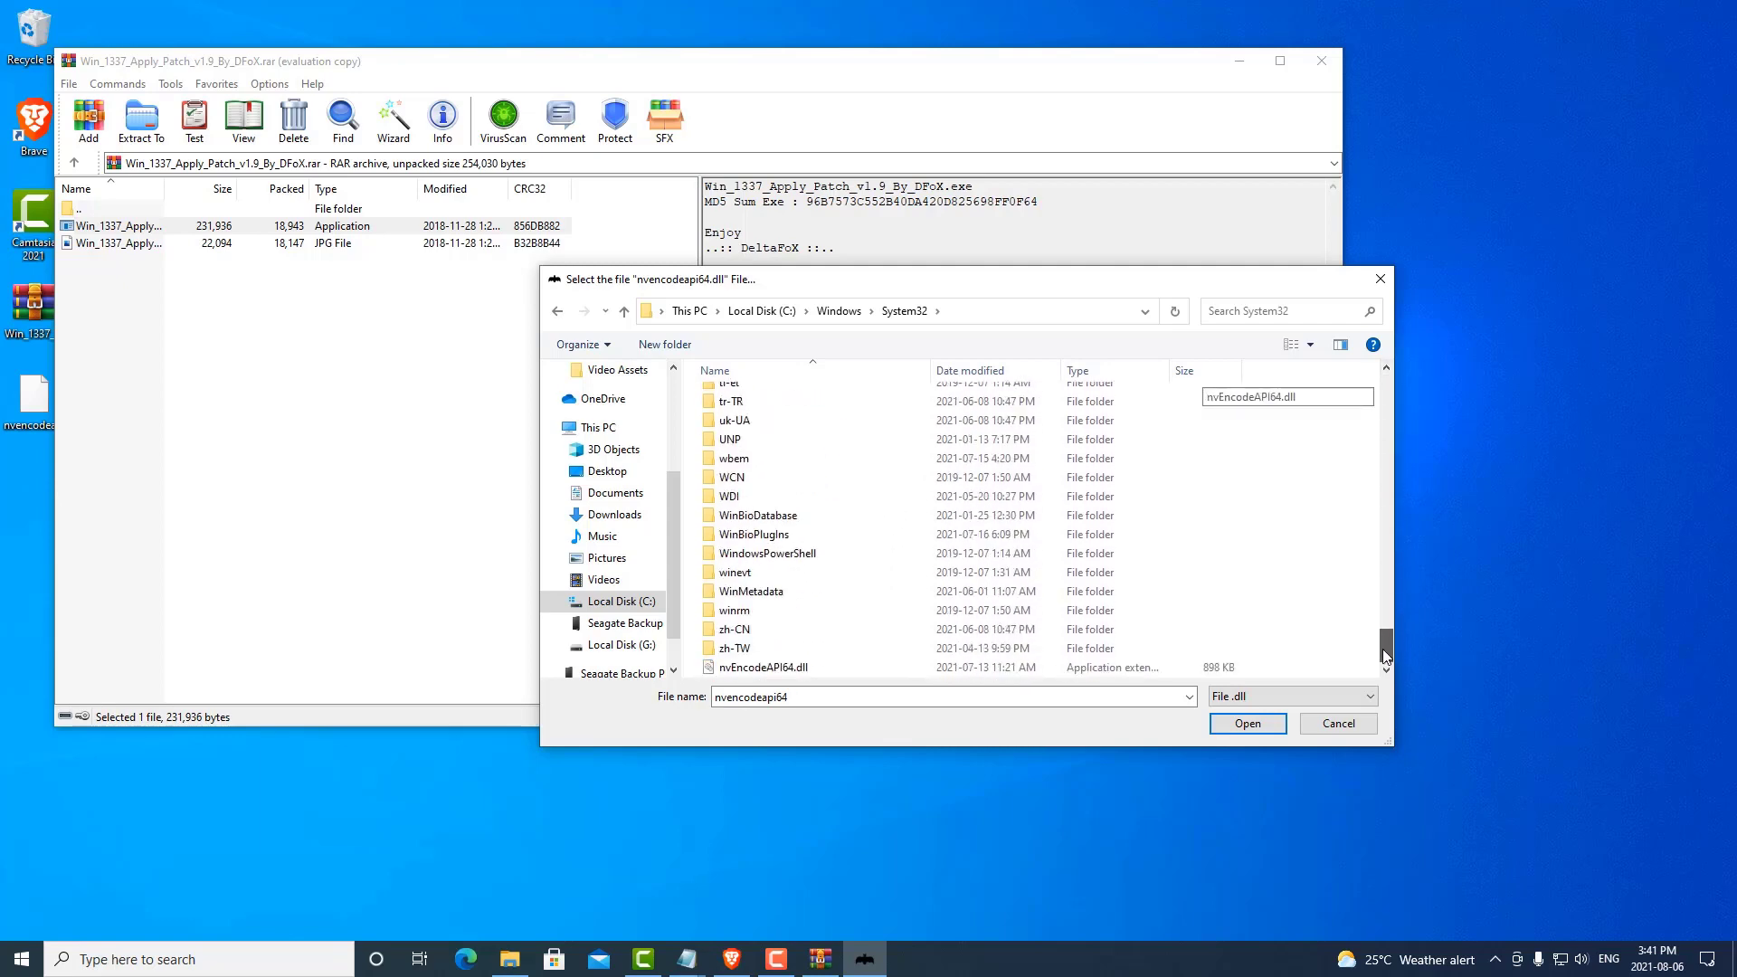
left_click(764, 668)
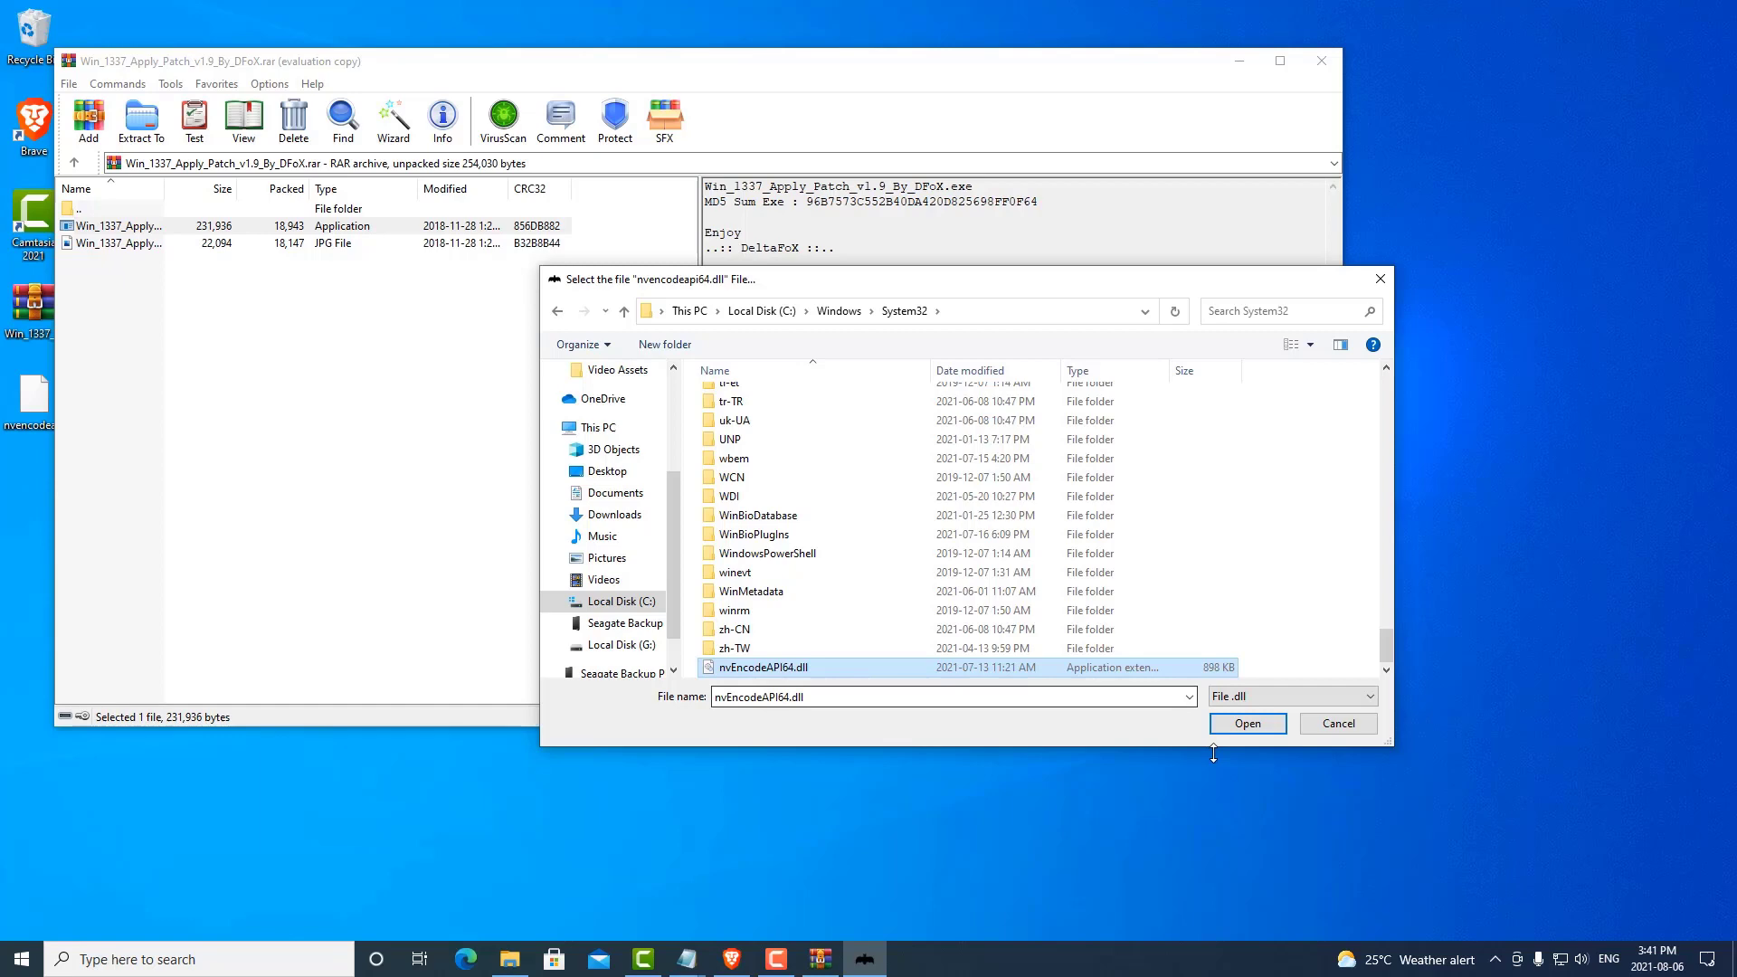
left_click(1247, 723)
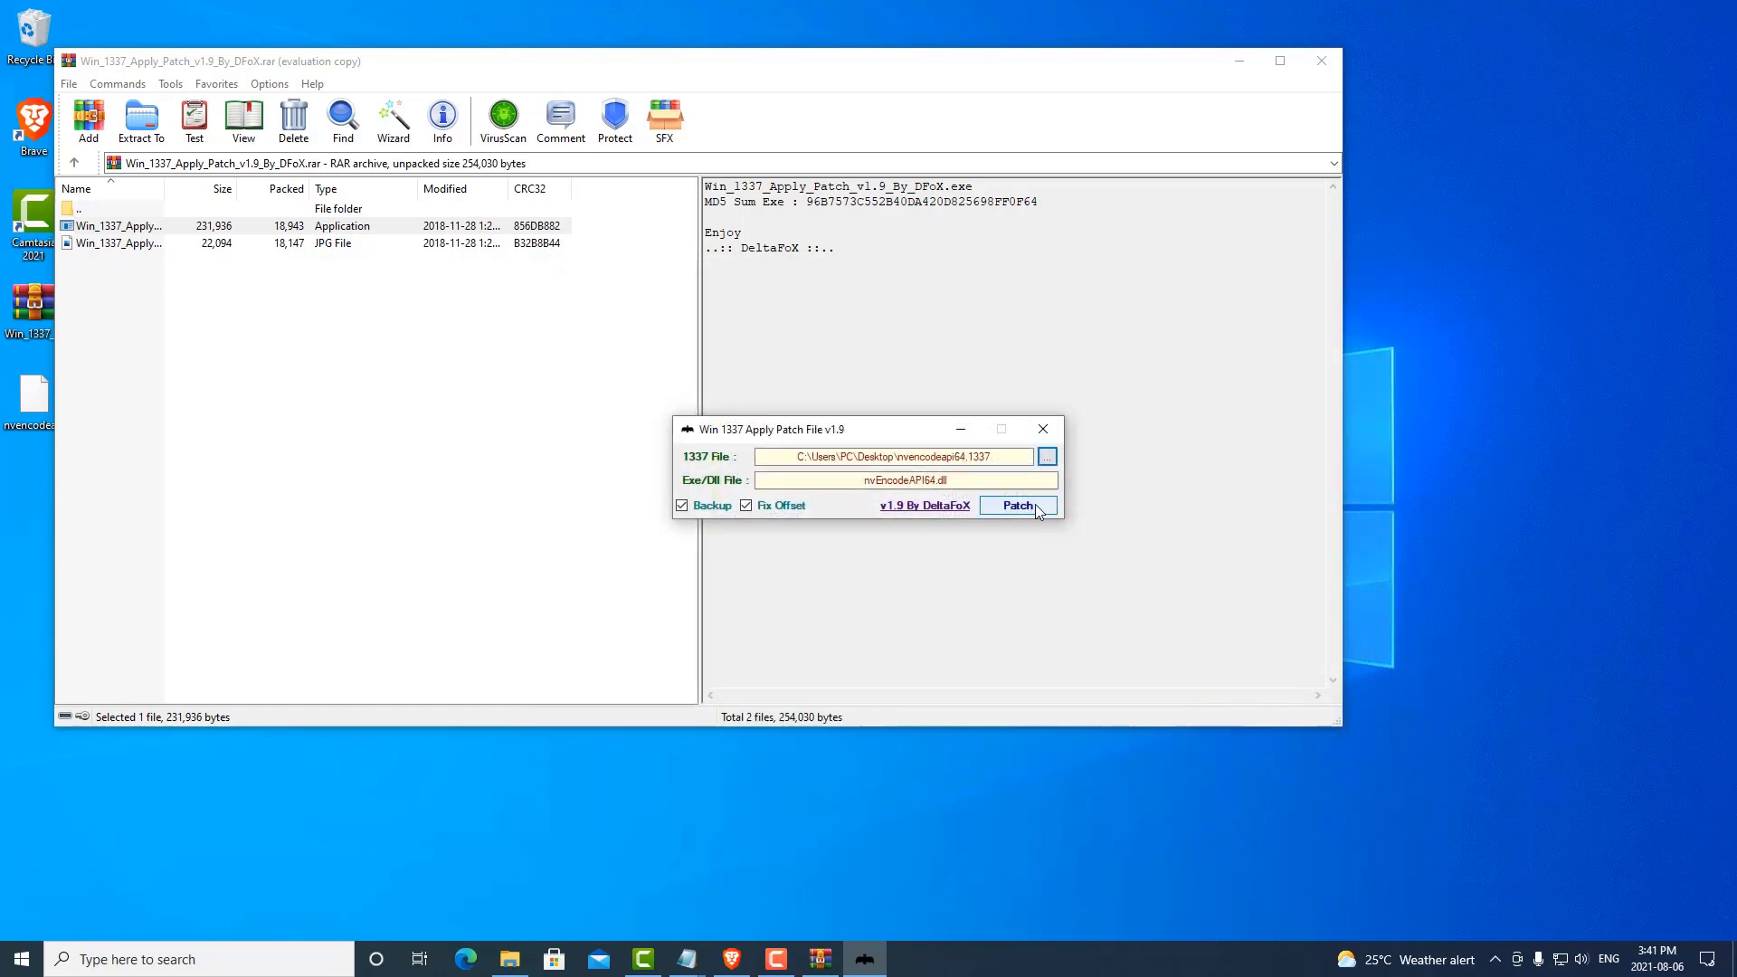
Step: Patch nvEncodeAPI64.dll, acknowledge the success message, and close WinRAR
left_click(1018, 505)
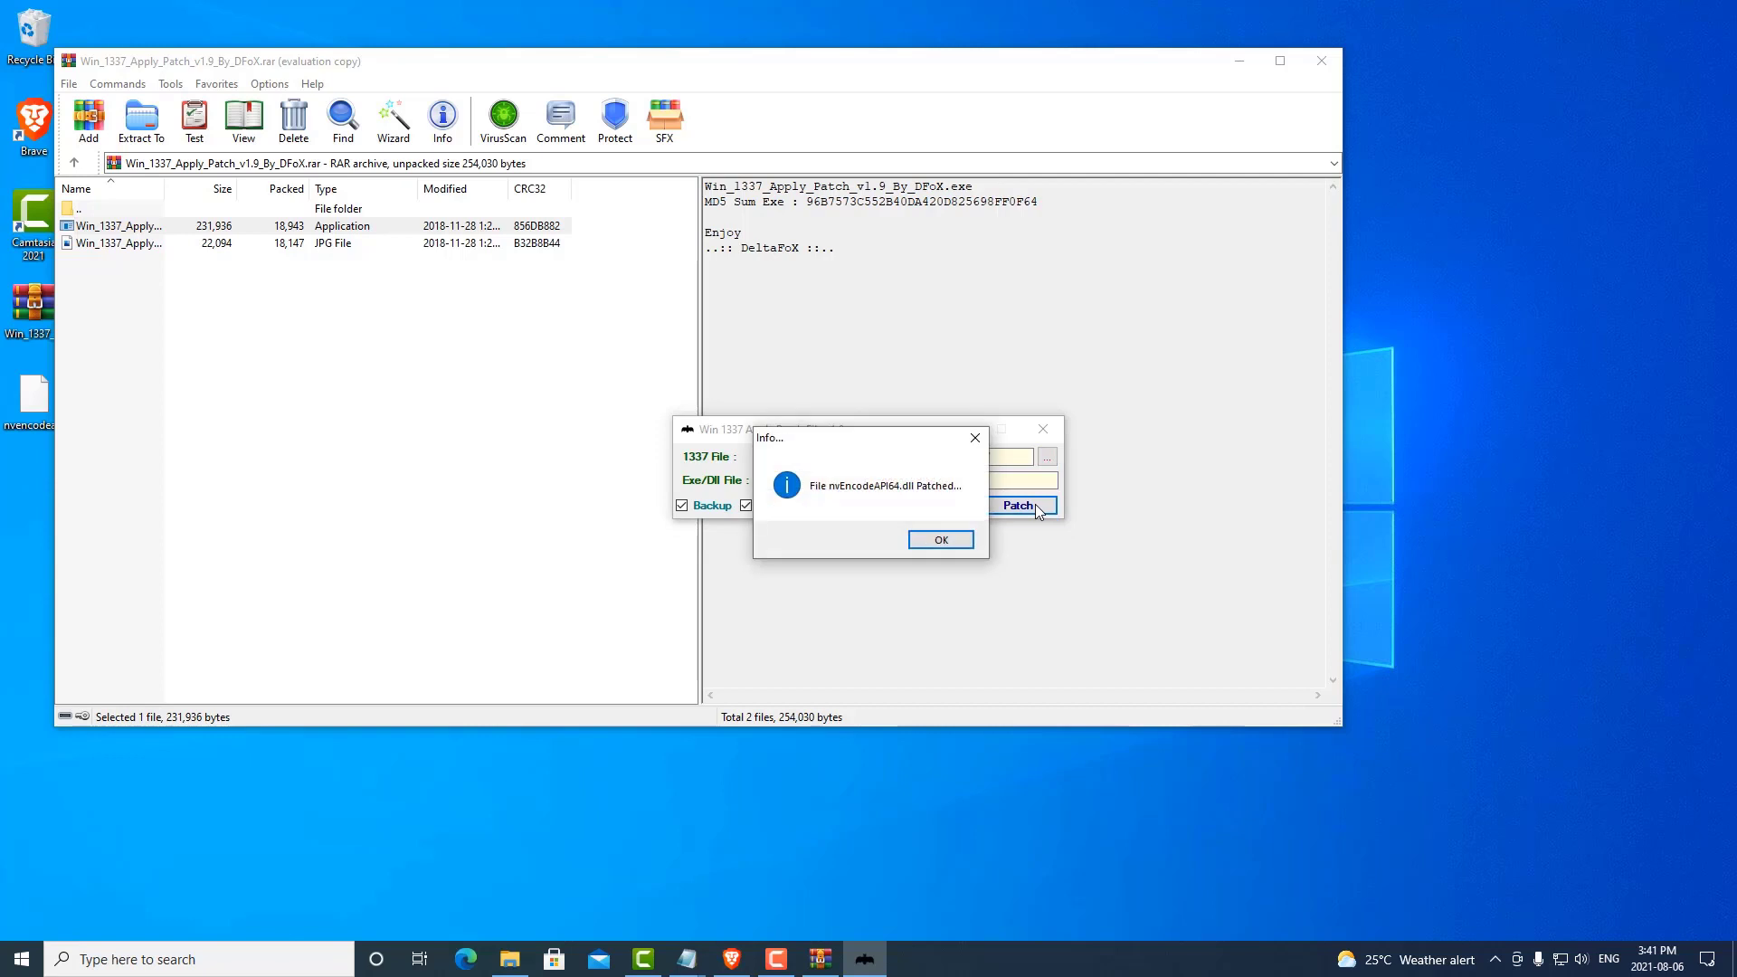
mouse_move(915, 498)
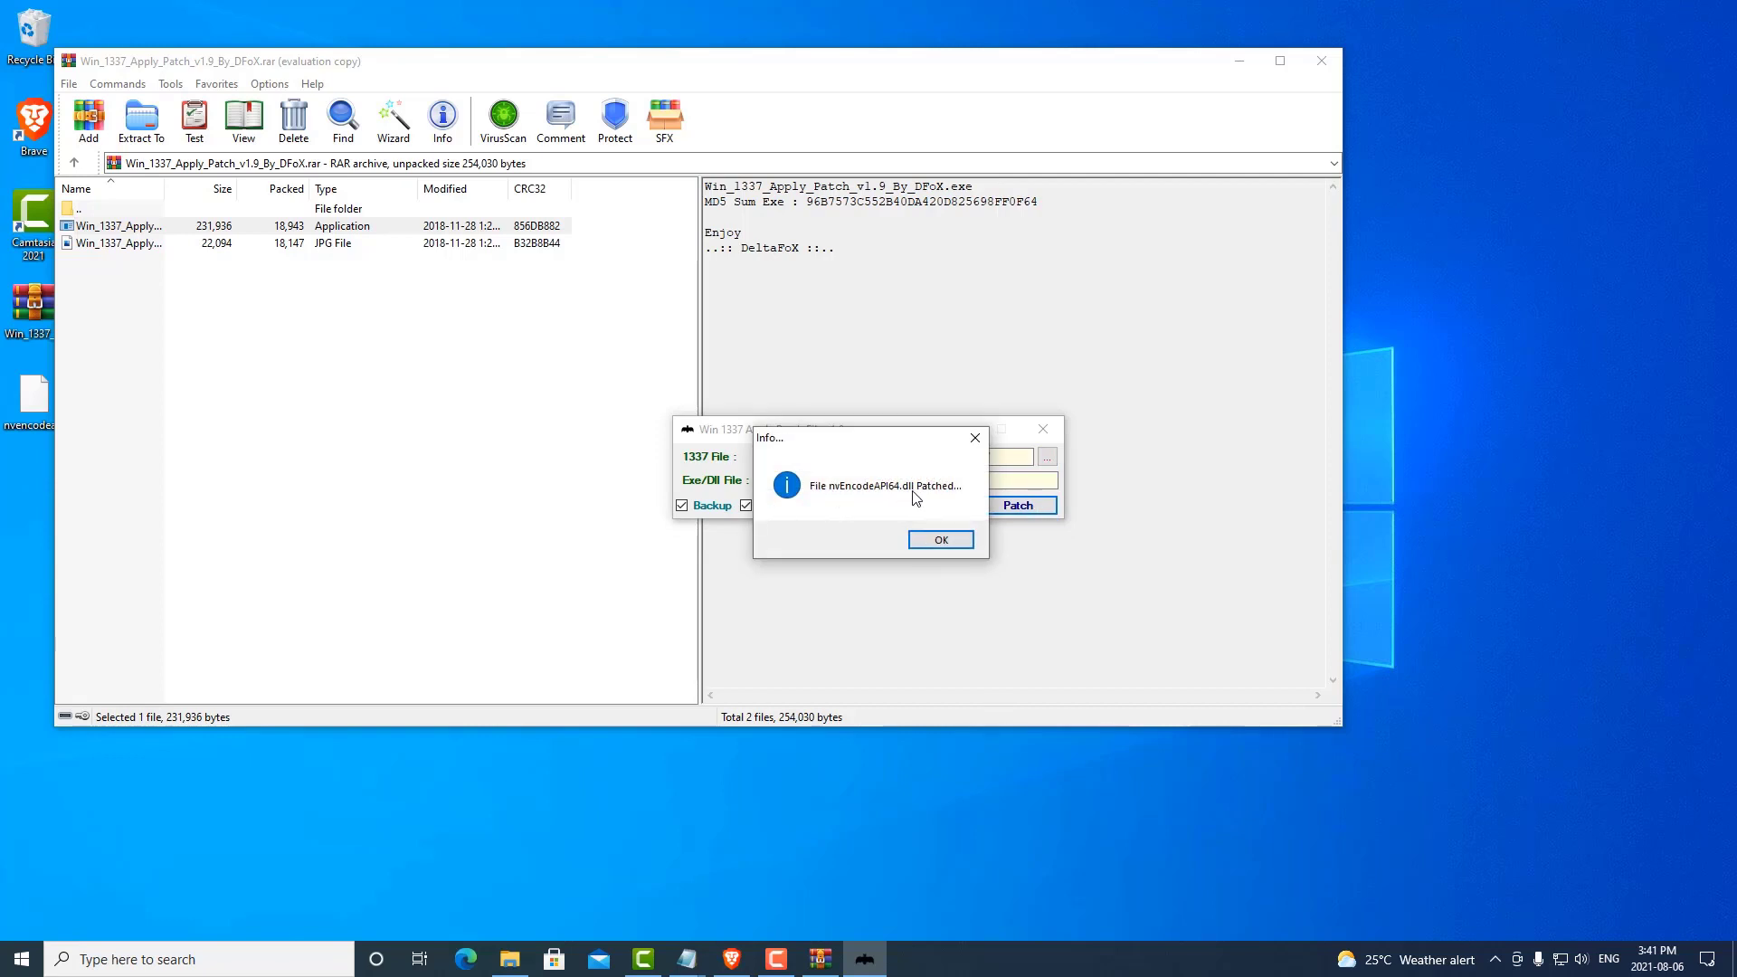
mouse_move(965, 498)
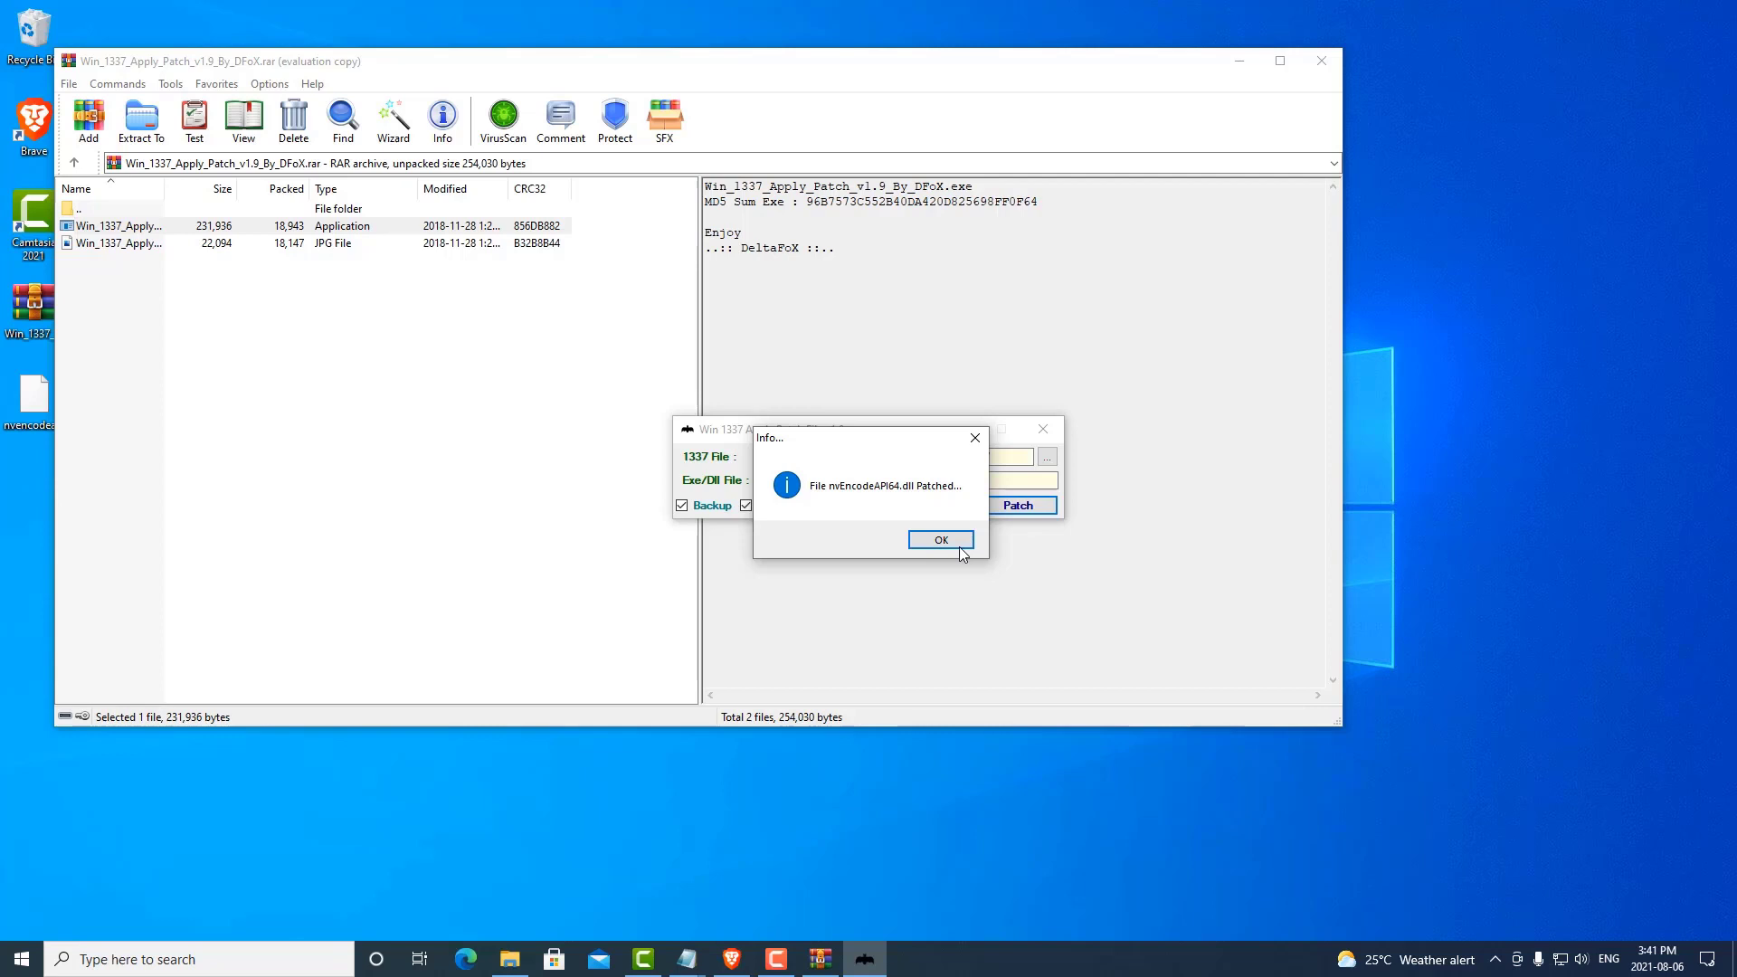
left_click(941, 539)
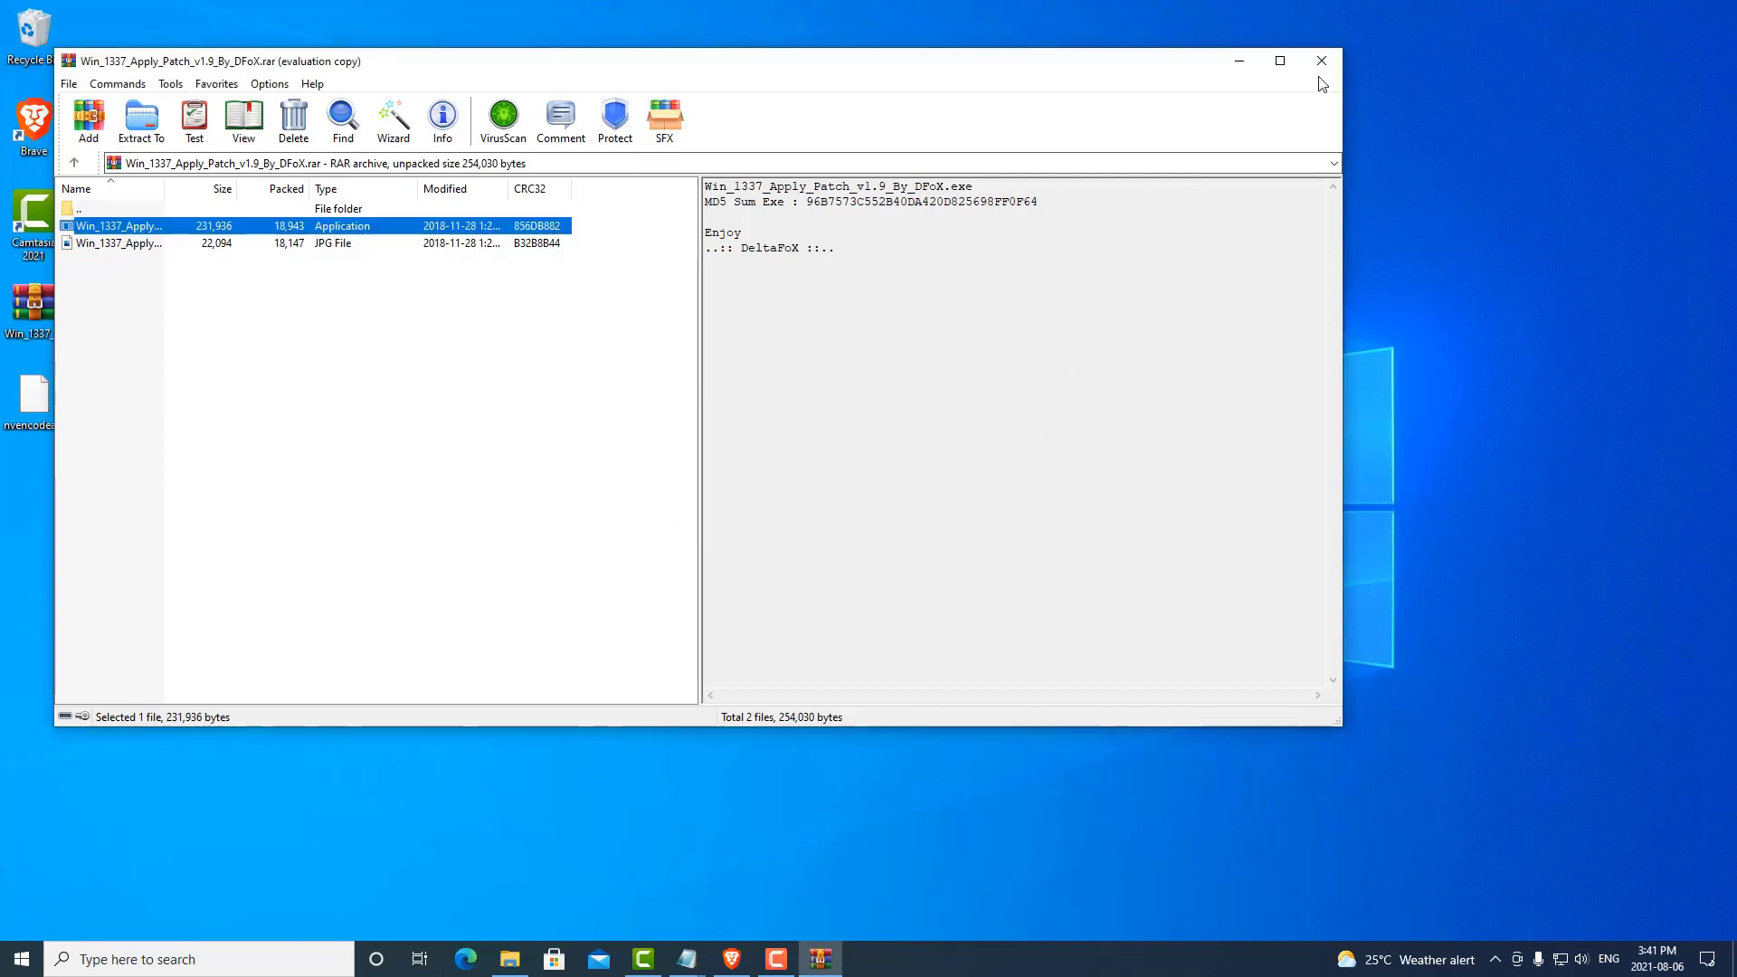
left_click(1320, 61)
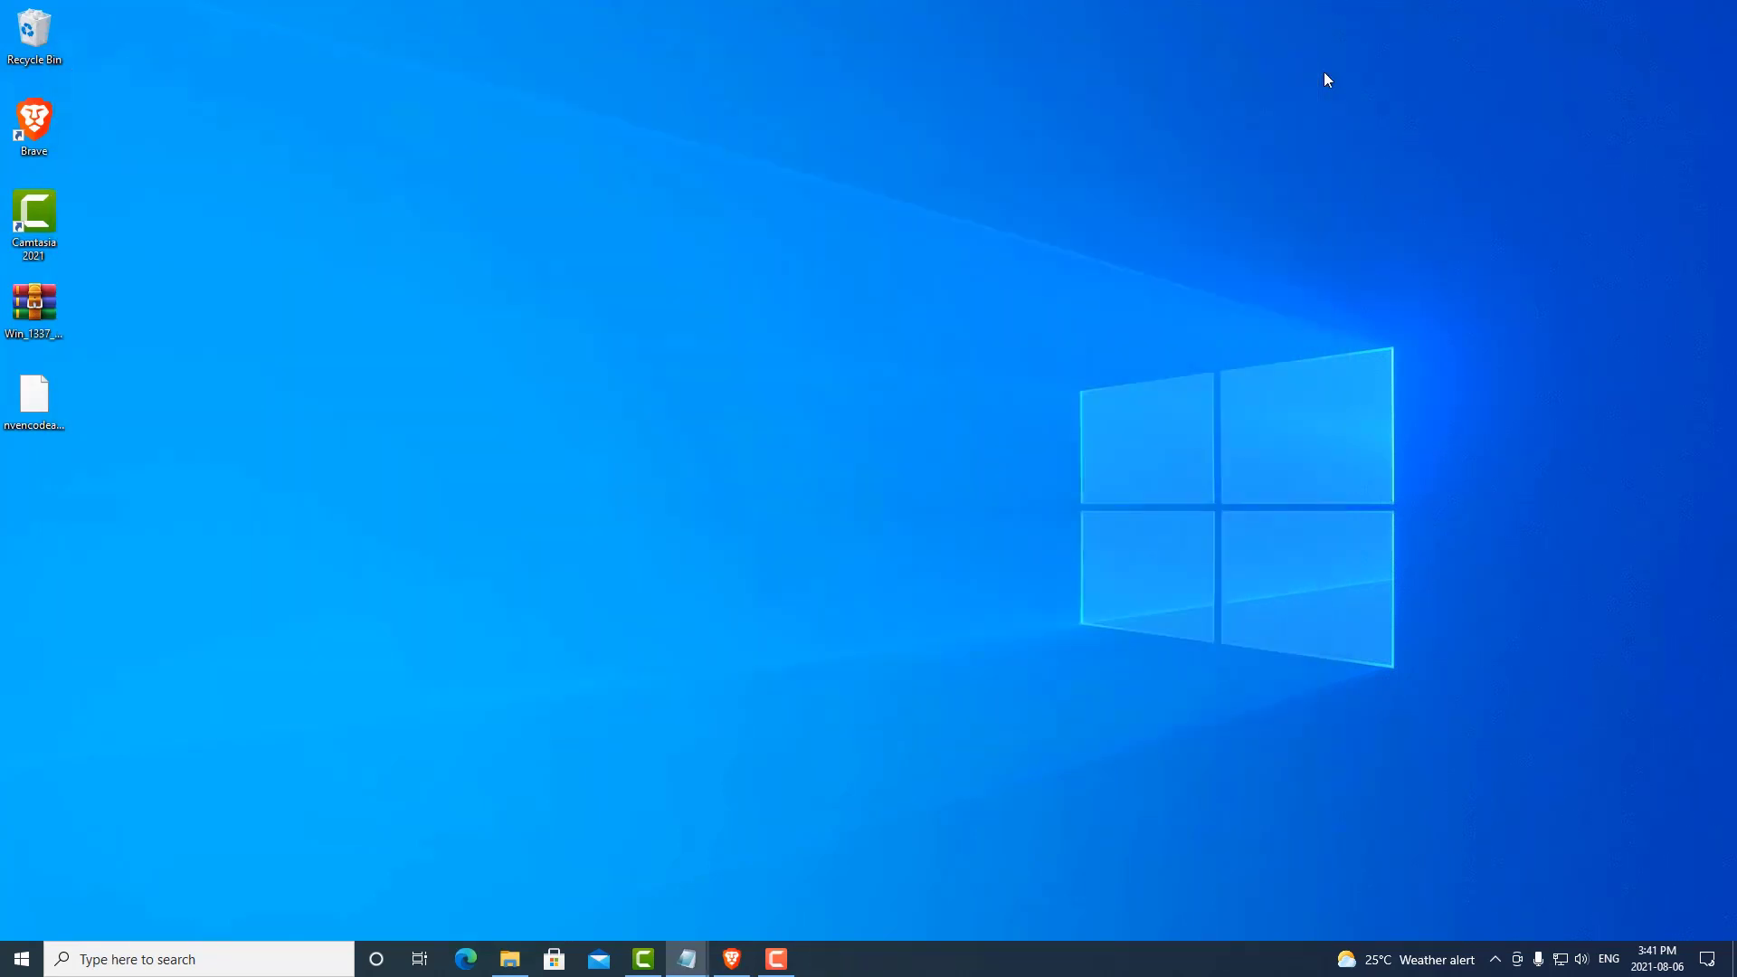